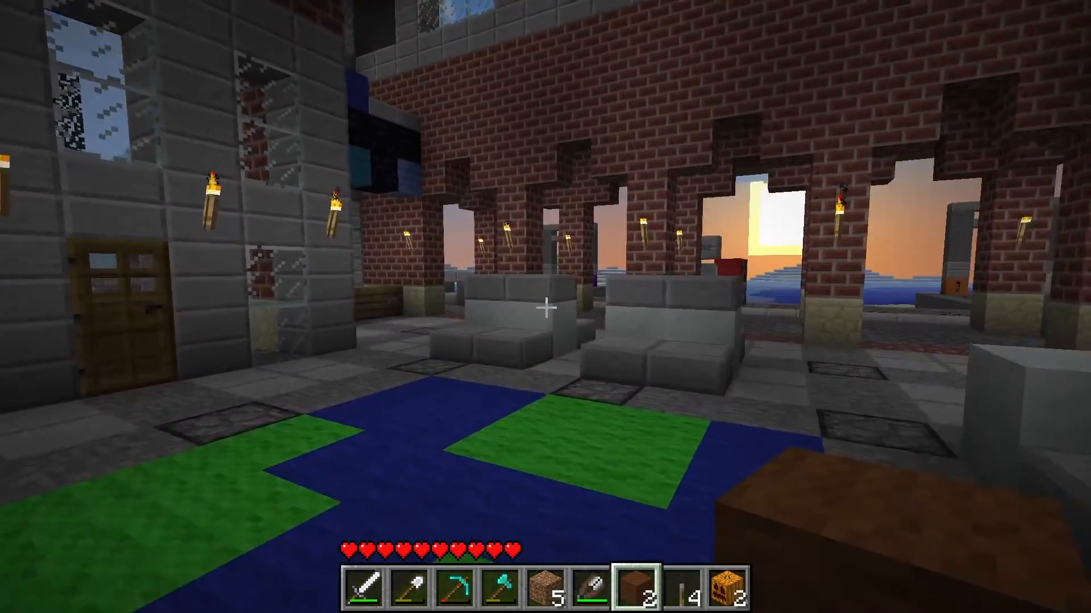
{"action": "mouse_move", "coordinate": [546, 307]}
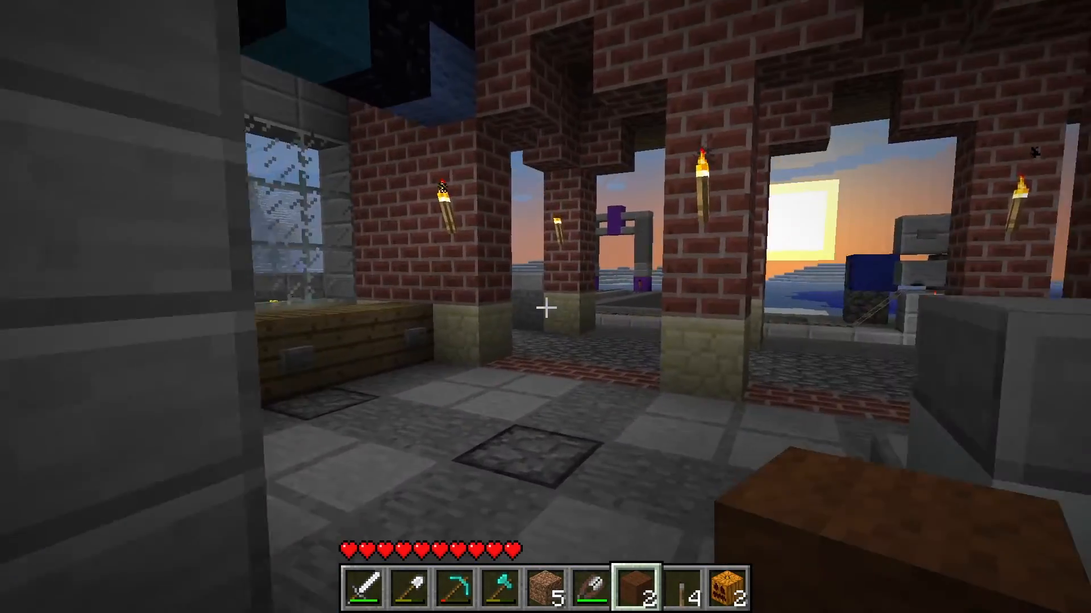
{"action": "mouse_move", "coordinate": [545, 307]}
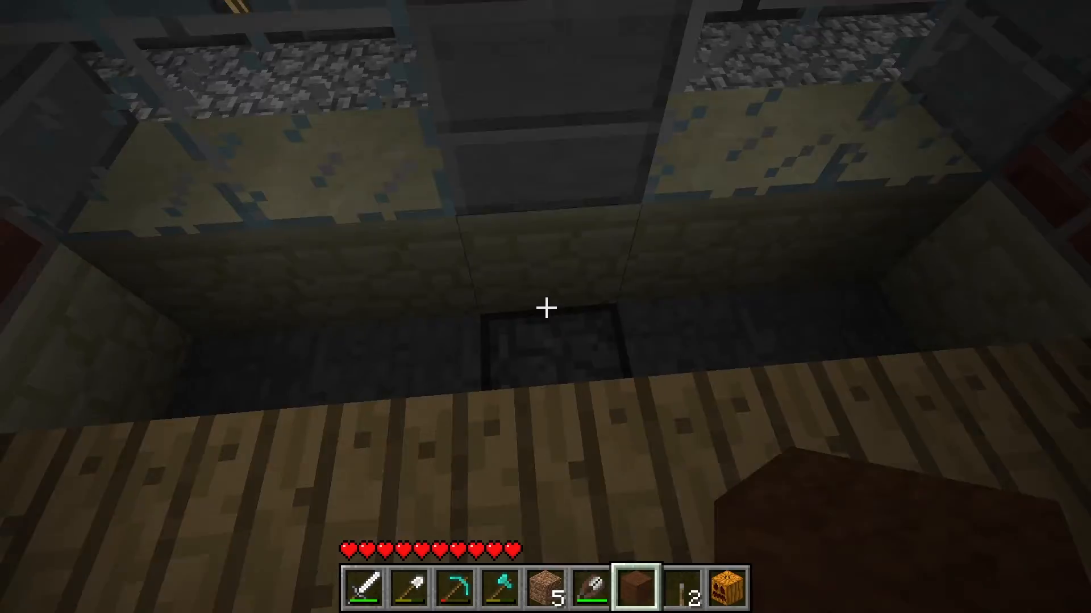
{"action": "mouse_move", "coordinate": [546, 307]}
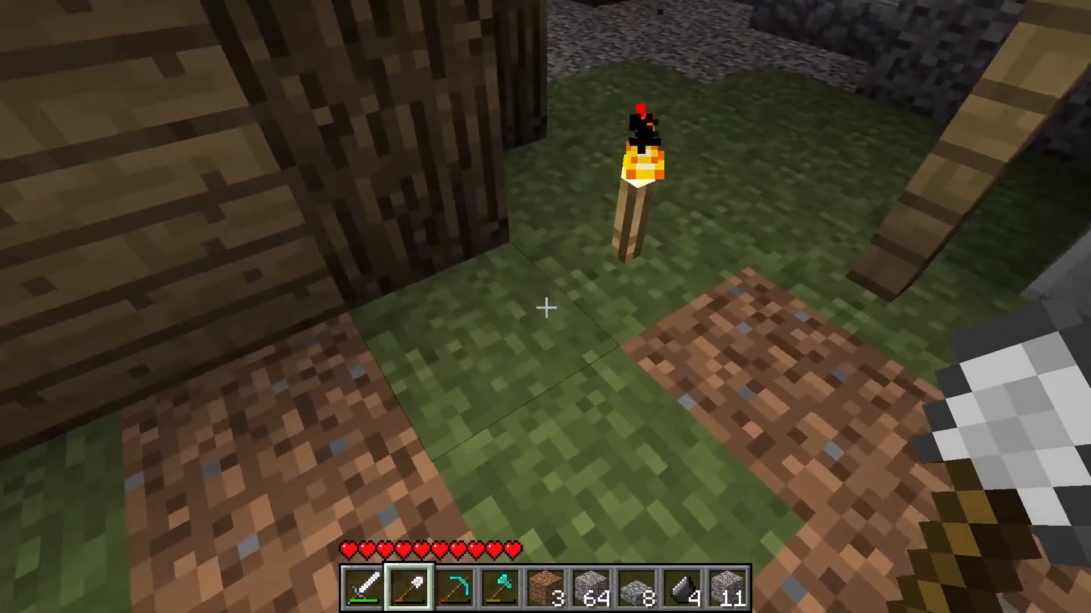
{"action": "mouse_move", "coordinate": [545, 307]}
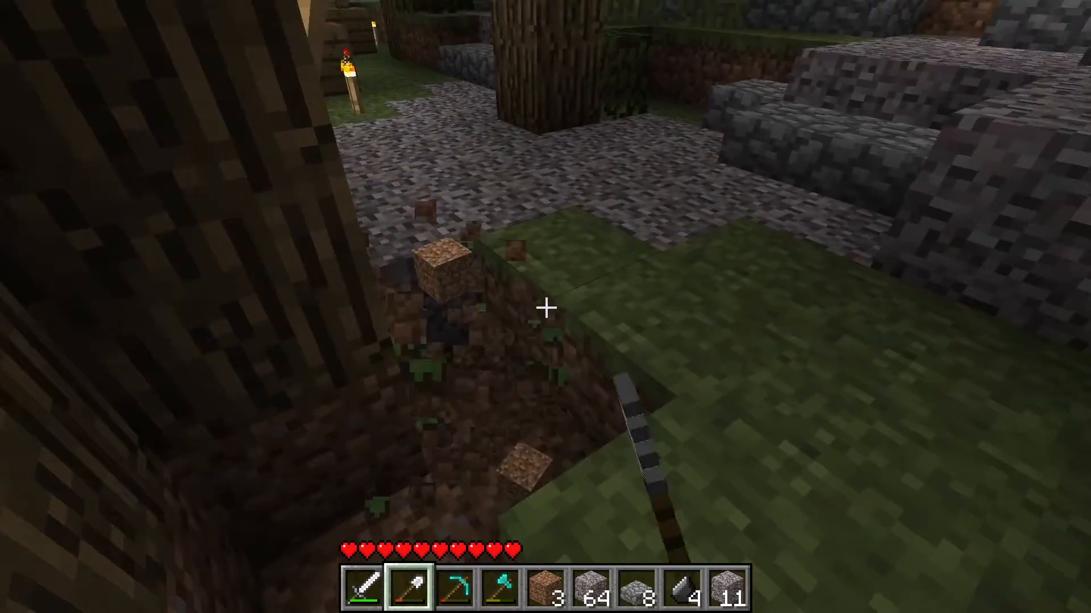
{"action": "mouse_move", "coordinate": [546, 307]}
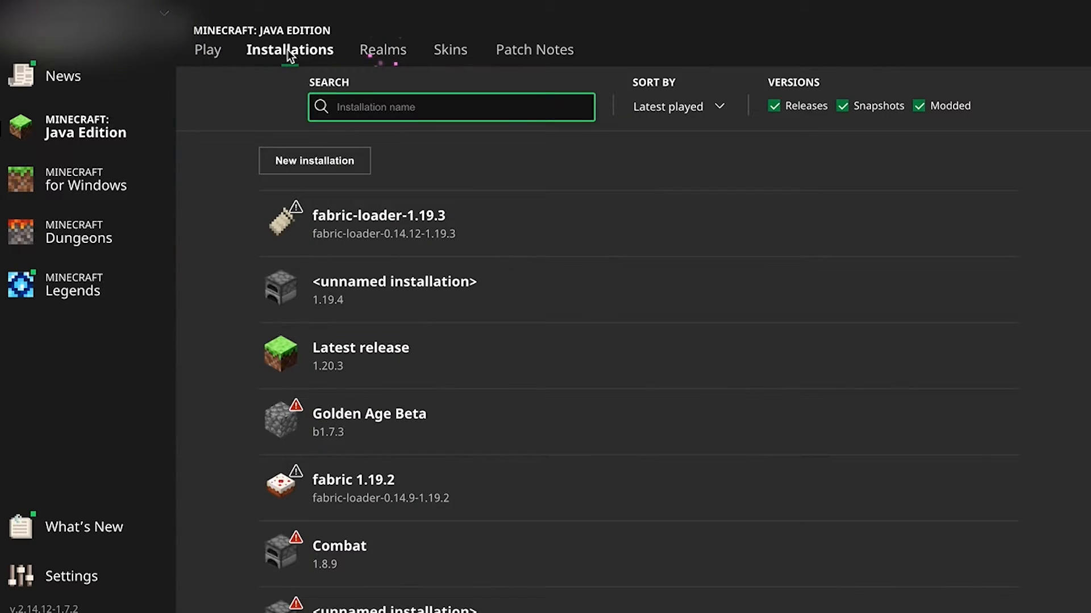
Create an old_beta b1.7.3 installation and launch the game with it.
{"action": "left_click", "coordinate": [314, 160]}
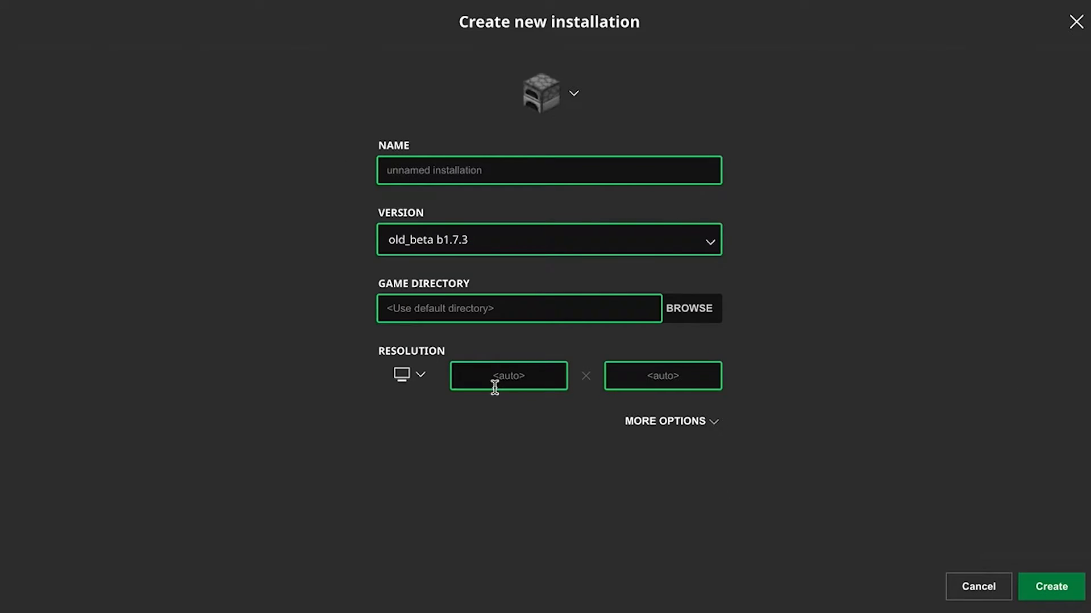
{"action": "left_click", "coordinate": [1051, 586]}
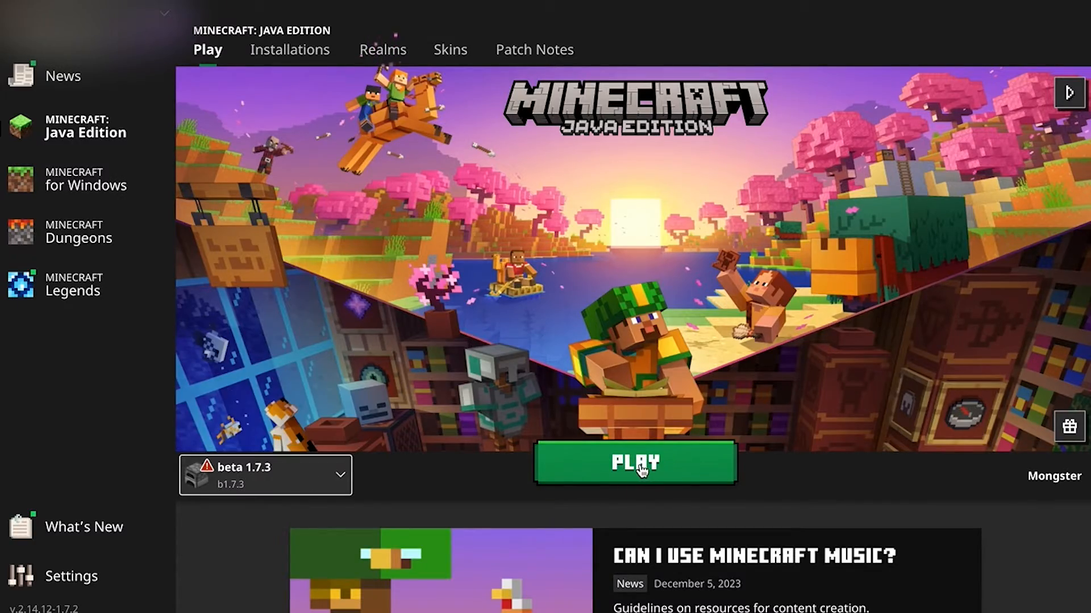
{"action": "left_click", "coordinate": [633, 462]}
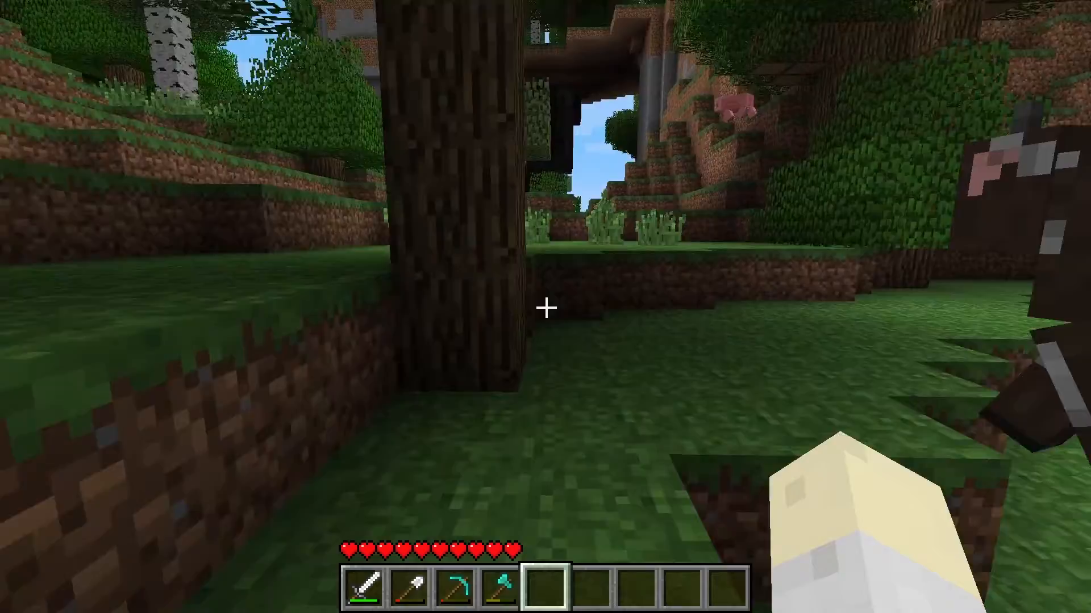
Show the F3 debug overlay in the Beta 1.7.3 world before leaving it.
{"action": "key", "text": "F3"}
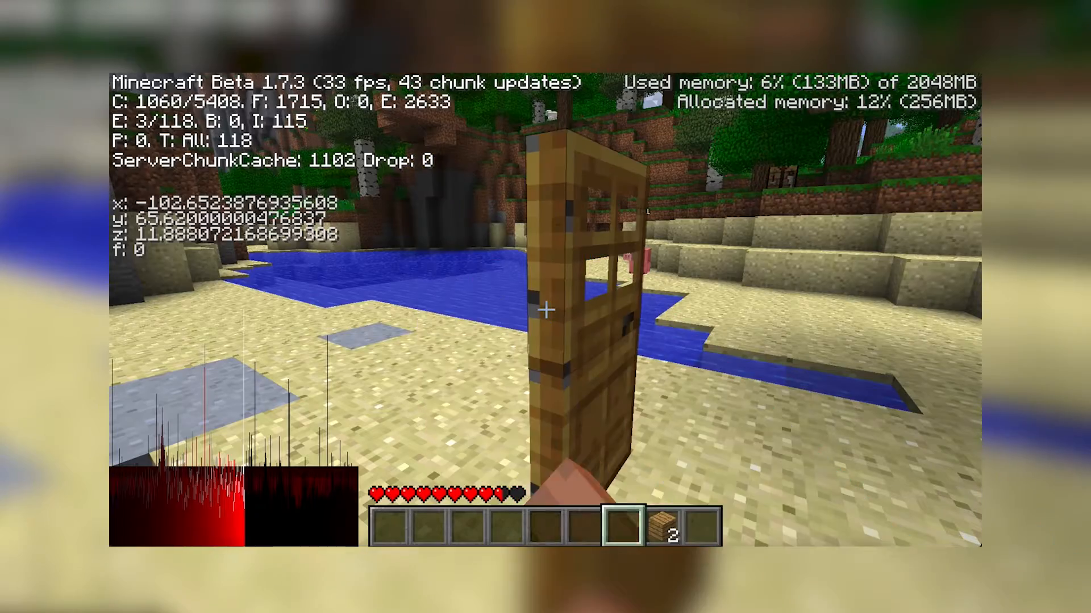
{"action": "mouse_move", "coordinate": [546, 306]}
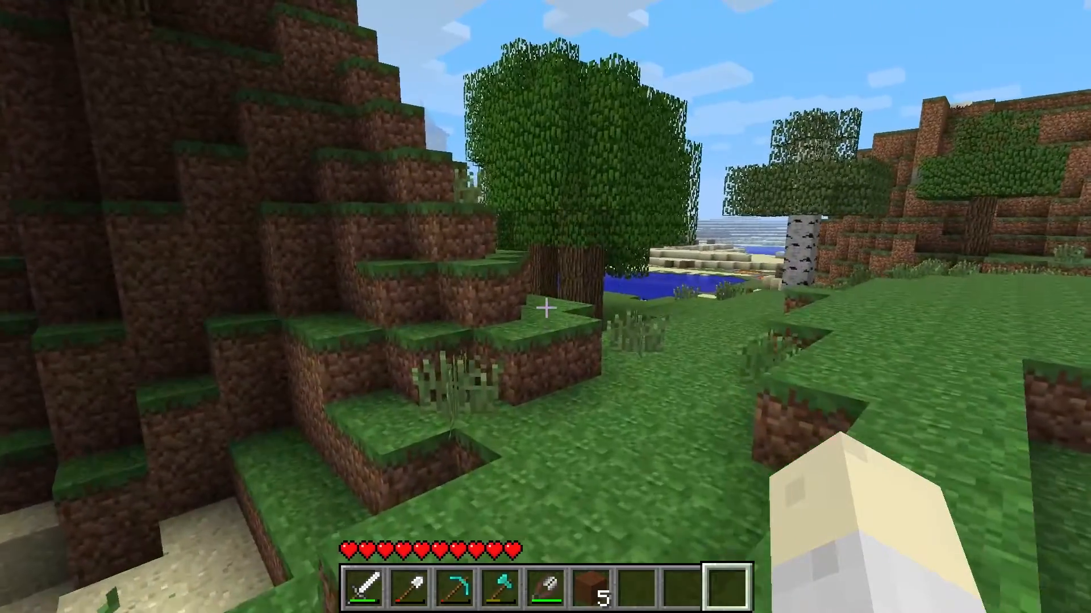
{"action": "mouse_move", "coordinate": [545, 306]}
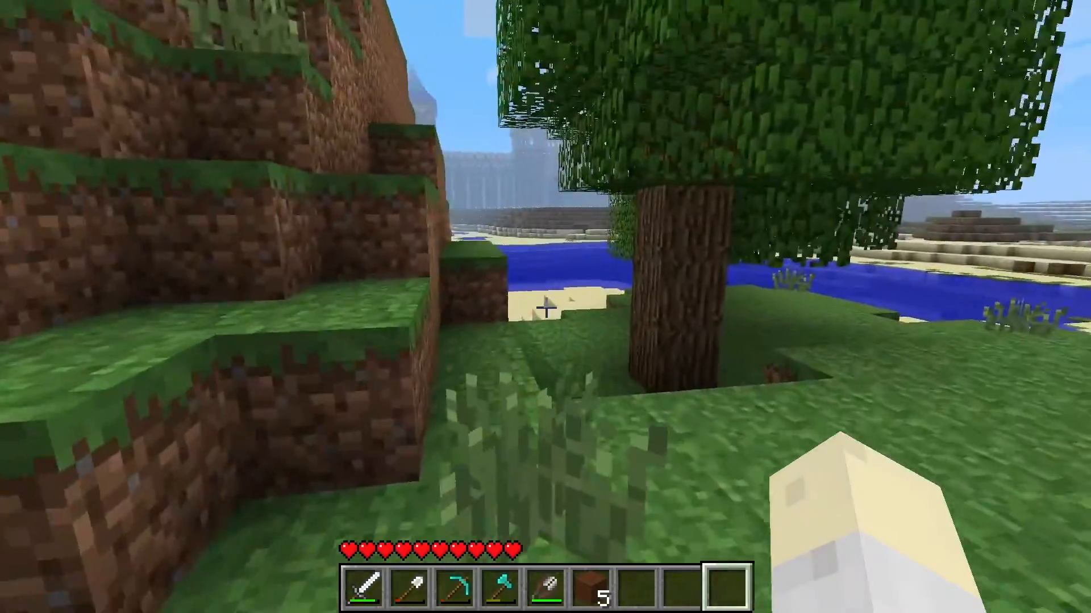
{"action": "mouse_move", "coordinate": [546, 307]}
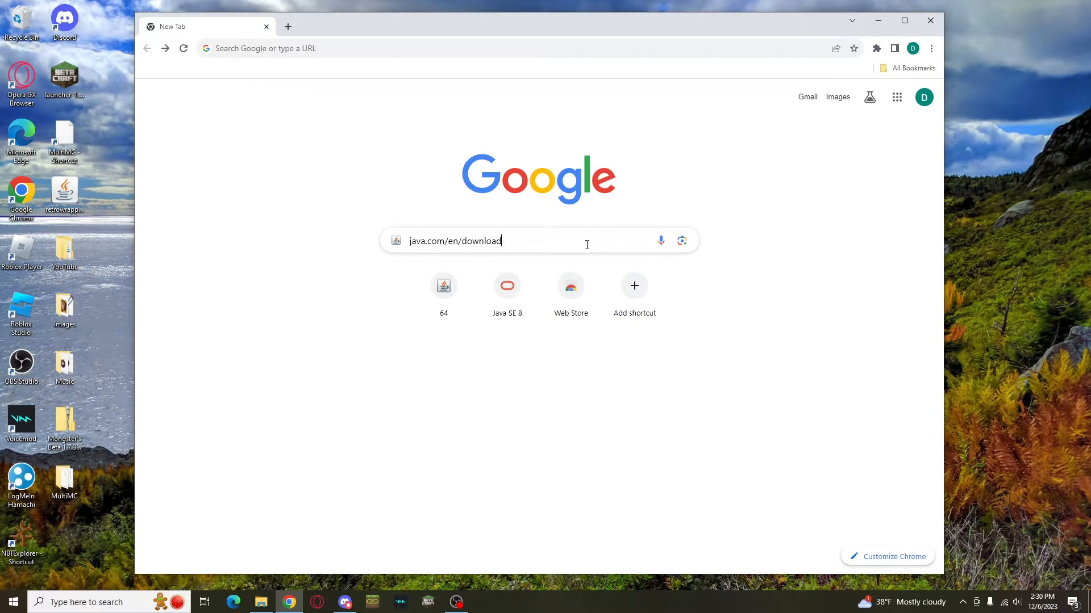
Load the Java download page and head toward Oracle's Java SE 8 archive.
{"action": "key", "text": "Return"}
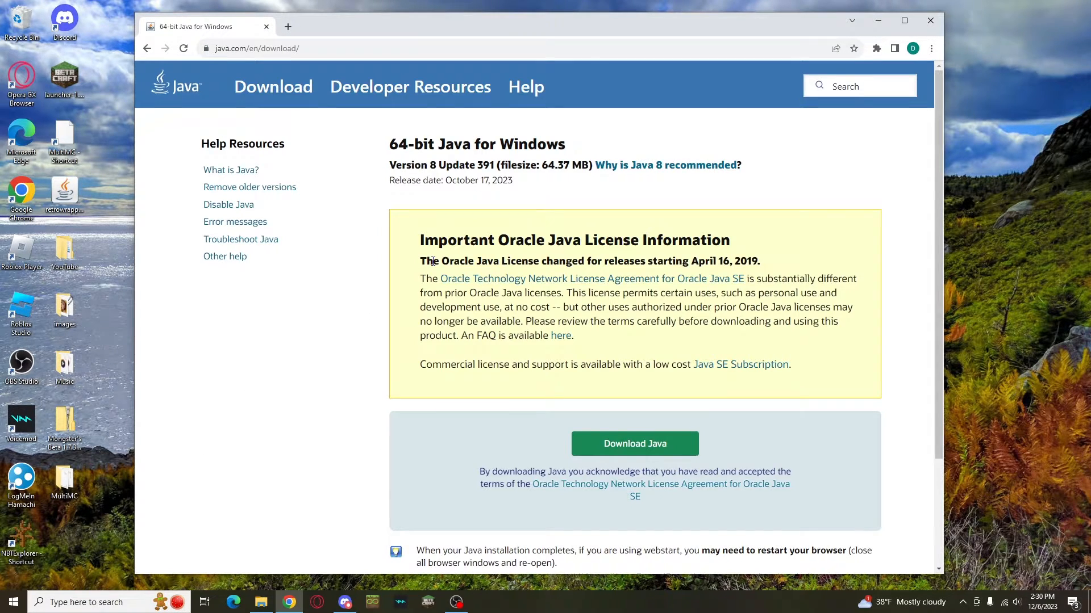
{"action": "left_click", "coordinate": [634, 444]}
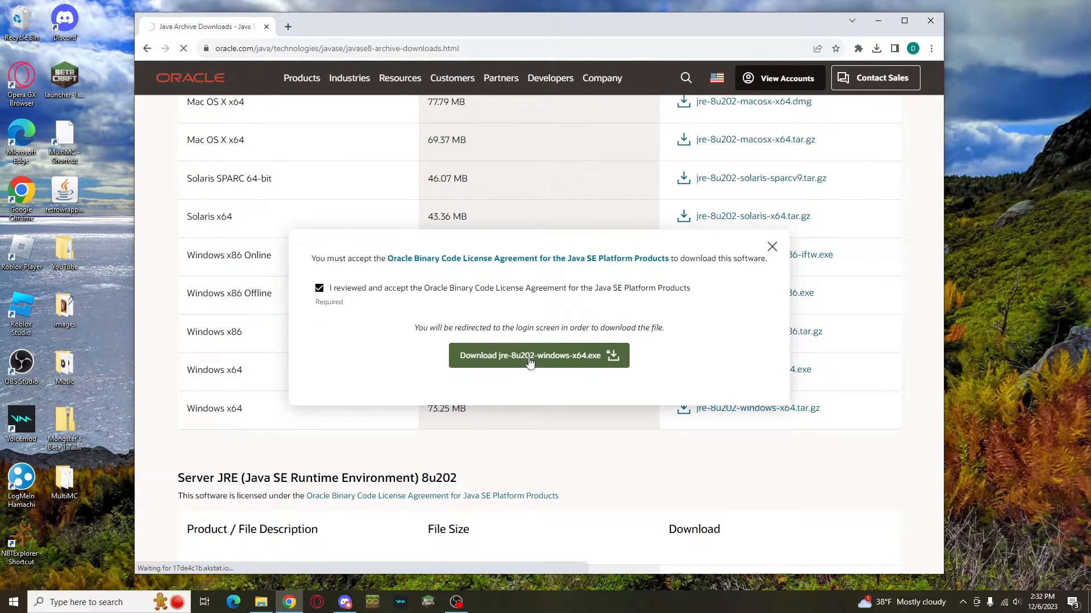
Download jre-8u202-windows-x64.exe and look through the rest of the JRE 8u202 table.
{"action": "left_click", "coordinate": [539, 356]}
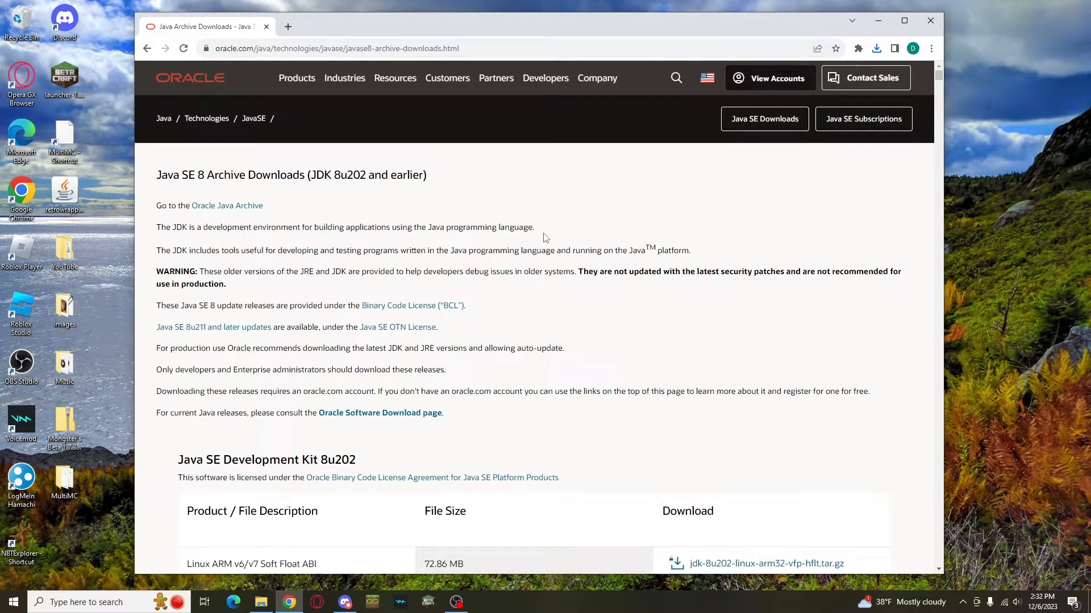
{"action": "scroll", "scroll_direction": "down", "scroll_amount": 3}
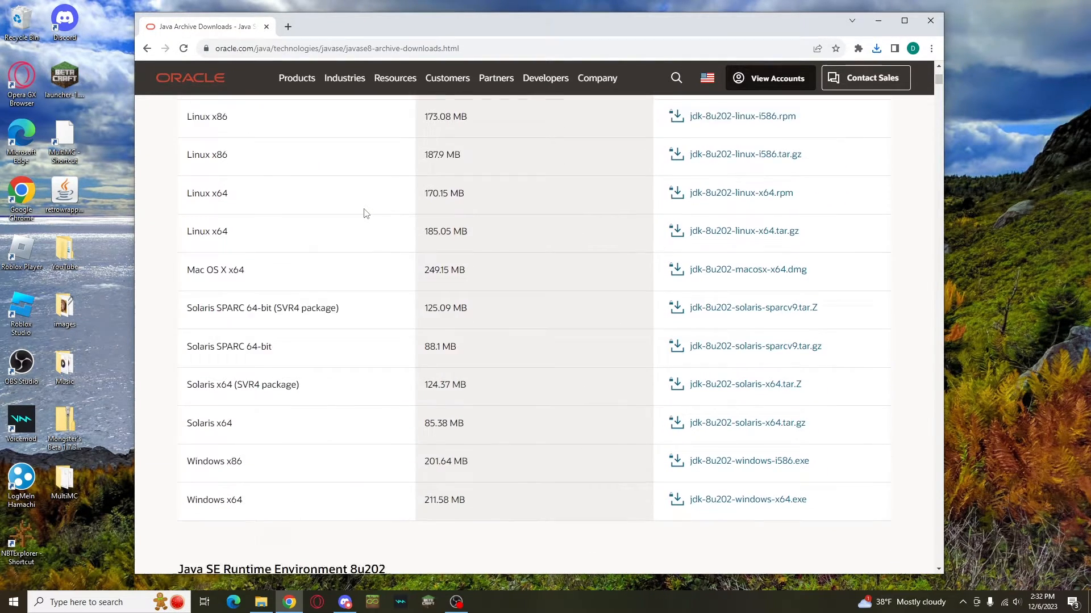
{"action": "scroll", "scroll_direction": "down", "scroll_amount": 3}
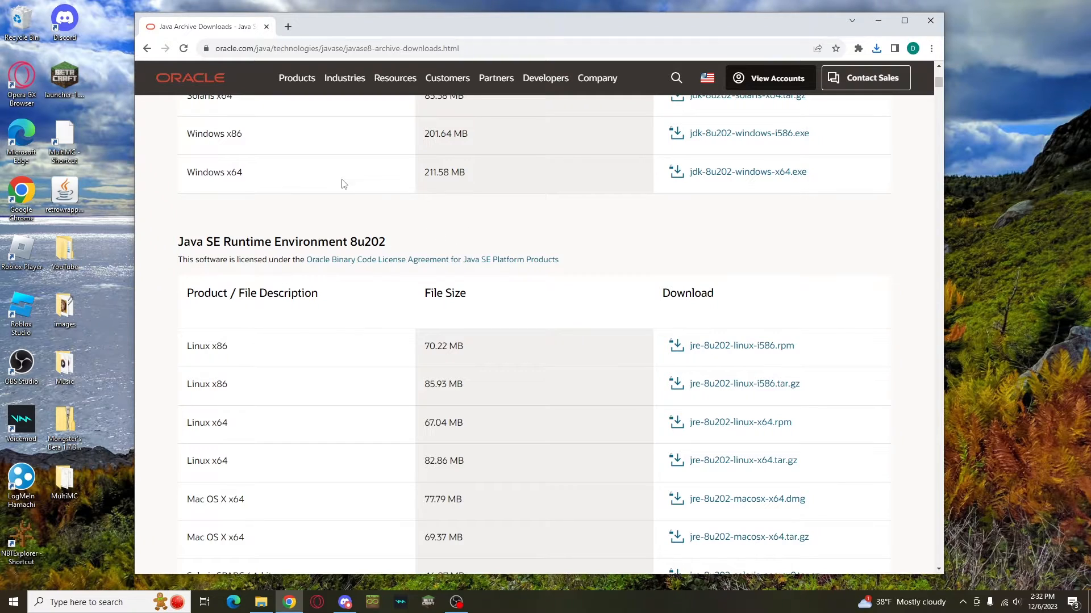
{"action": "mouse_move", "coordinate": [526, 280]}
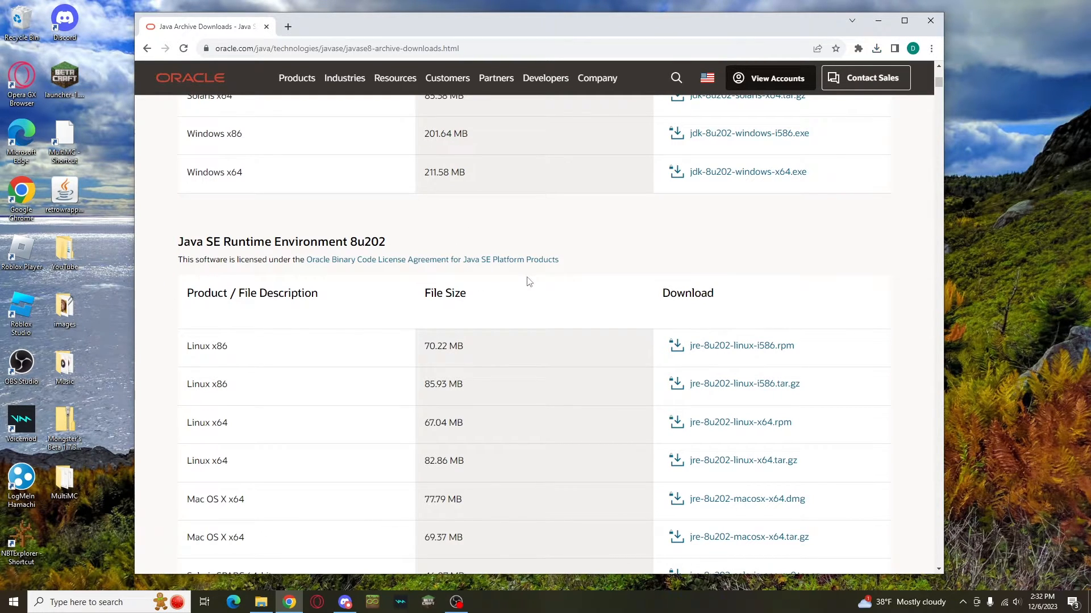
{"action": "mouse_move", "coordinate": [586, 277]}
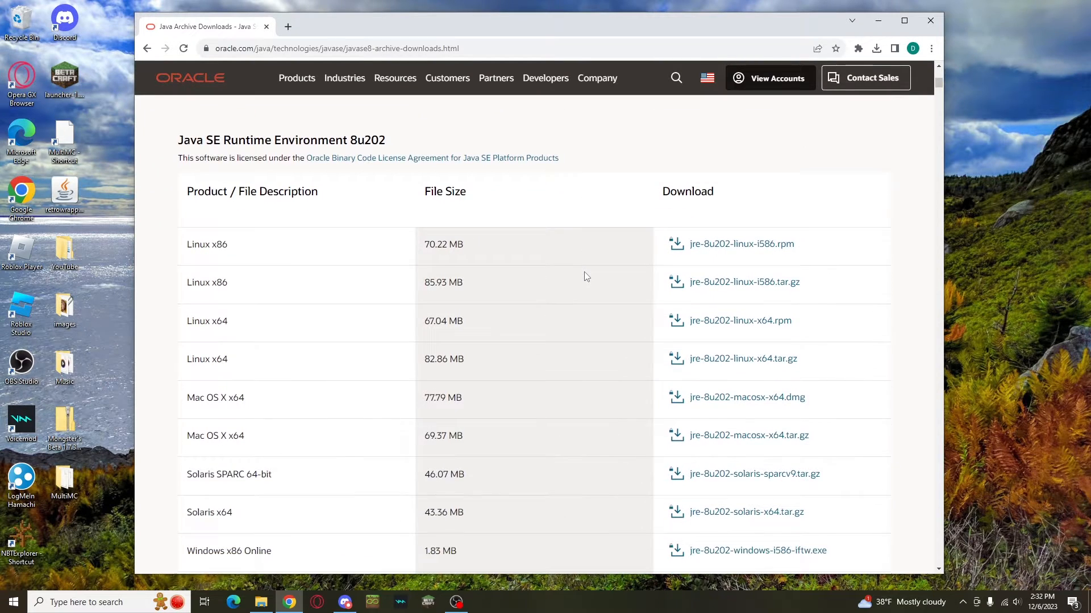
{"action": "scroll", "scroll_direction": "down", "scroll_amount": 3}
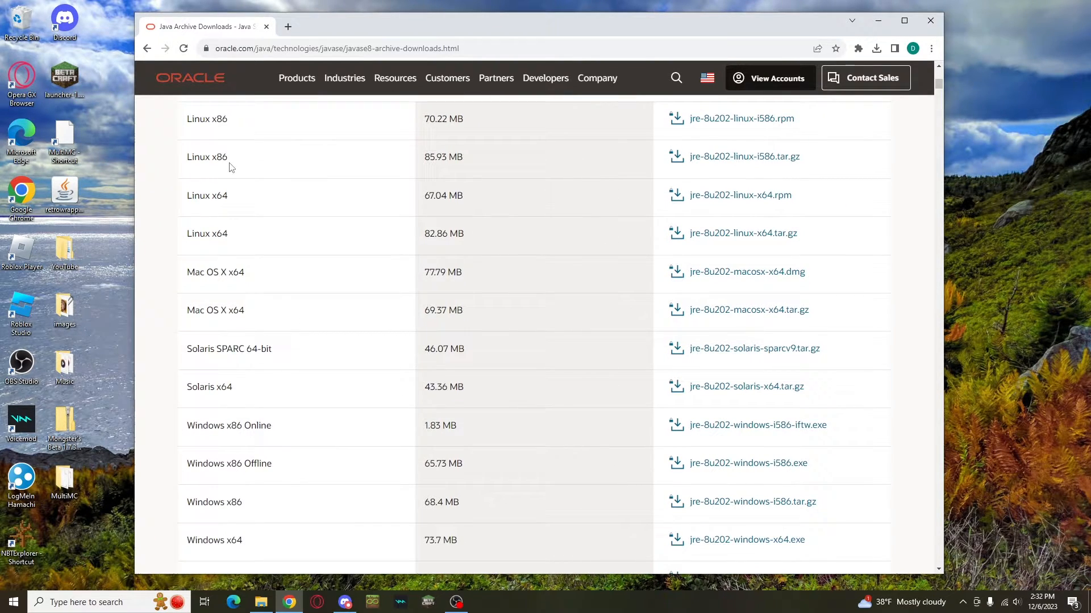
{"action": "scroll", "scroll_direction": "down", "scroll_amount": 3}
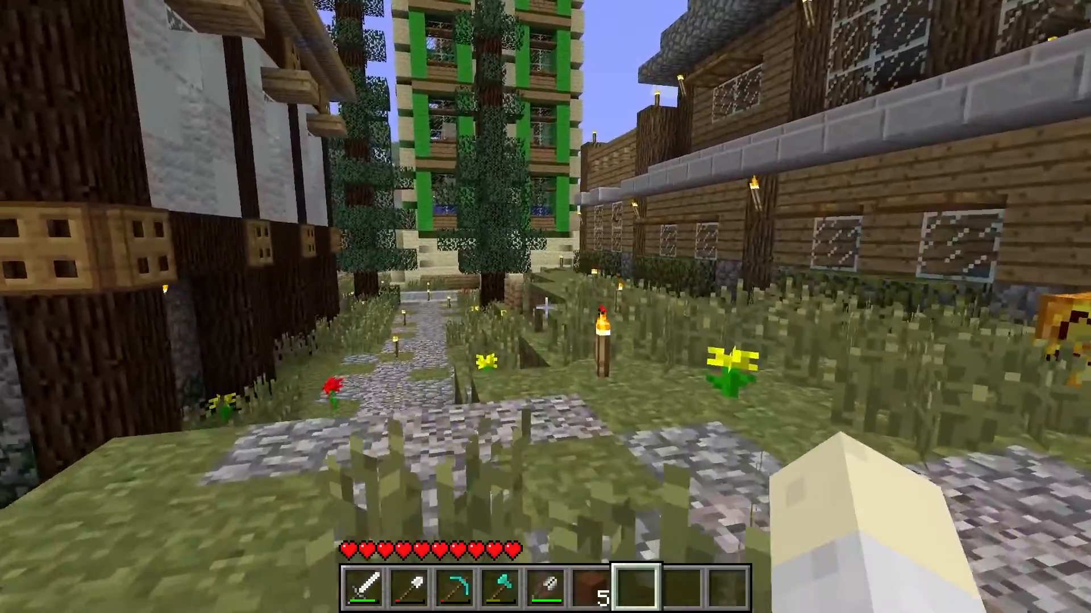
{"action": "mouse_move", "coordinate": [546, 307]}
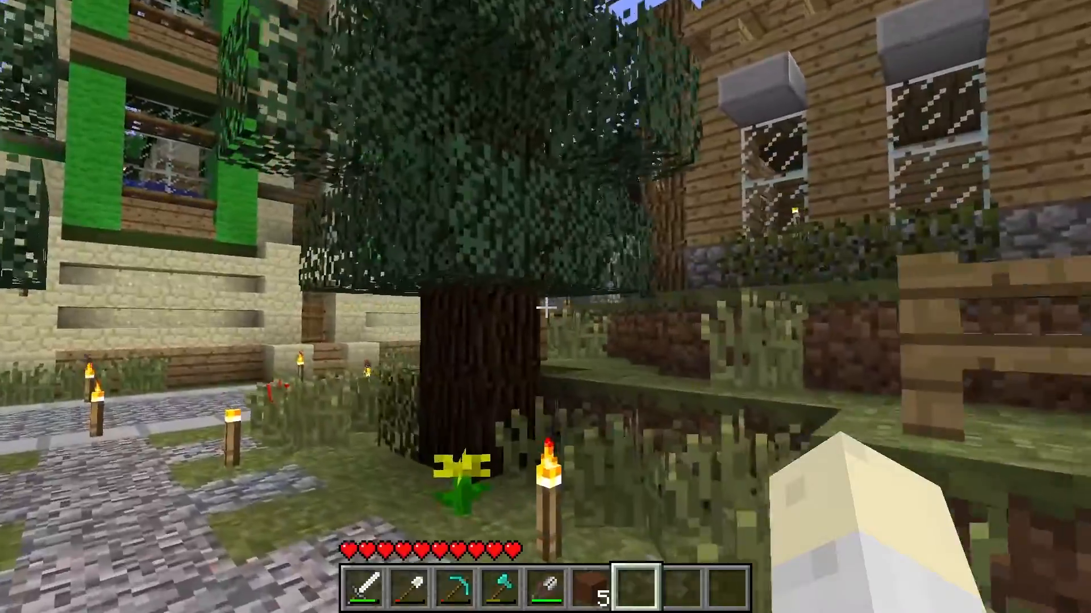
{"action": "mouse_move", "coordinate": [545, 306]}
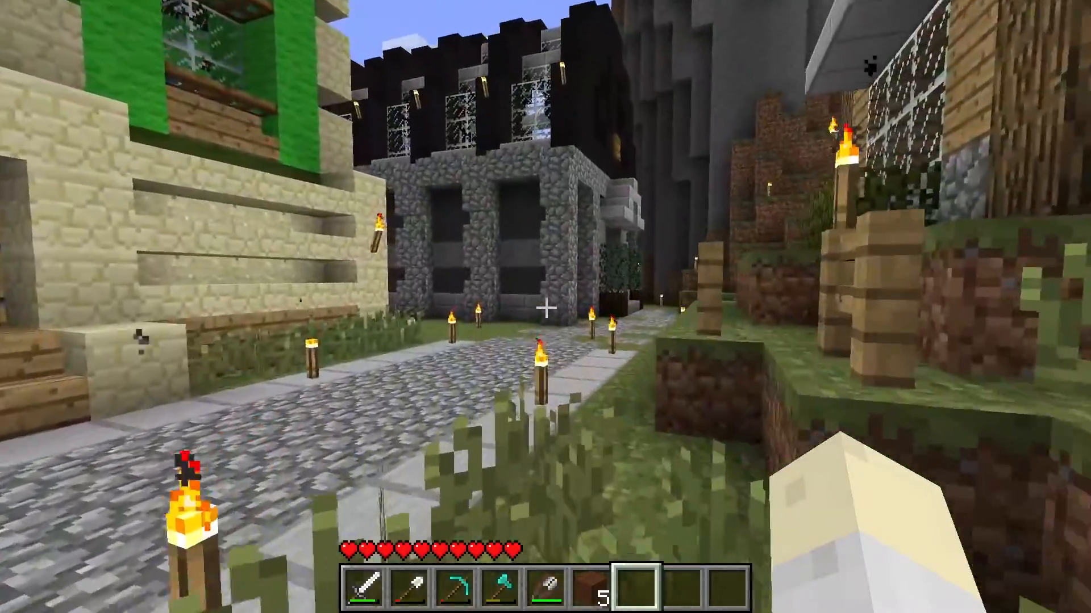
{"action": "mouse_move", "coordinate": [545, 306]}
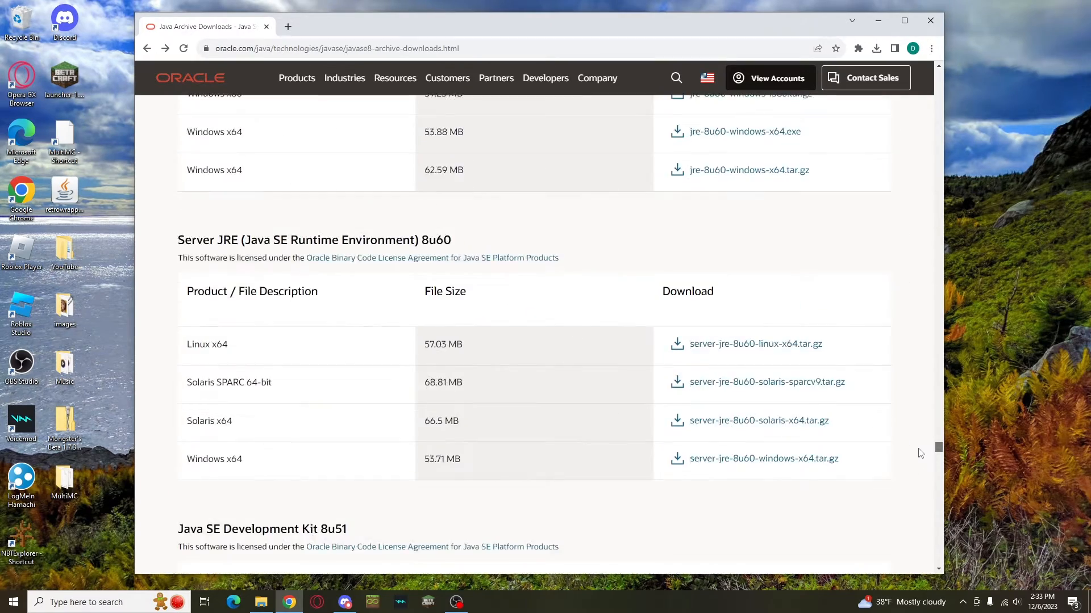
Scroll the page before returning to the desktop with the Java installer.
{"action": "scroll", "scroll_direction": "down", "scroll_amount": 3}
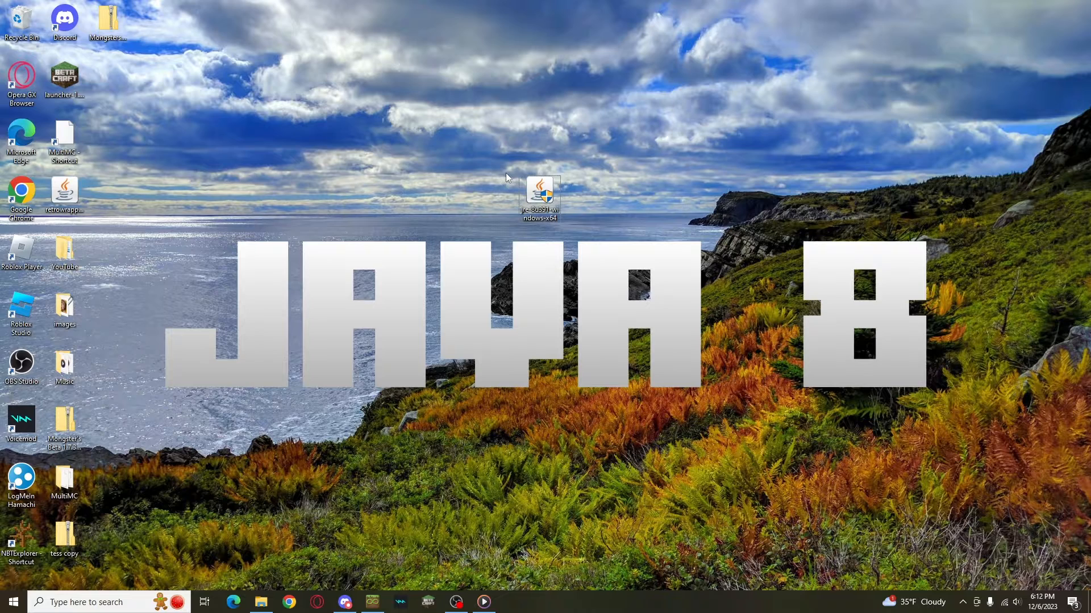
Run the Java 8 installer, accept the license and install to the default jre-1.8 folder.
{"action": "double_click", "coordinate": [538, 193]}
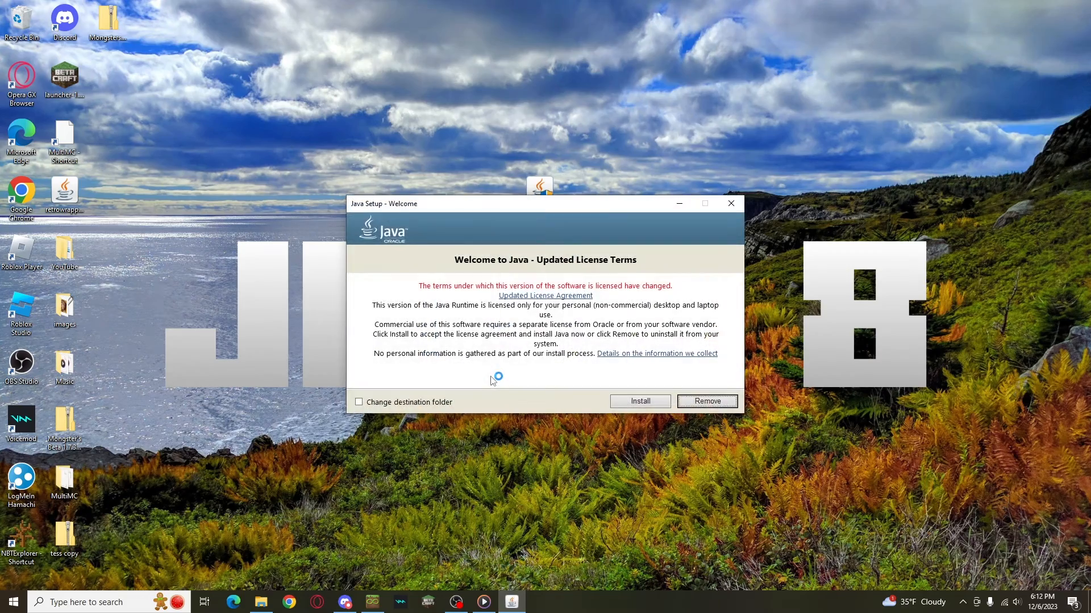
{"action": "left_click", "coordinate": [359, 402]}
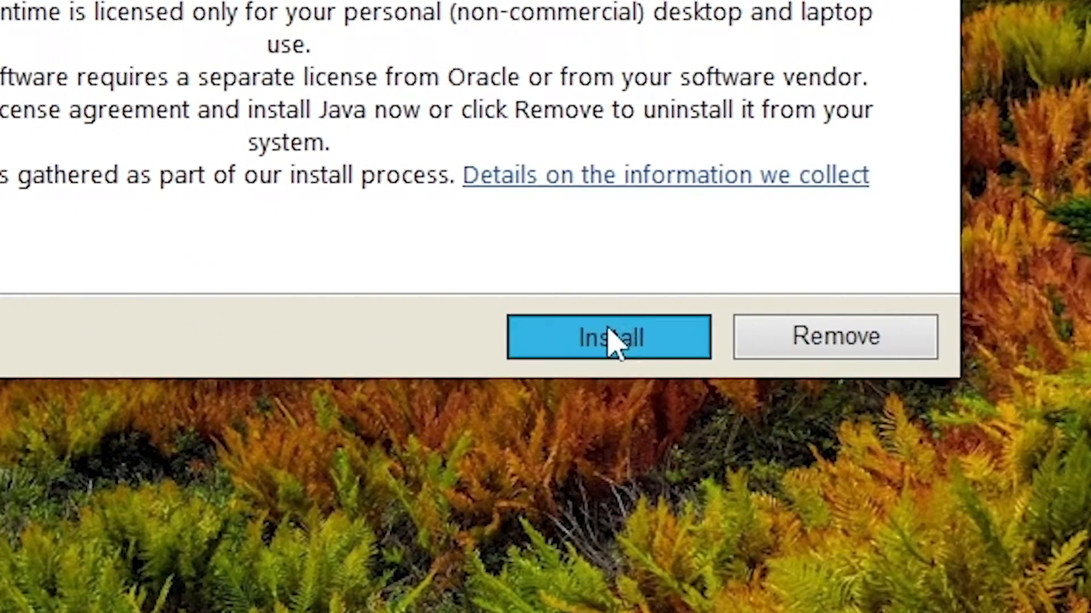
{"action": "left_click", "coordinate": [607, 337]}
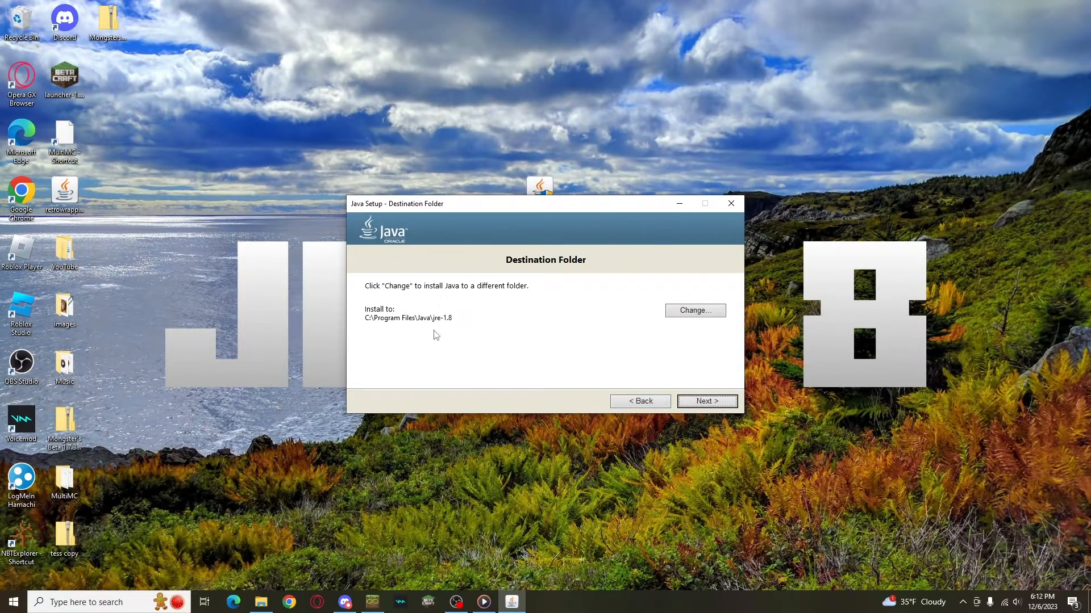
{"action": "mouse_move", "coordinate": [381, 327]}
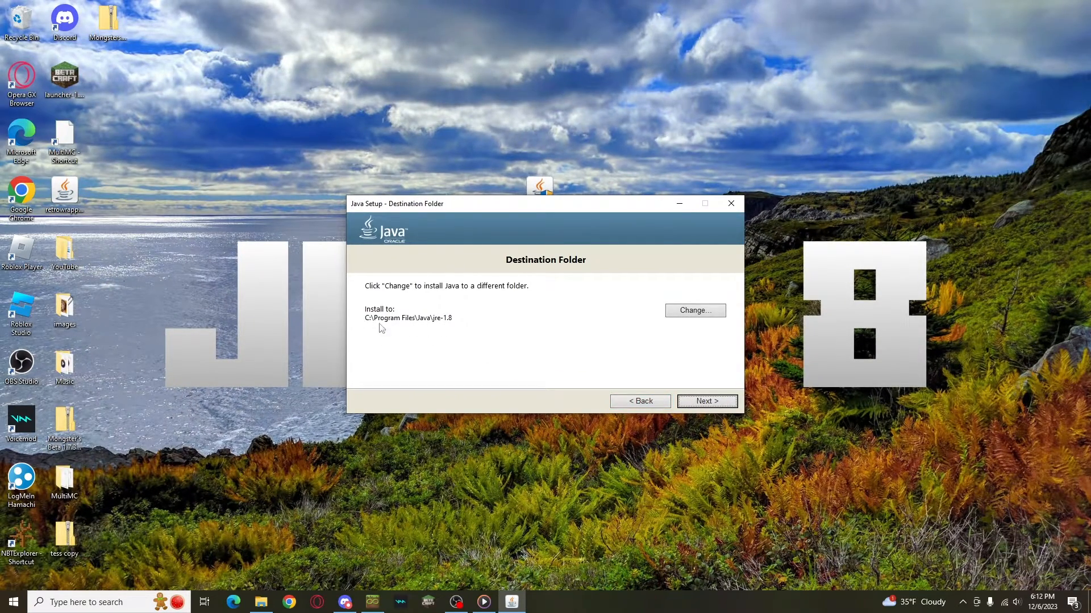
{"action": "mouse_move", "coordinate": [636, 367]}
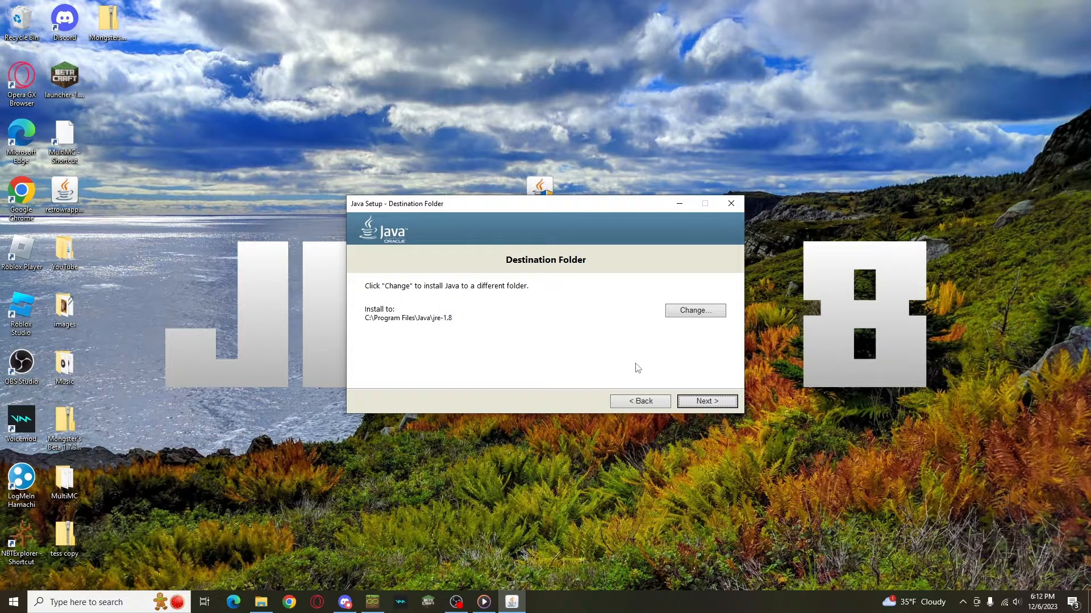
{"action": "left_click", "coordinate": [706, 401]}
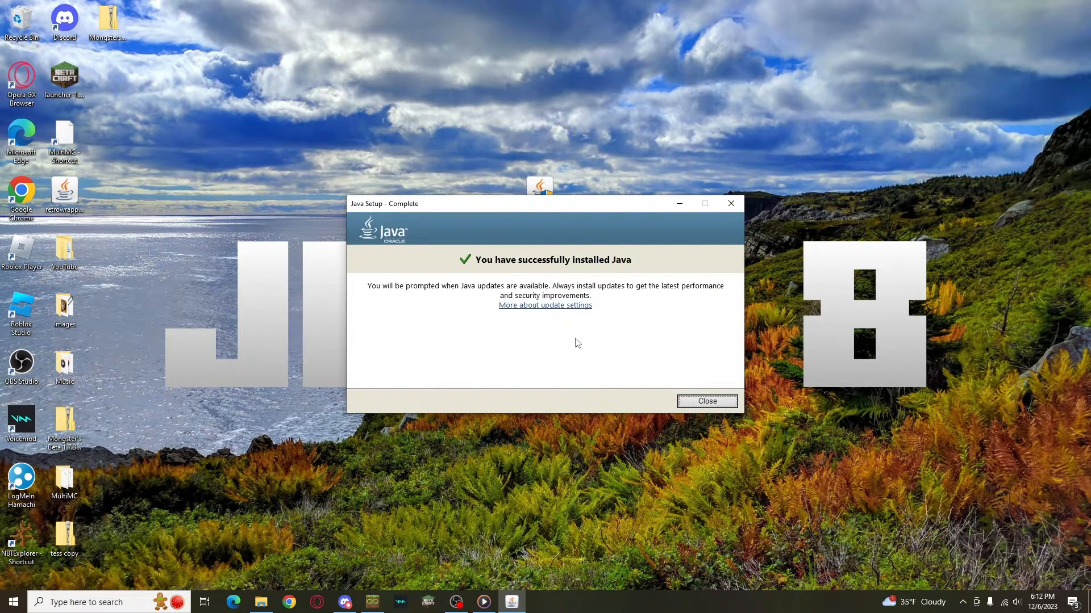
Close the finished Java Setup window.
{"action": "left_click", "coordinate": [705, 401]}
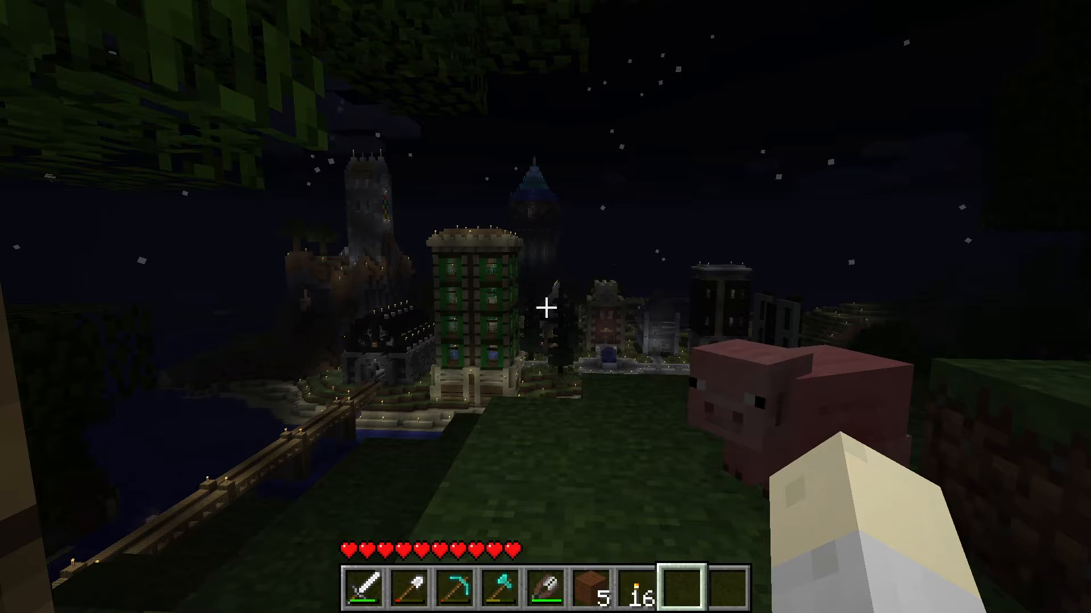
{"action": "mouse_move", "coordinate": [545, 308]}
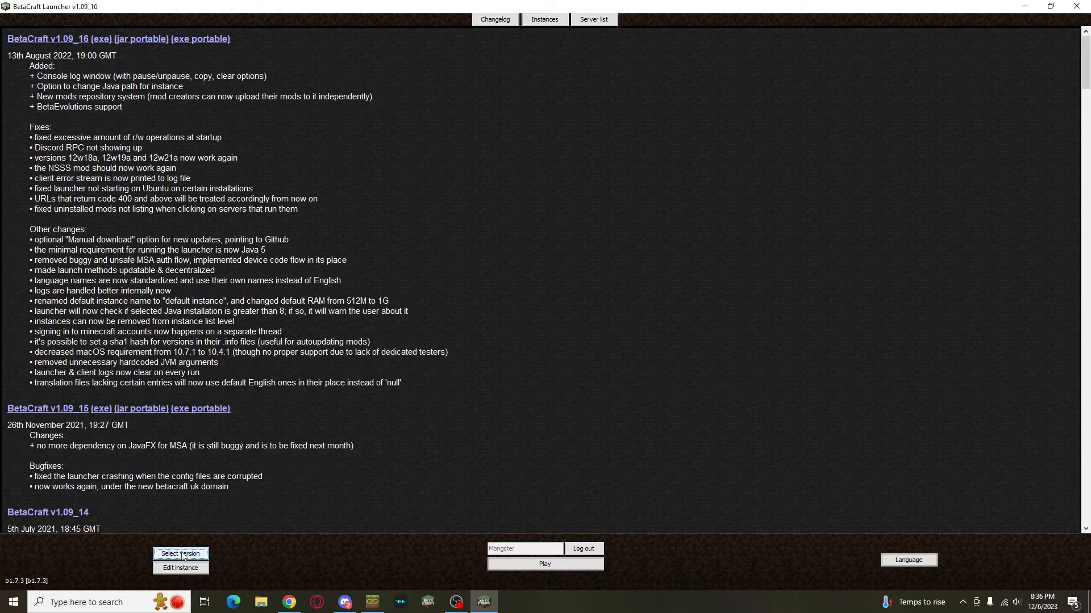
{"action": "left_click", "coordinate": [181, 553]}
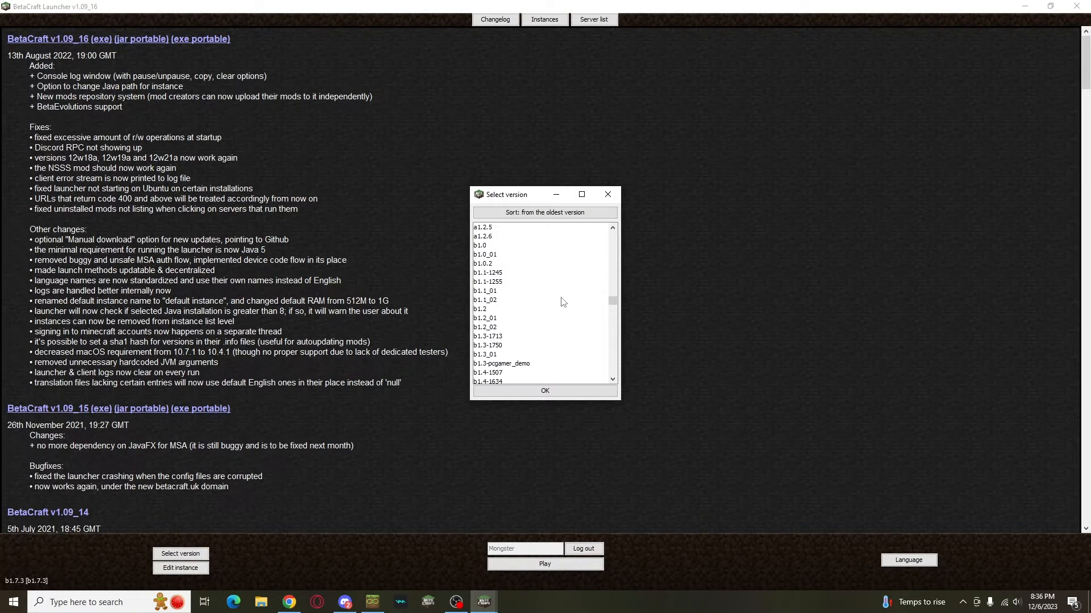
{"action": "scroll", "scroll_direction": "down", "scroll_amount": 3}
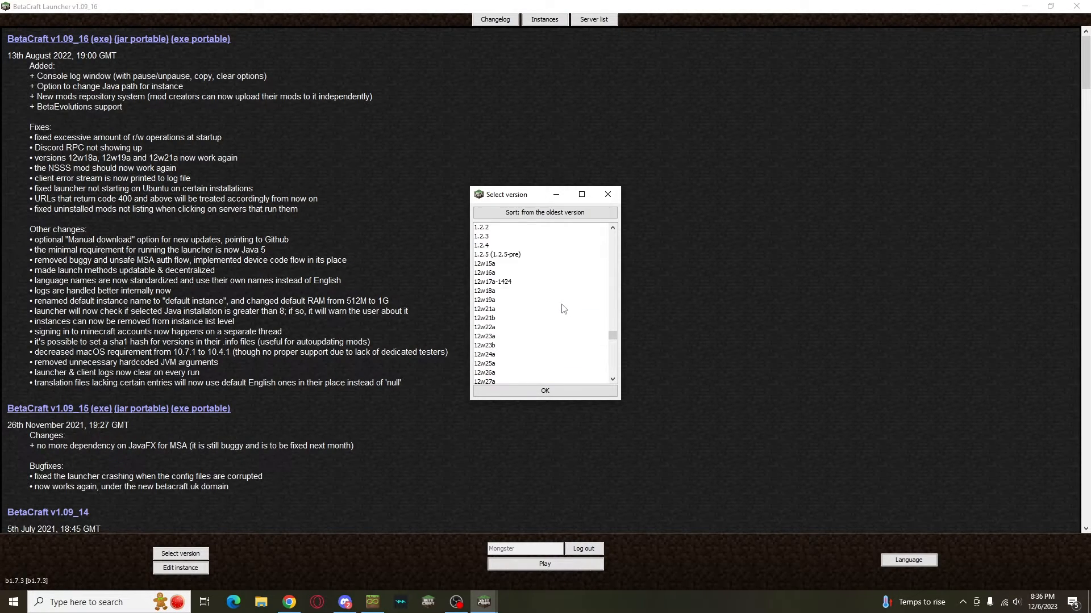
{"action": "scroll", "scroll_direction": "down", "scroll_amount": 3}
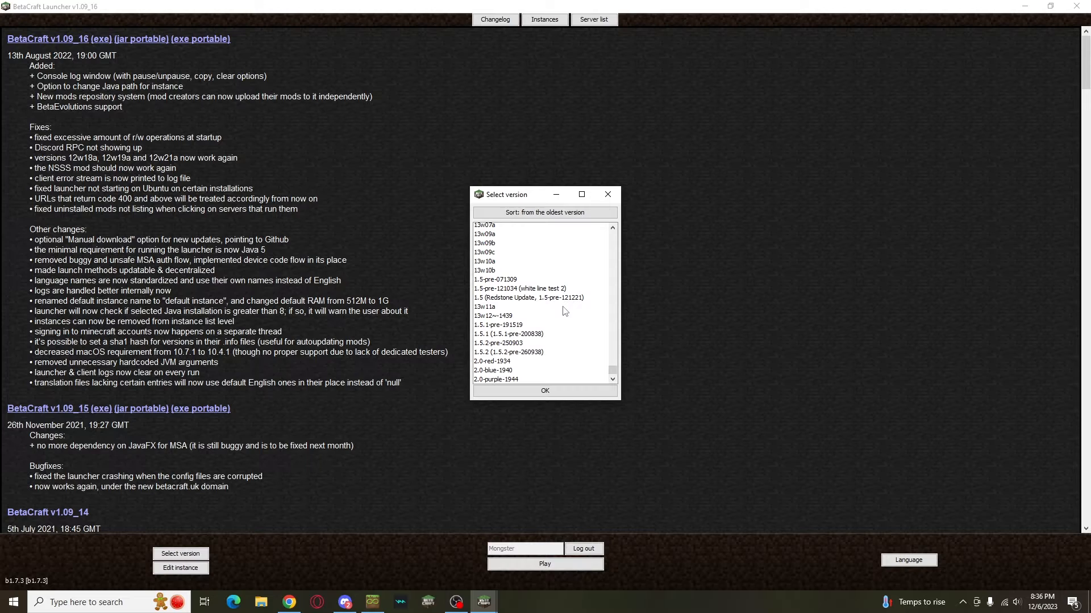
{"action": "left_click", "coordinate": [607, 194]}
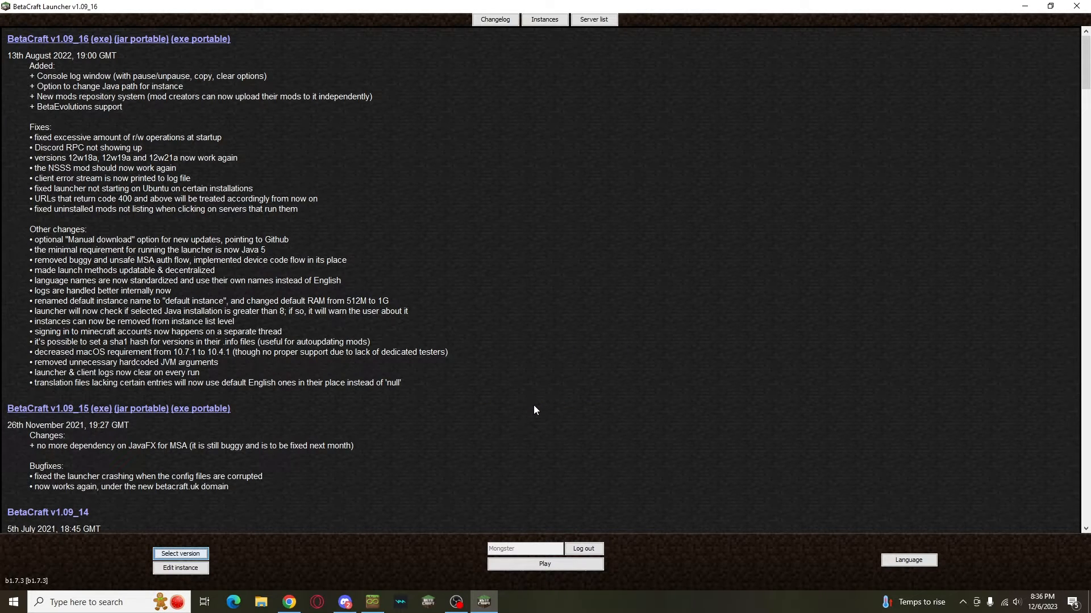
{"action": "mouse_move", "coordinate": [547, 135]}
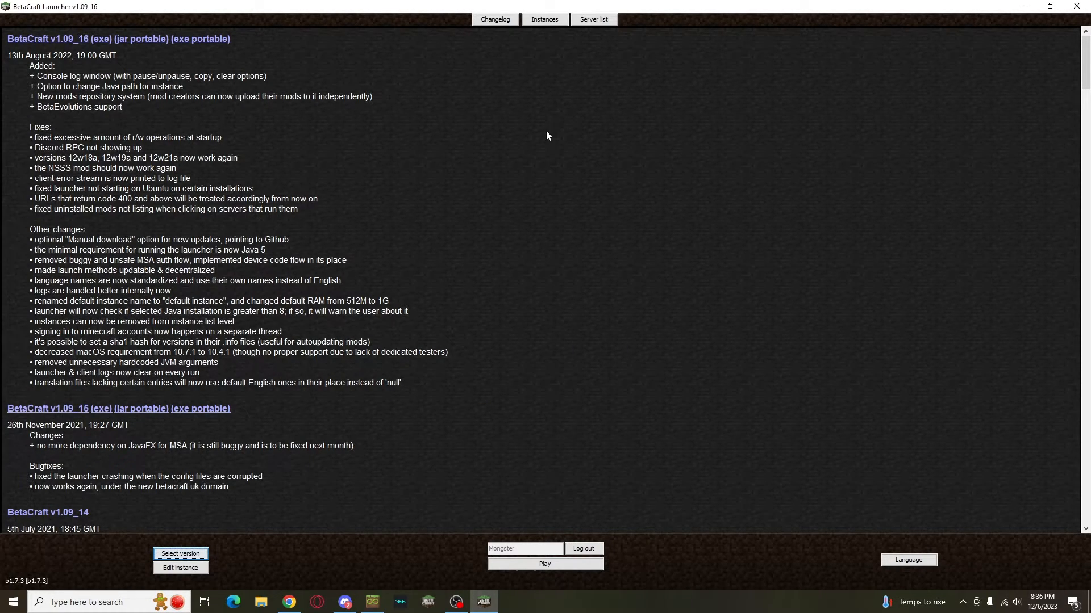
{"action": "left_click", "coordinate": [181, 553]}
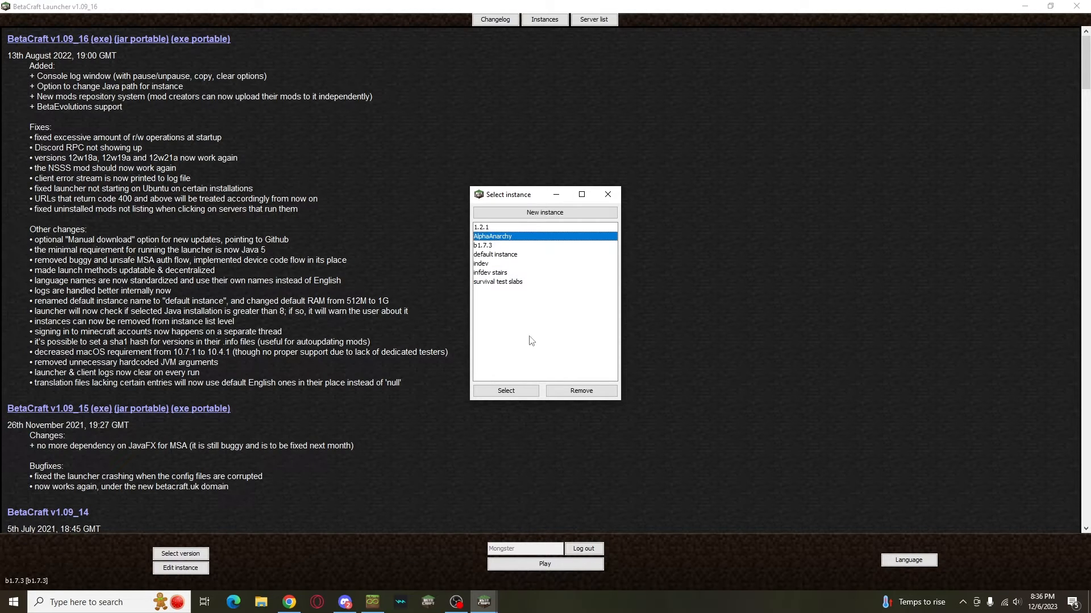
{"action": "left_click", "coordinate": [506, 389]}
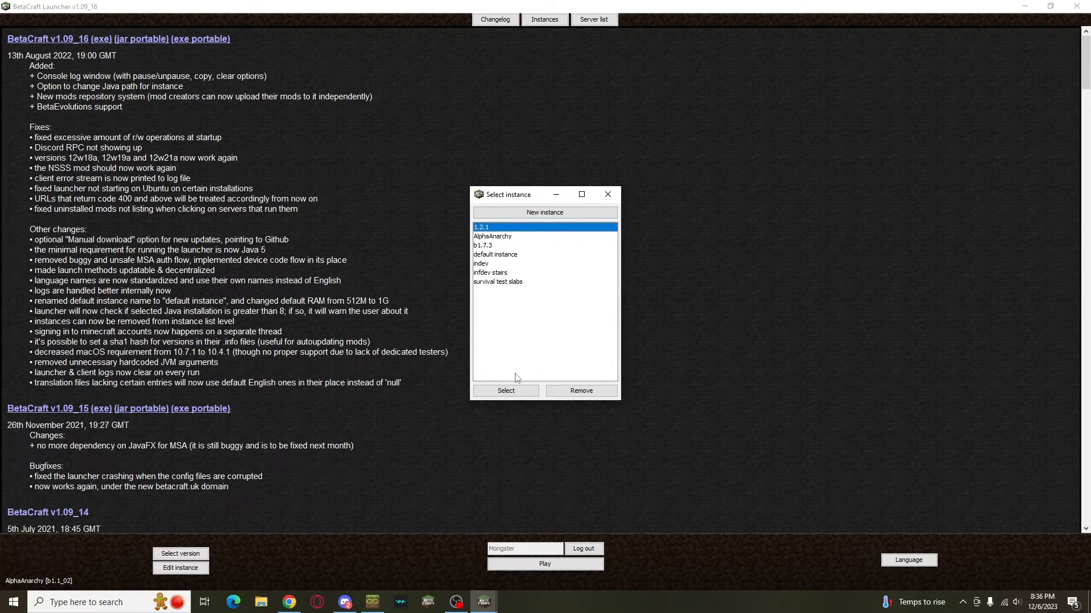
{"action": "left_click", "coordinate": [506, 389]}
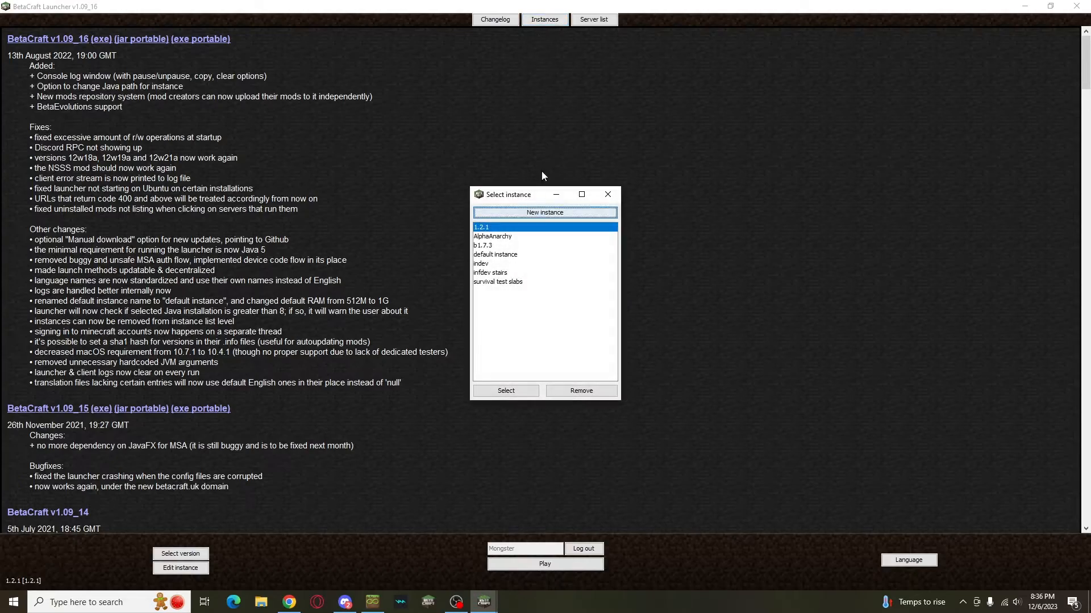
{"action": "left_click", "coordinate": [504, 389]}
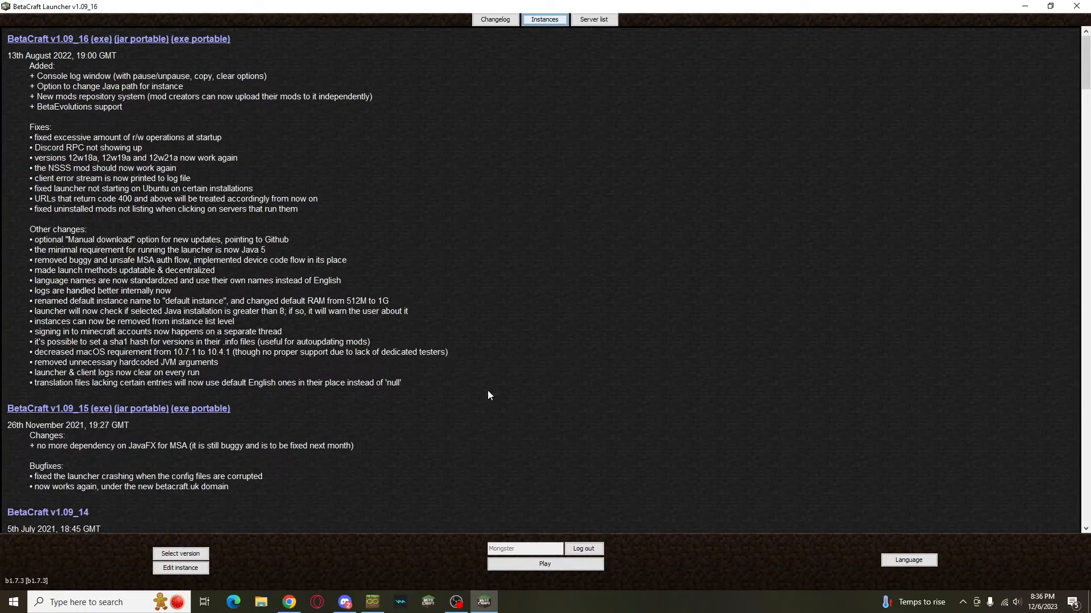
Launch b1.7.3 from BetaCraft into the snowy night world.
{"action": "left_click", "coordinate": [544, 564]}
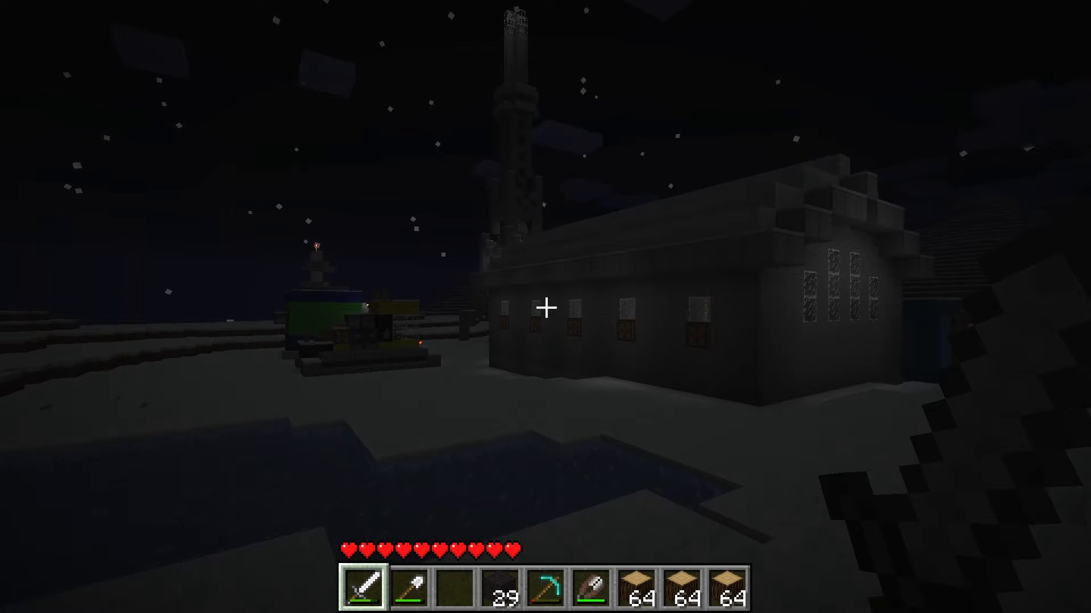
{"action": "mouse_move", "coordinate": [545, 307]}
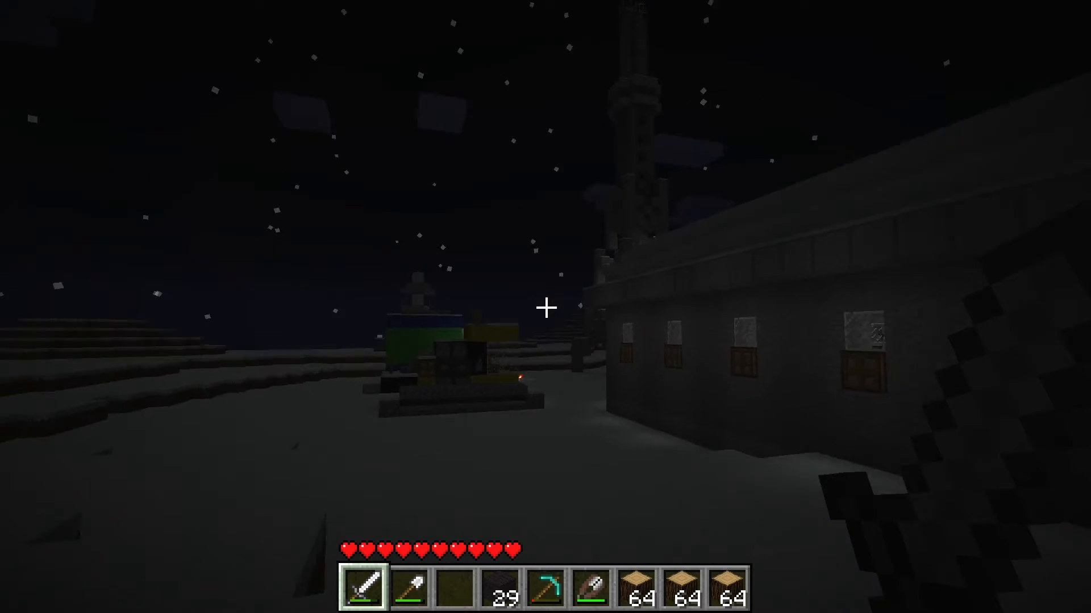
{"action": "mouse_move", "coordinate": [545, 307]}
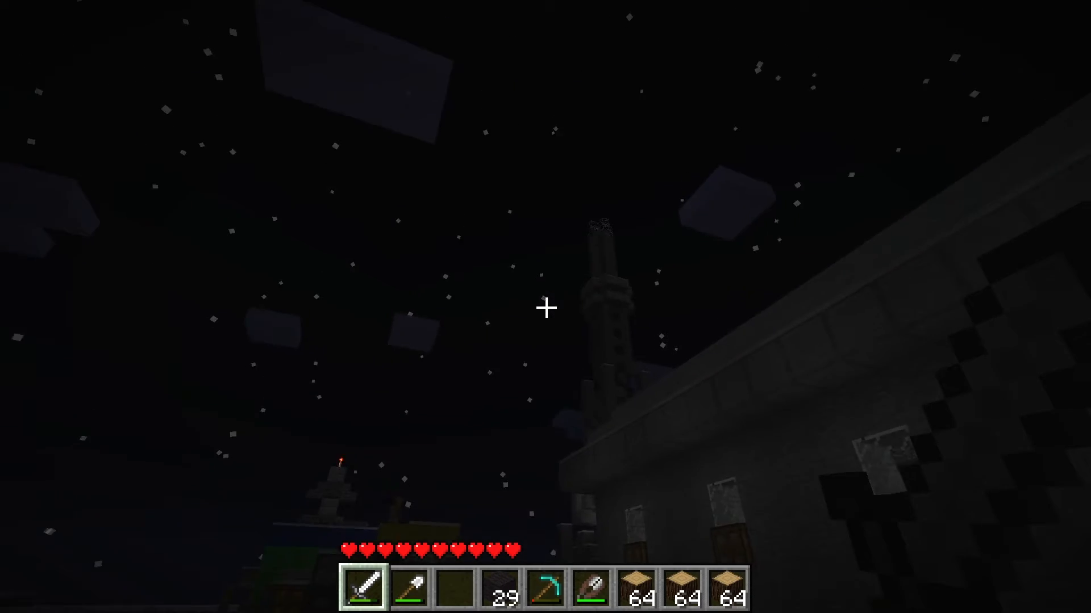
{"action": "mouse_move", "coordinate": [546, 307]}
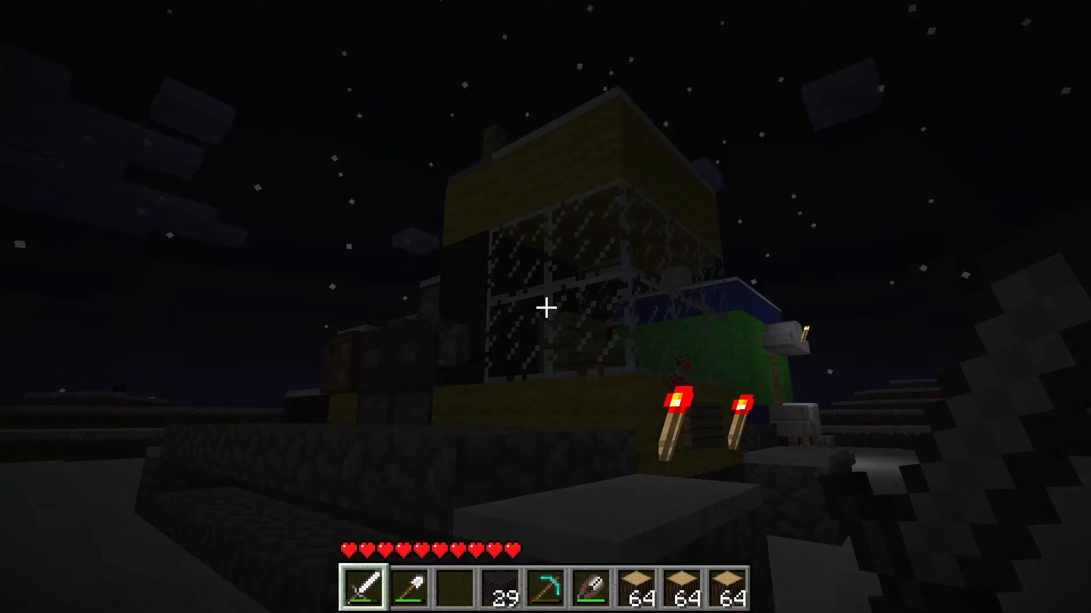
{"action": "mouse_move", "coordinate": [546, 307]}
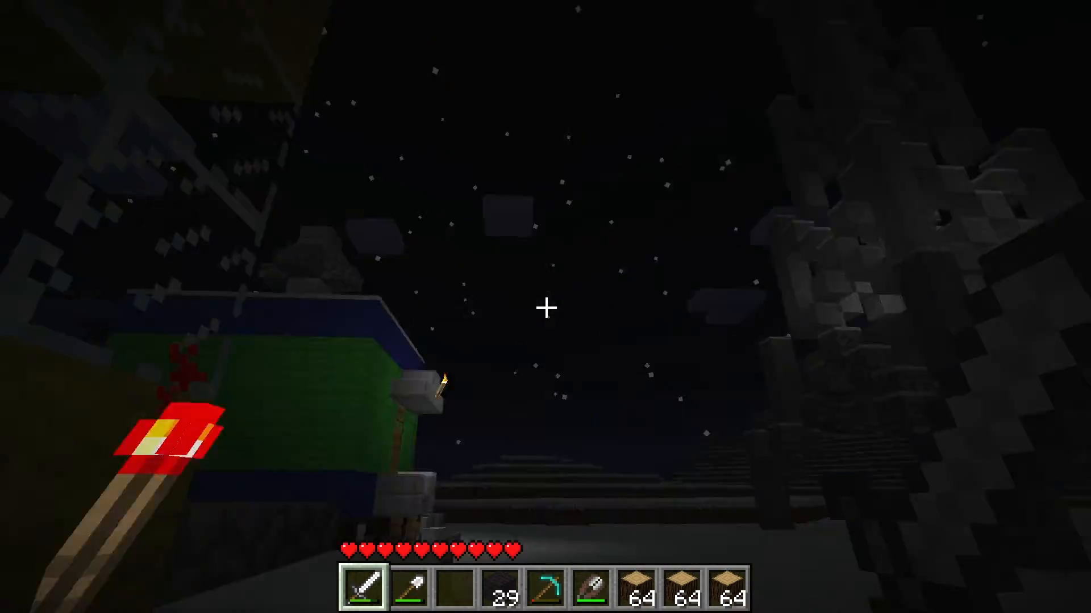
{"action": "mouse_move", "coordinate": [545, 307]}
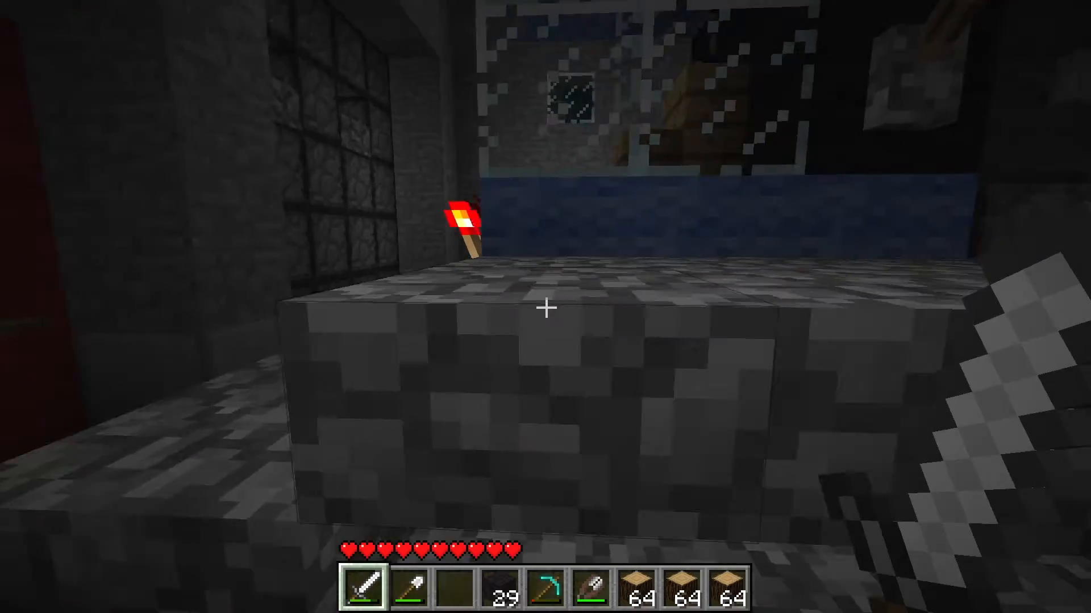
{"action": "mouse_move", "coordinate": [545, 306]}
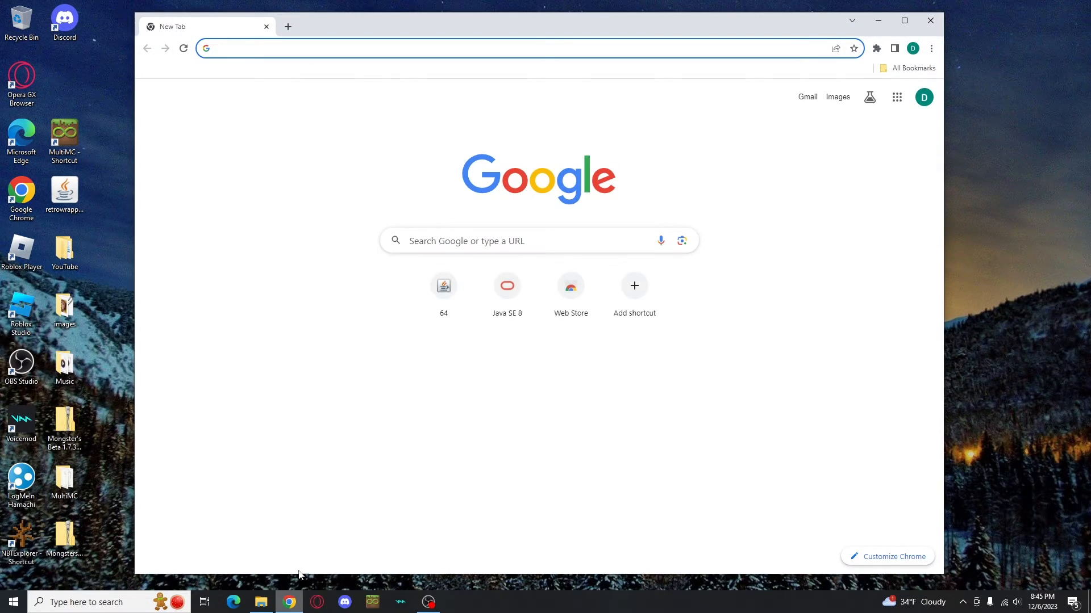
Visit betacraft.uk's Downloads page and download the latest Windows launcher.
{"action": "type", "text": "b"}
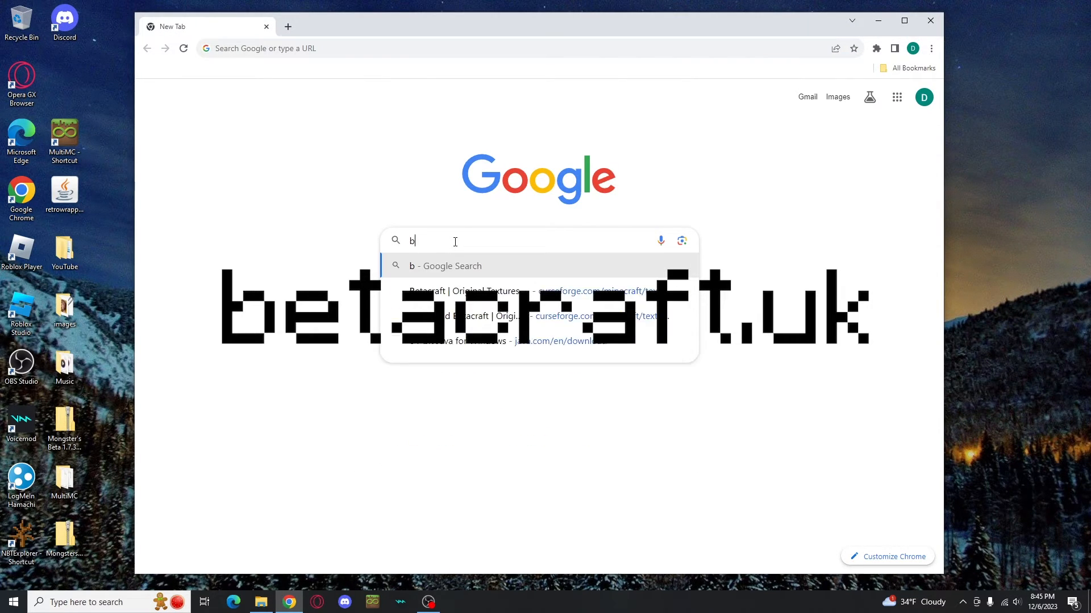
{"action": "type", "text": "etacraft.uk"}
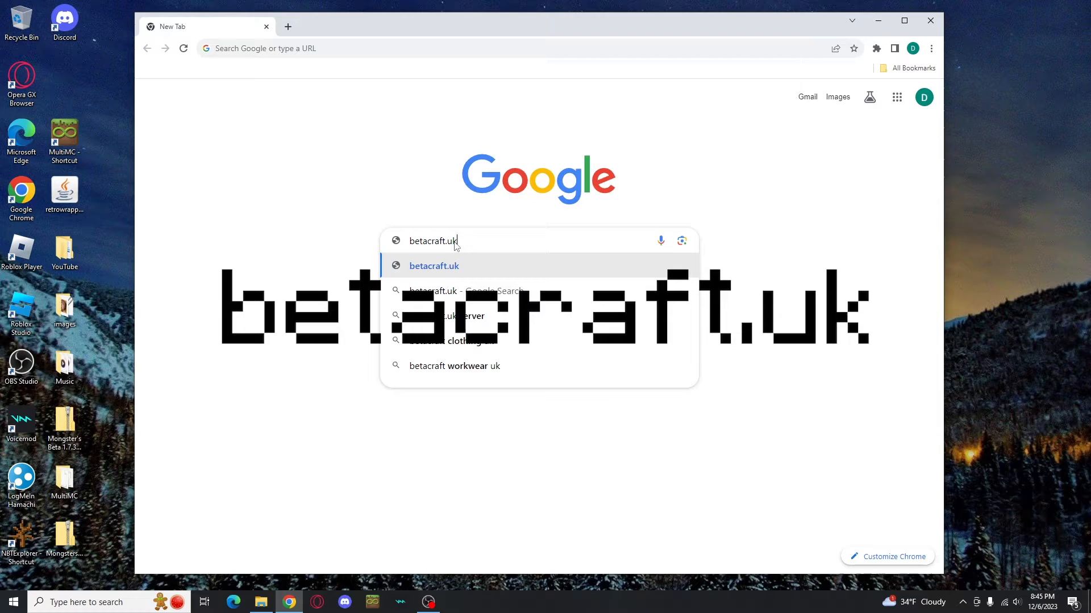
{"action": "mouse_move", "coordinate": [584, 246]}
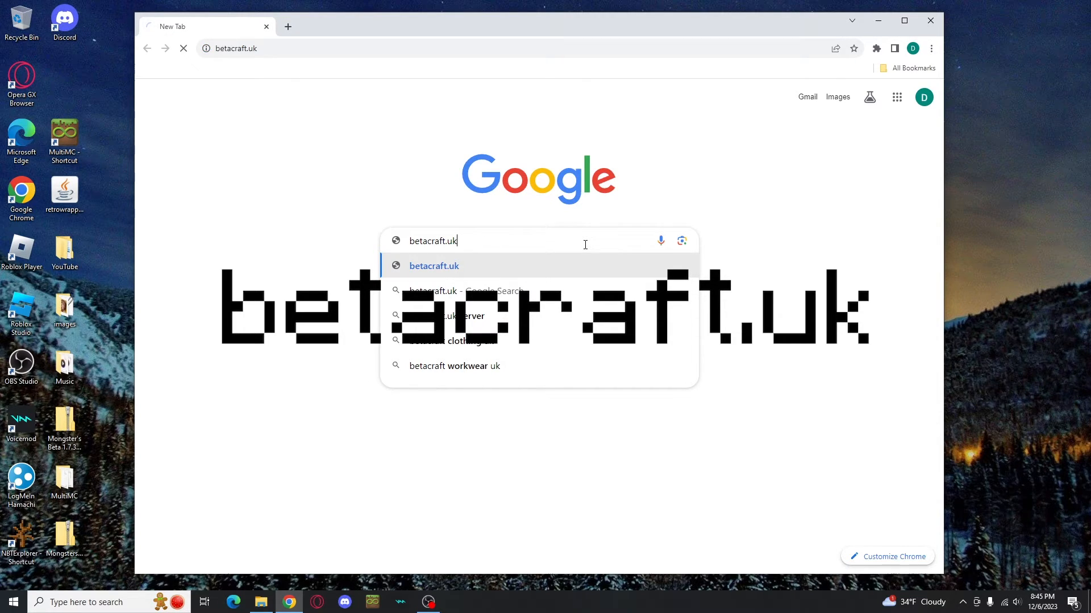
{"action": "left_click", "coordinate": [433, 266]}
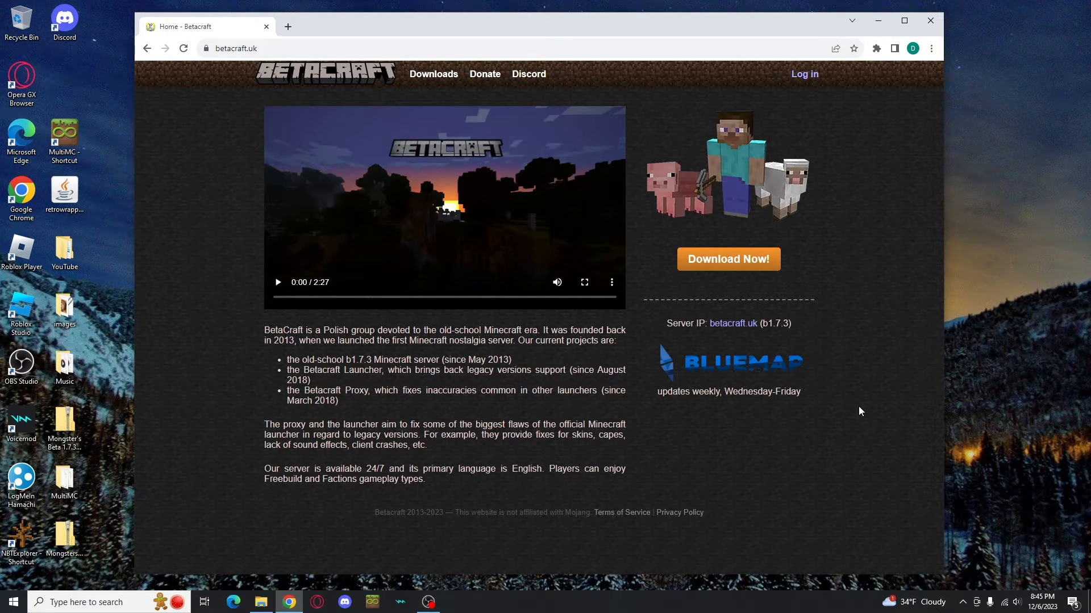
{"action": "left_click", "coordinate": [433, 74]}
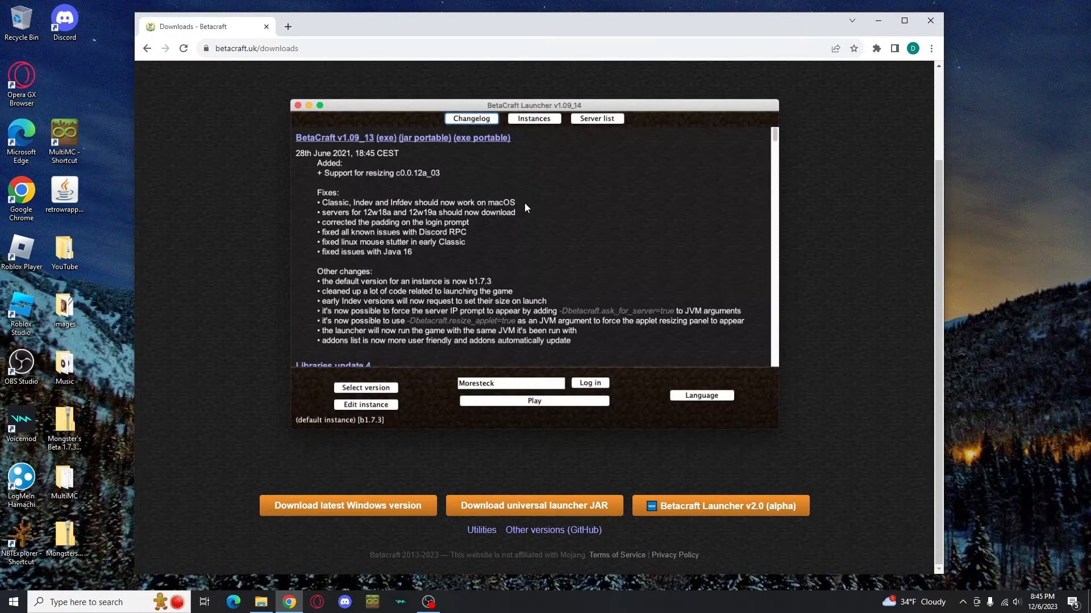
{"action": "mouse_move", "coordinate": [351, 523]}
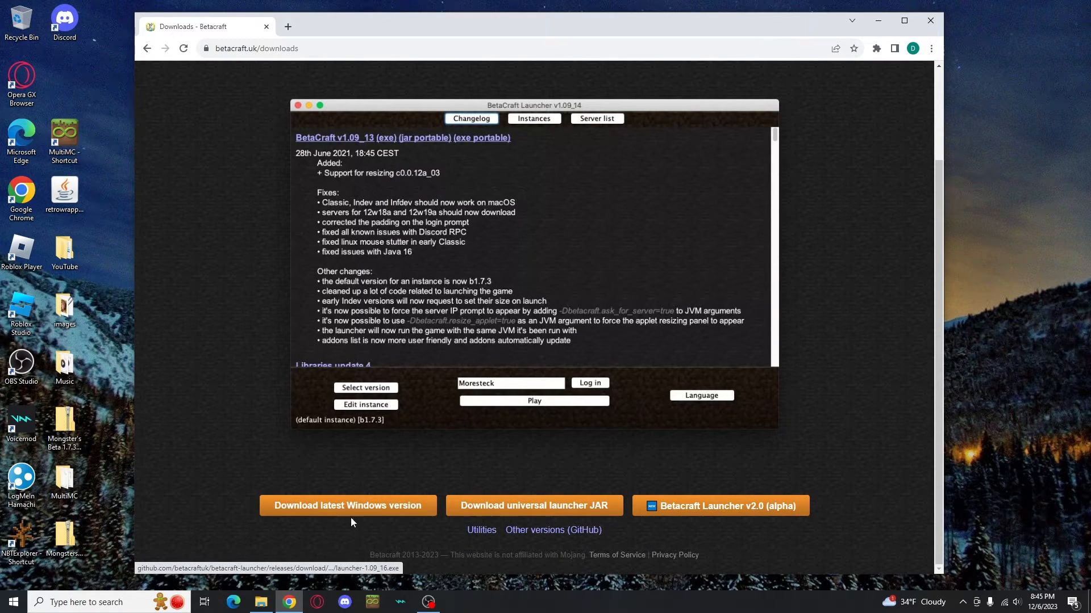
{"action": "left_click", "coordinate": [348, 506]}
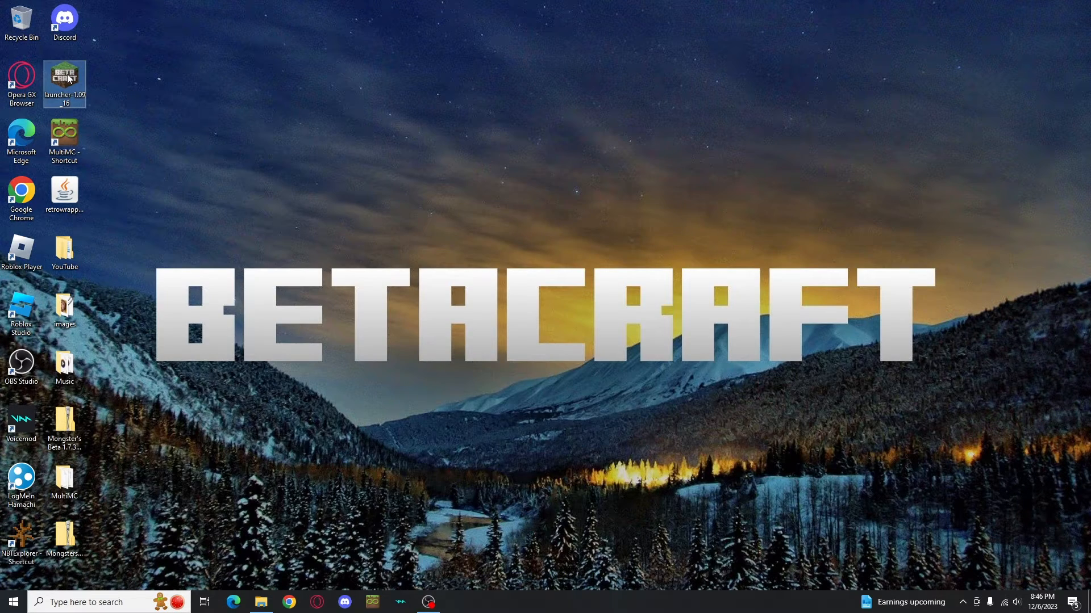
Run the downloaded BetaCraft launcher and browse its list of game versions.
{"action": "double_click", "coordinate": [63, 83]}
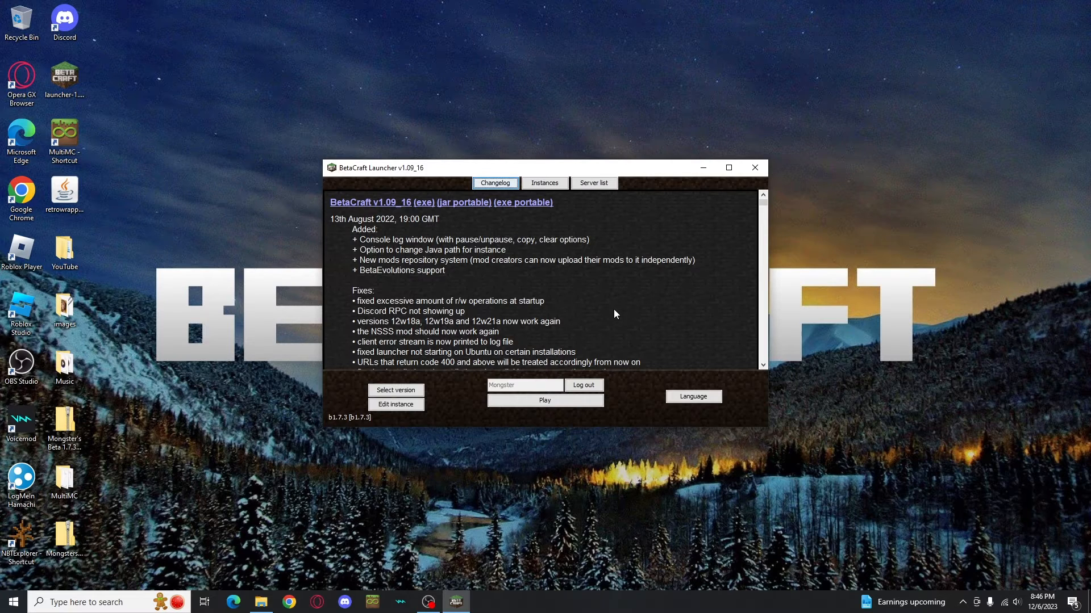
{"action": "mouse_move", "coordinate": [490, 345]}
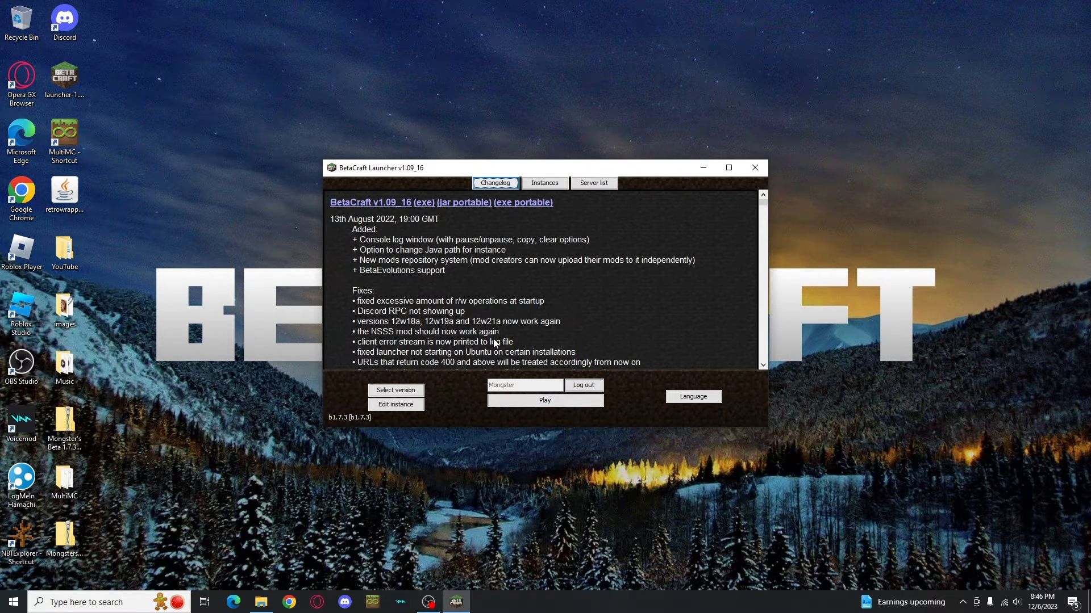
{"action": "mouse_move", "coordinate": [442, 371]}
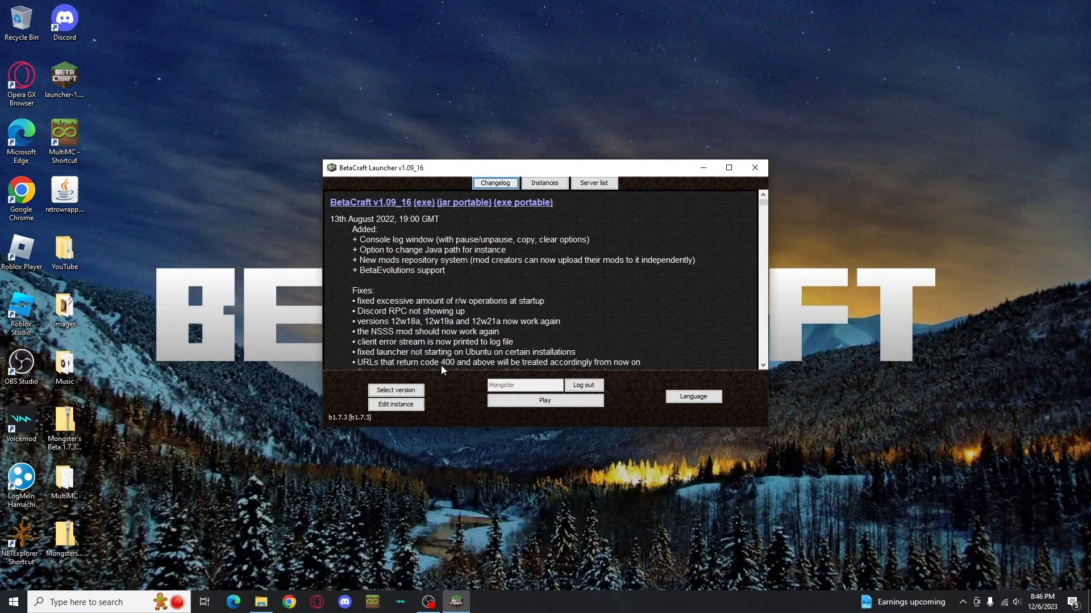
{"action": "left_click", "coordinate": [395, 389]}
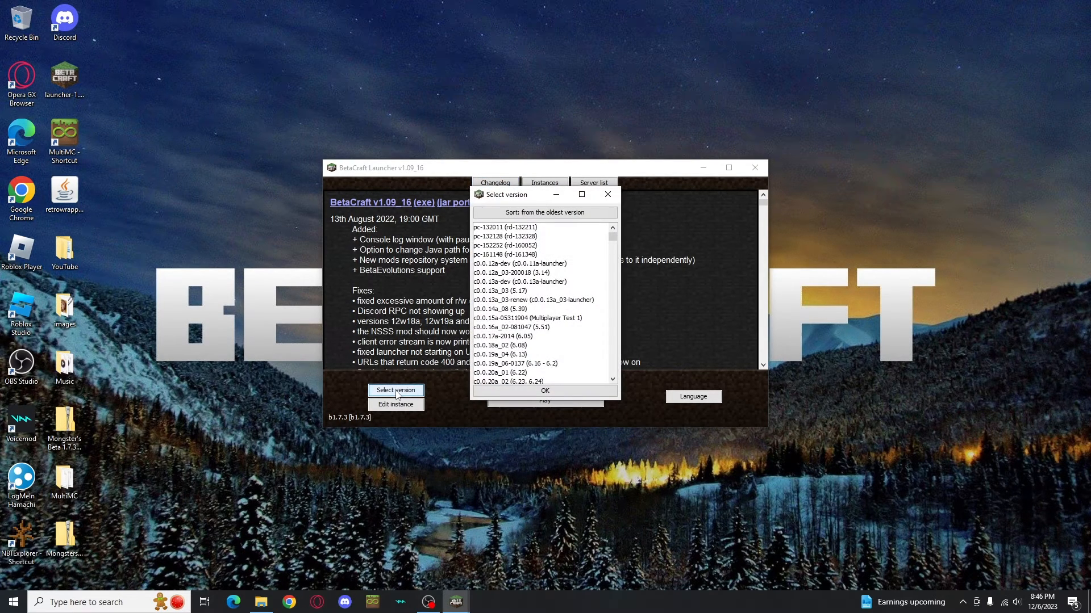
{"action": "scroll", "scroll_direction": "down", "scroll_amount": 3}
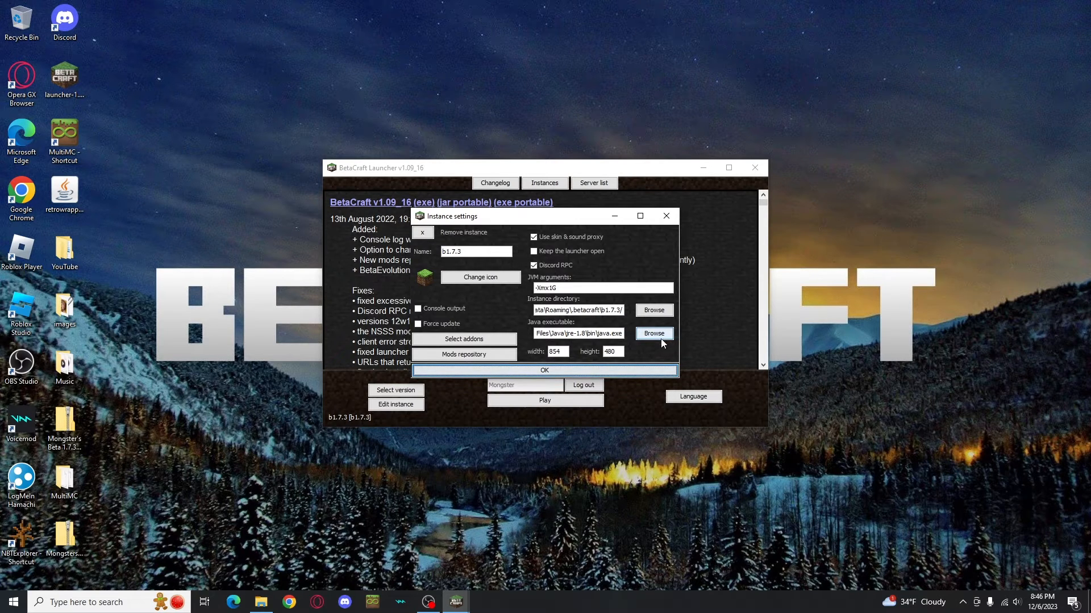
Point the instance's Java executable to java.exe in Program Files/Java/jre-1.8/bin.
{"action": "left_click", "coordinate": [652, 333]}
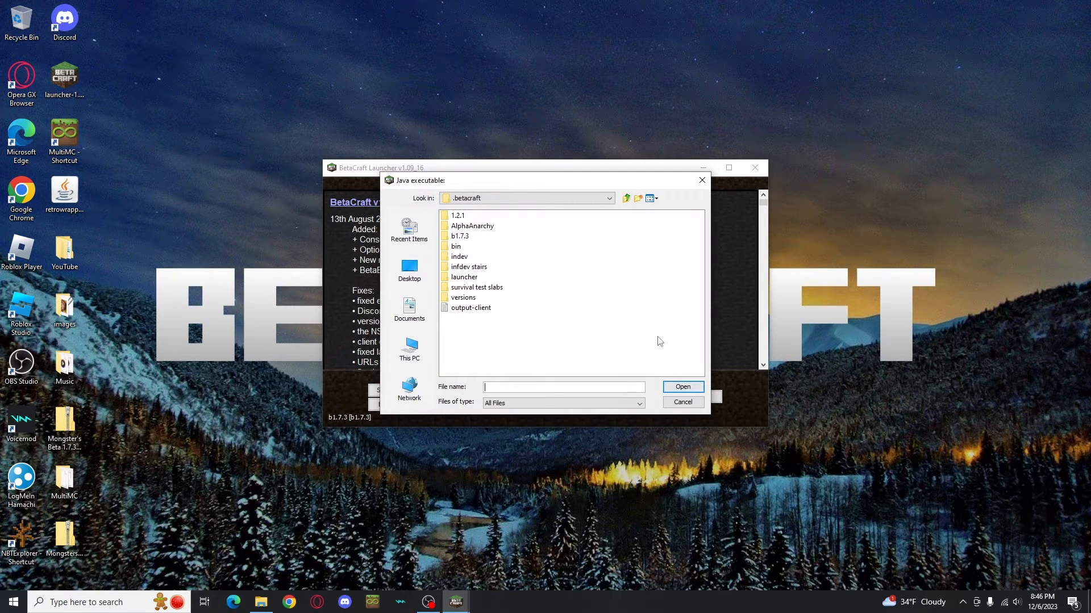
{"action": "left_click", "coordinate": [409, 348]}
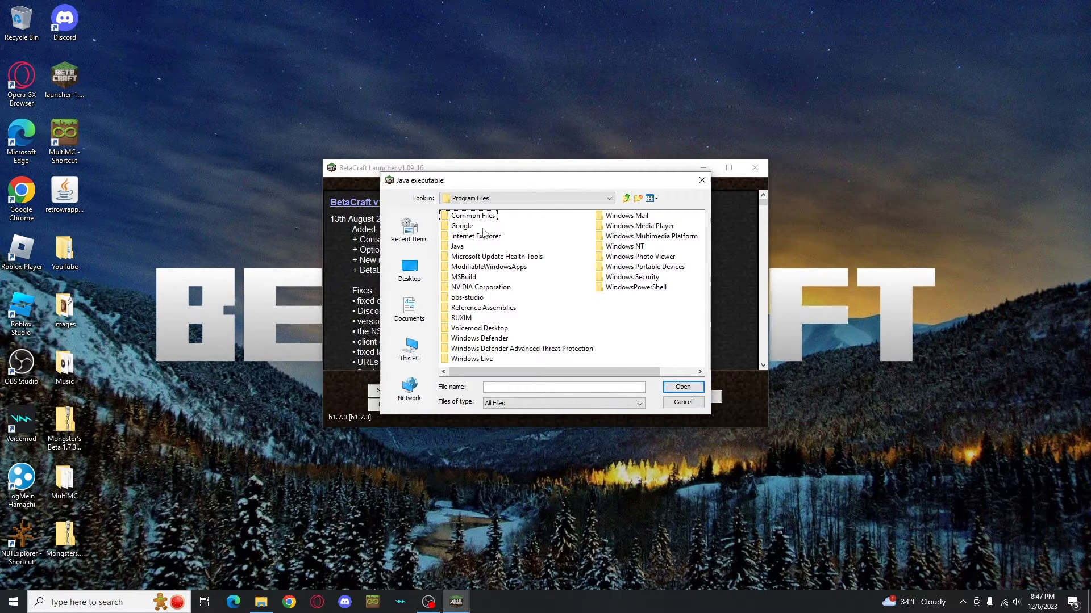
{"action": "double_click", "coordinate": [457, 246]}
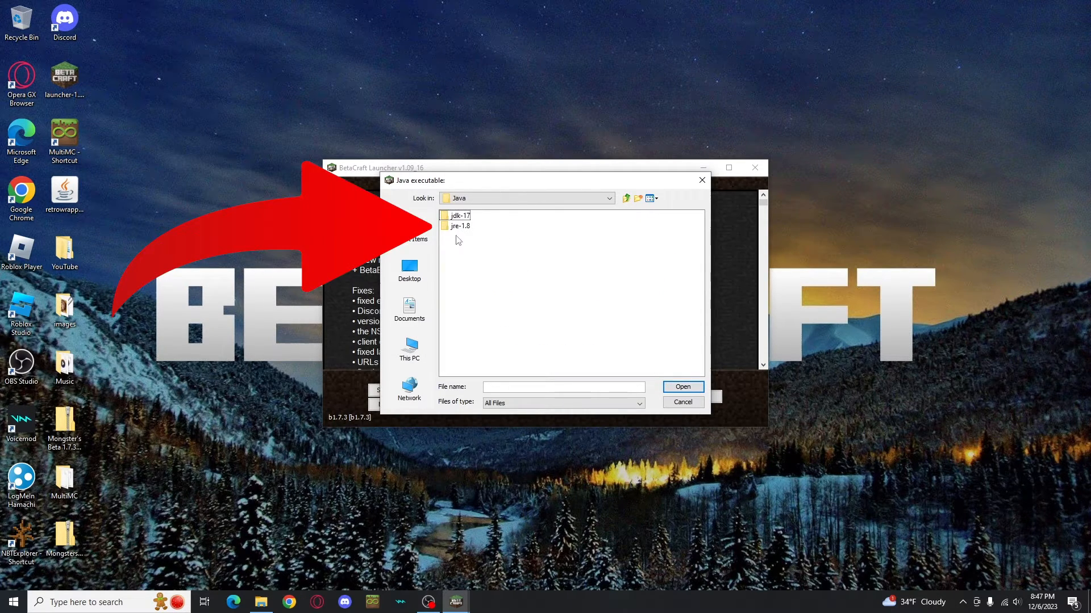
{"action": "double_click", "coordinate": [459, 225]}
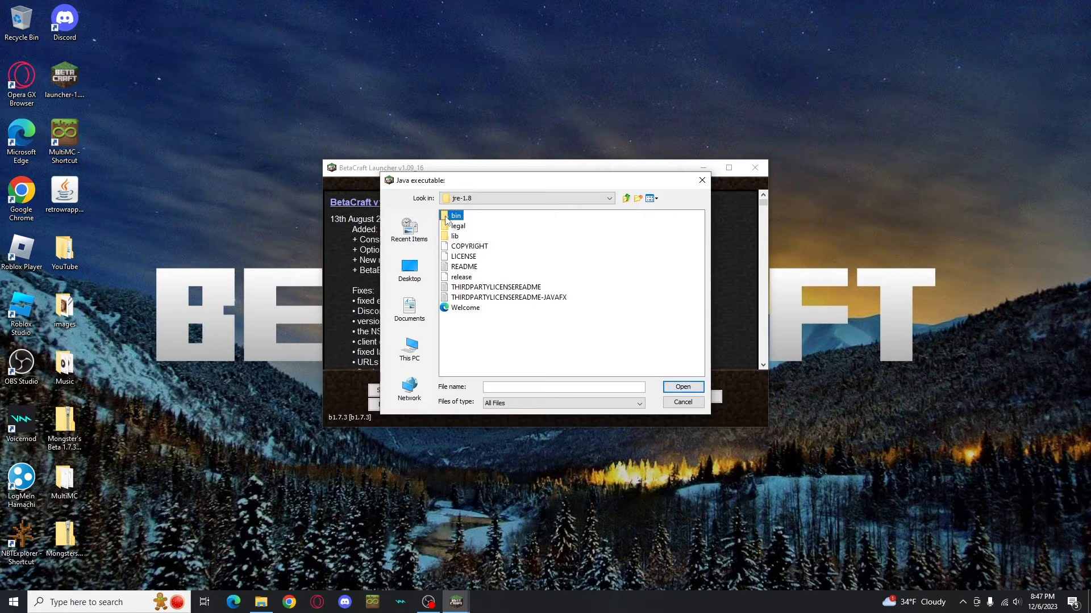
{"action": "double_click", "coordinate": [456, 216]}
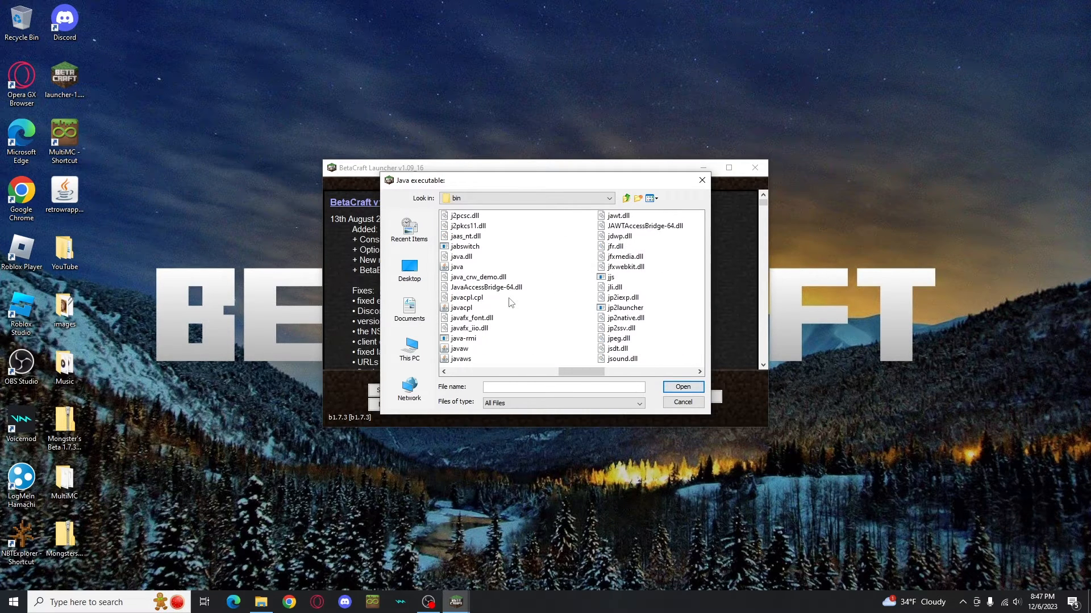
{"action": "left_click", "coordinate": [457, 266]}
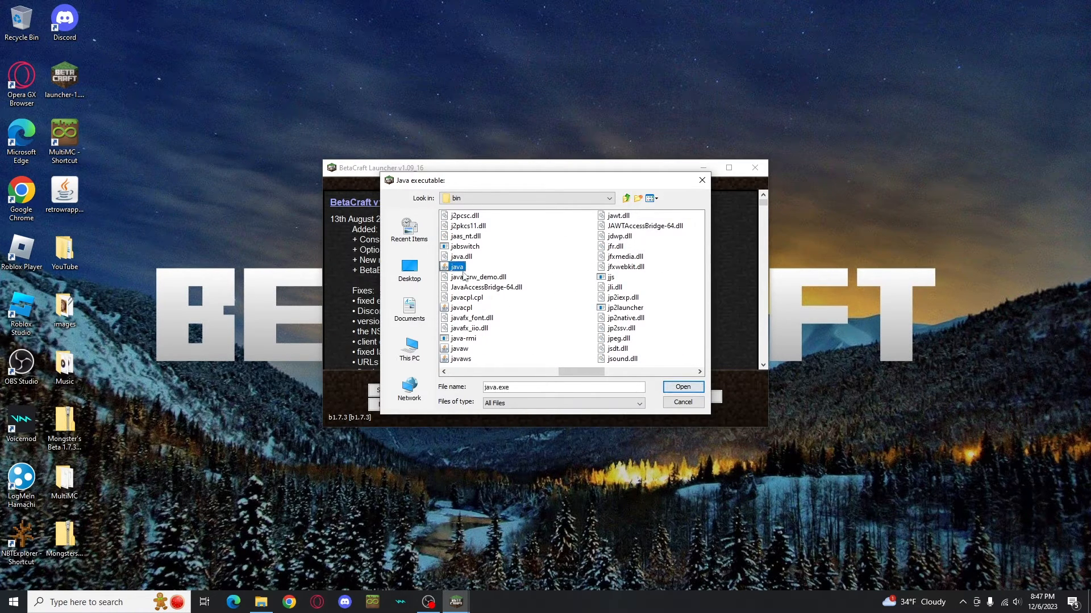
{"action": "left_click", "coordinate": [682, 386]}
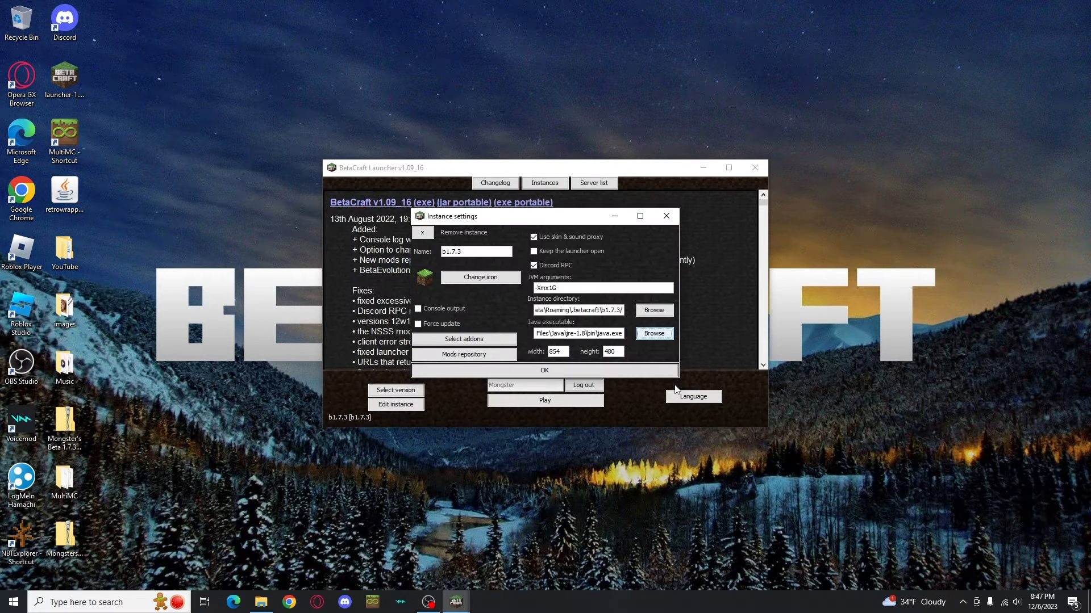
{"action": "mouse_move", "coordinate": [633, 423]}
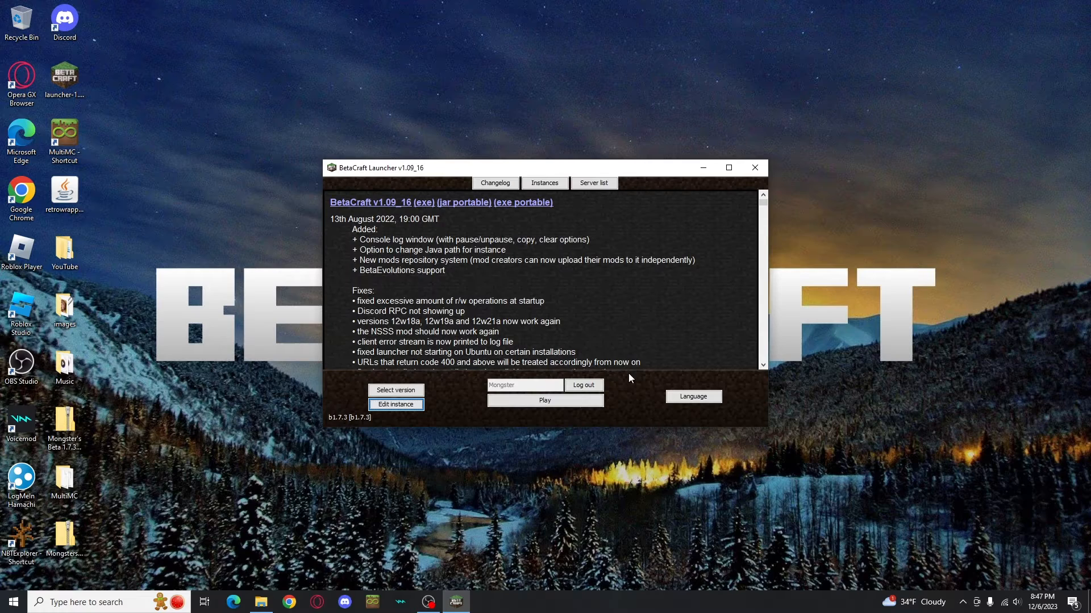
Bring up the Select instance window listing the saved b1.7.3 instance.
{"action": "left_click", "coordinate": [544, 401]}
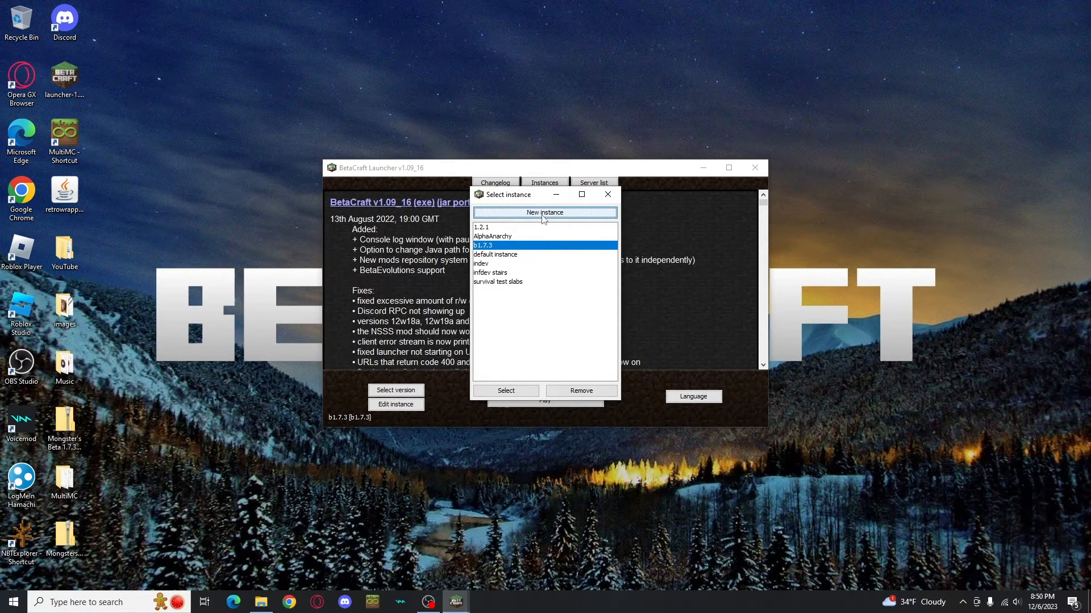
{"action": "left_click", "coordinate": [506, 390]}
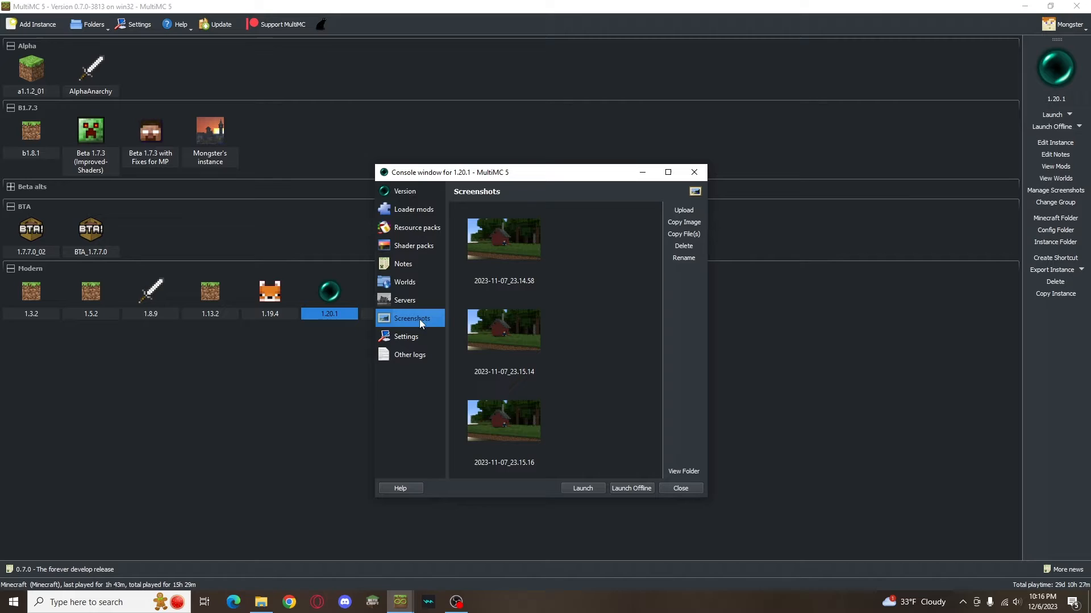
Close the 1.20.1 window, browse Add Instance with Betas/Alphas and ATLauncher, then cancel.
{"action": "left_click", "coordinate": [679, 488]}
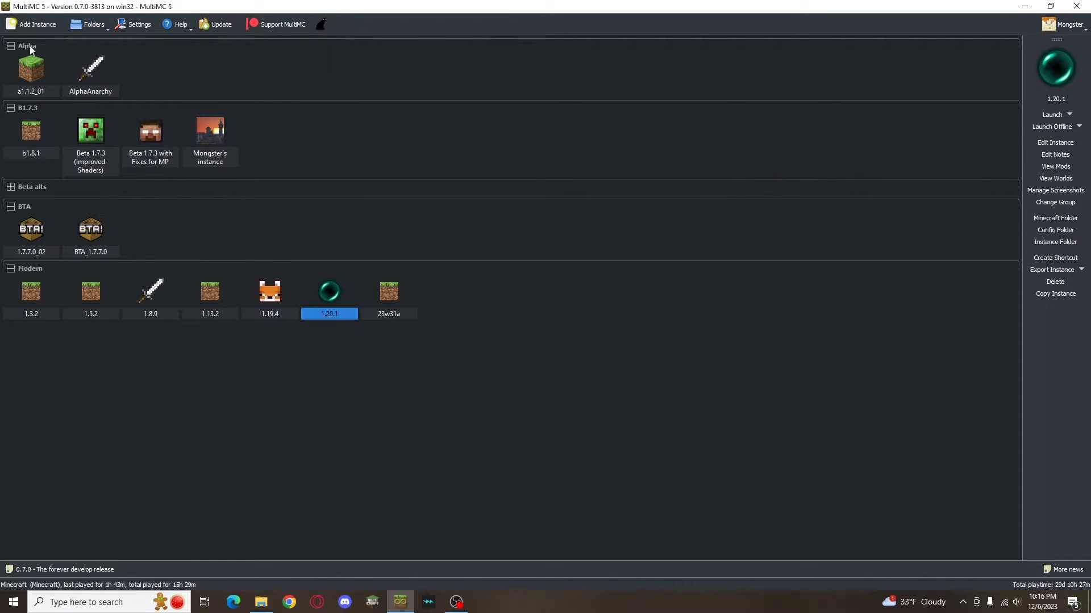
{"action": "left_click", "coordinate": [37, 24]}
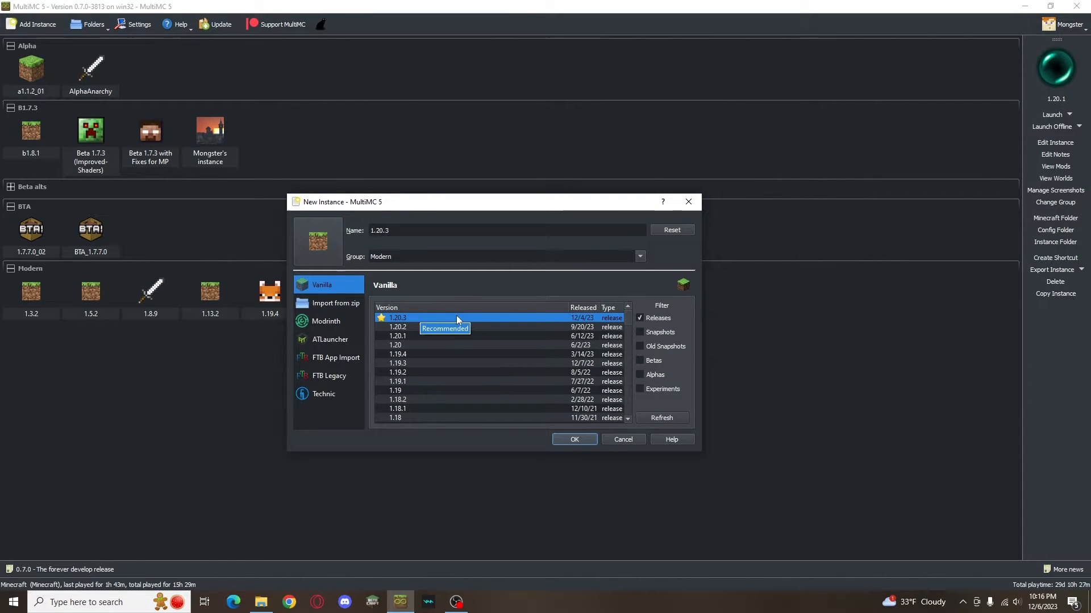
{"action": "left_click", "coordinate": [640, 373]}
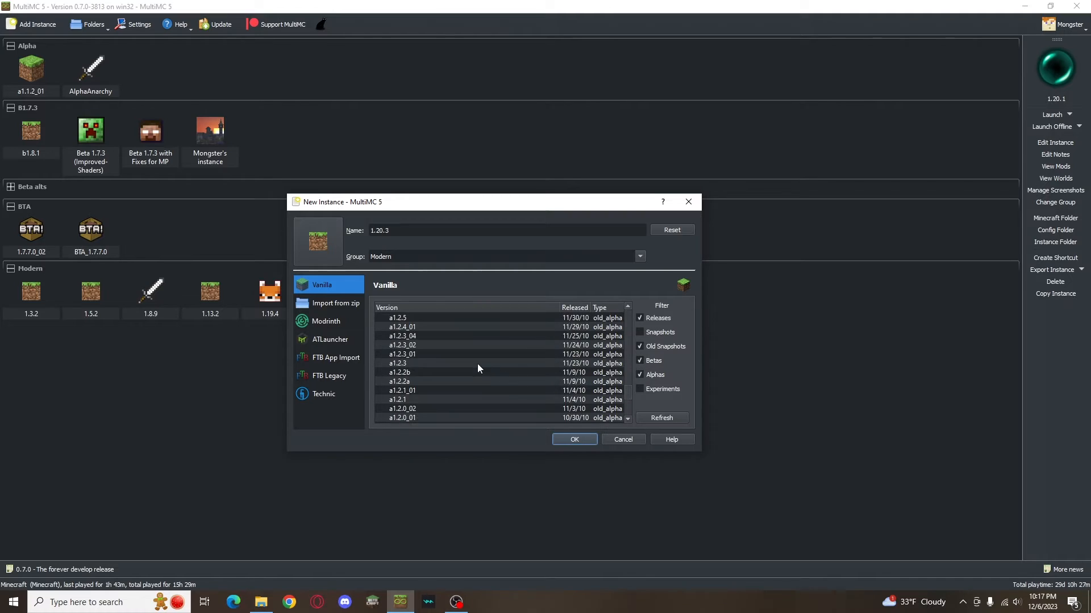
{"action": "left_click", "coordinate": [330, 340]}
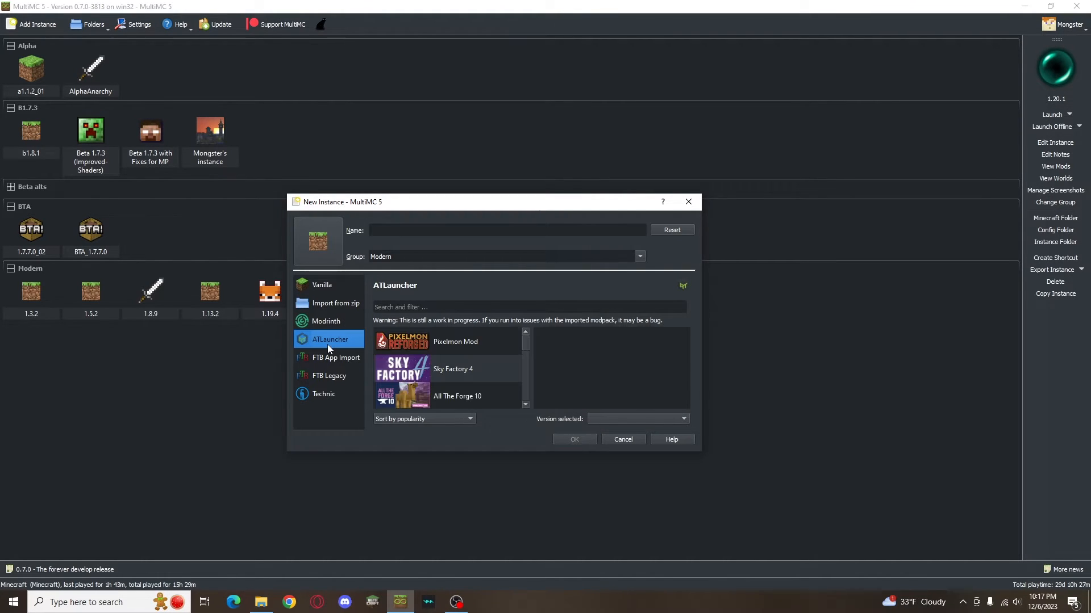
{"action": "left_click", "coordinate": [324, 394]}
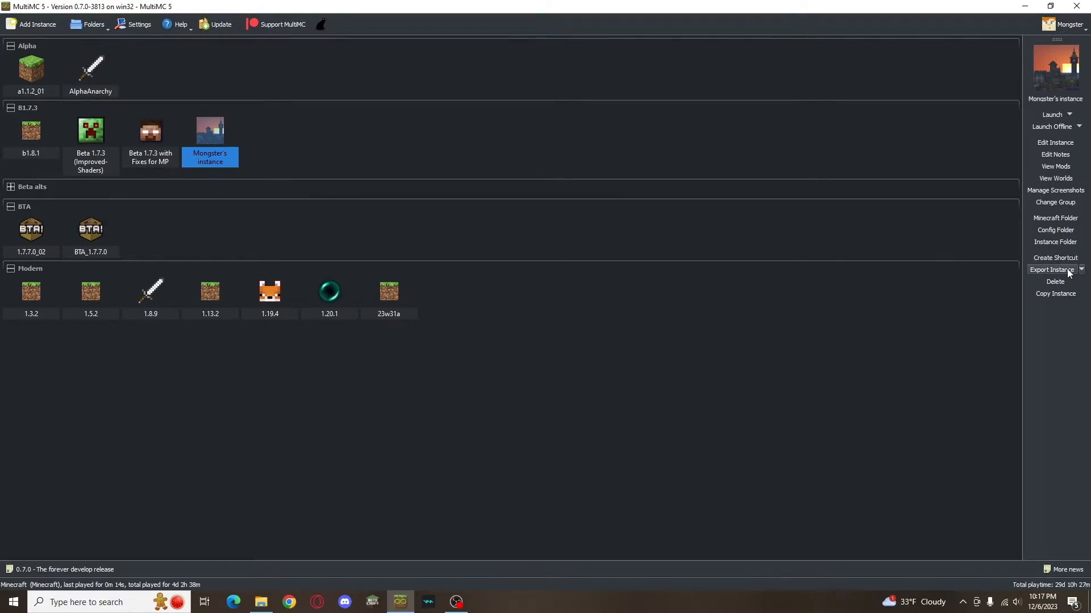
Export Mongster's instance to a zip and import it back as a new instance.
{"action": "left_click", "coordinate": [1054, 269]}
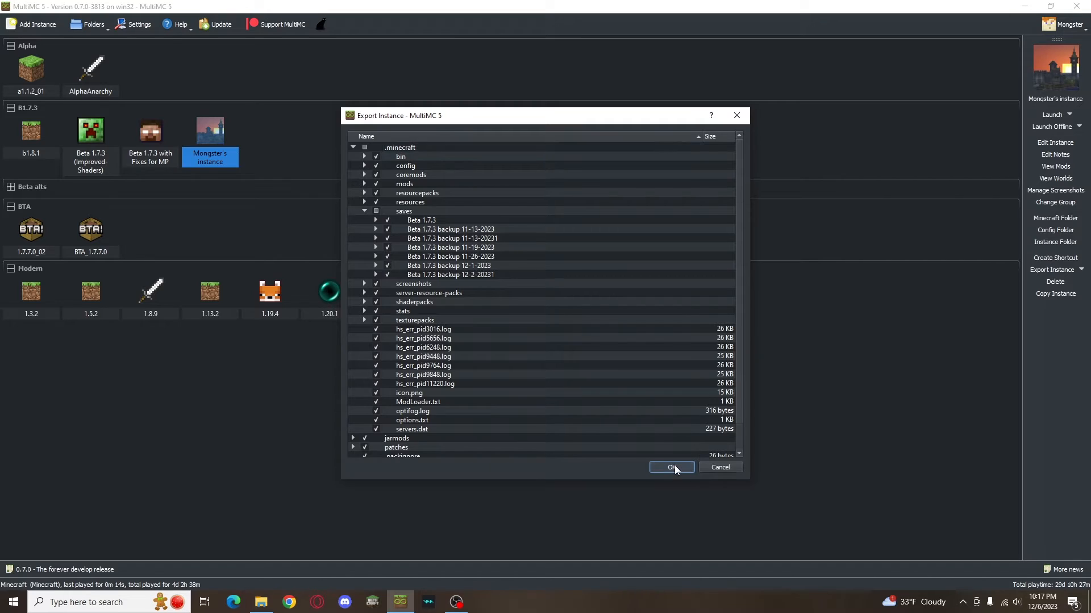
{"action": "left_click", "coordinate": [670, 467]}
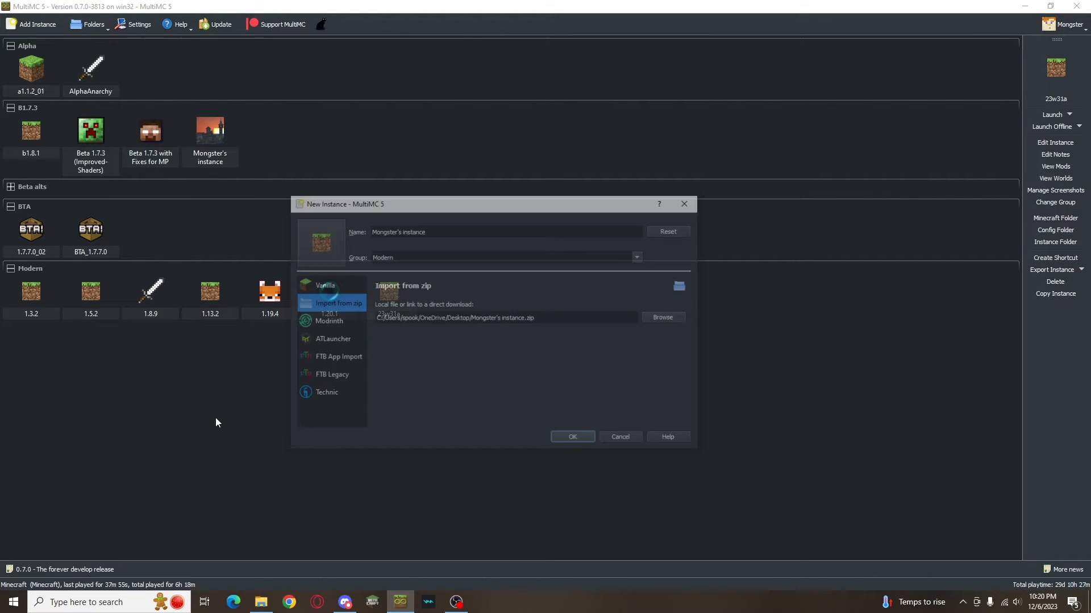
{"action": "left_click", "coordinate": [571, 436]}
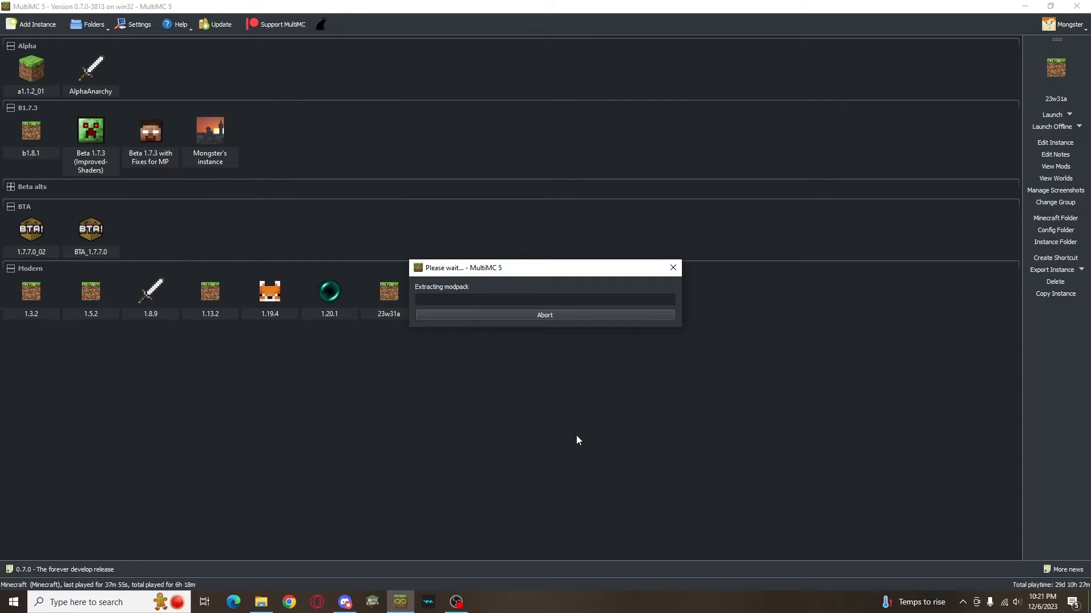
Check the imported instance's Minecraft folder and its version and mods in Edit Instance.
{"action": "left_click", "coordinate": [1056, 218]}
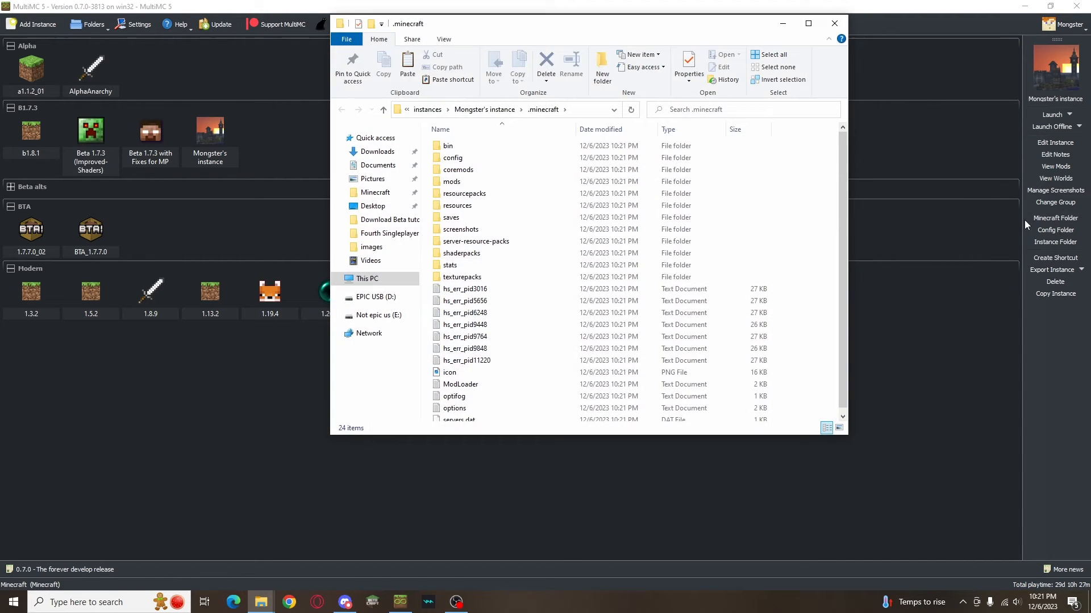
{"action": "left_click", "coordinate": [833, 23]}
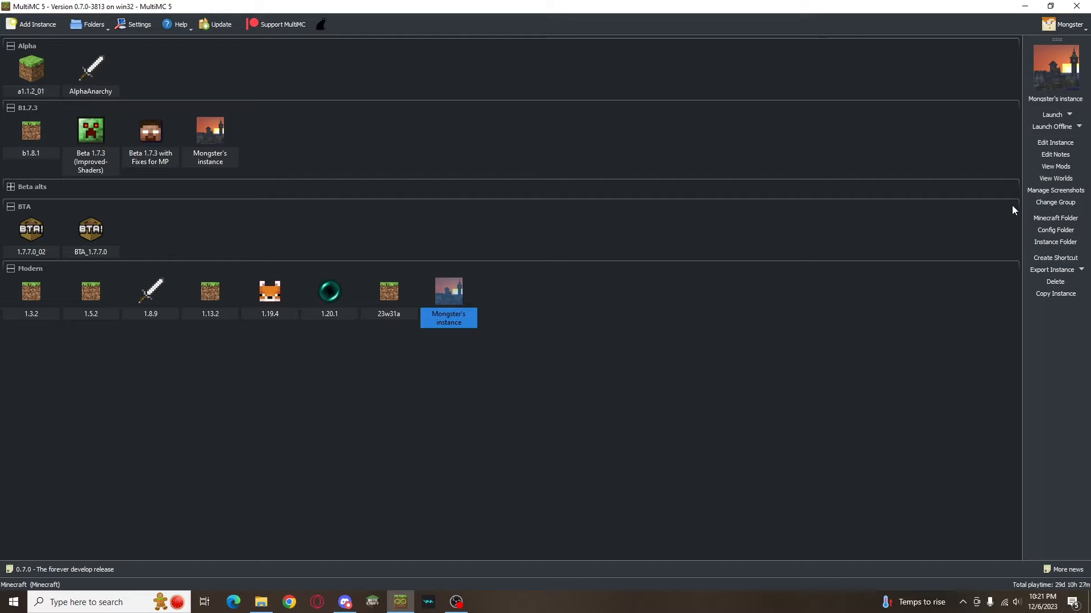
{"action": "left_click", "coordinate": [1054, 143]}
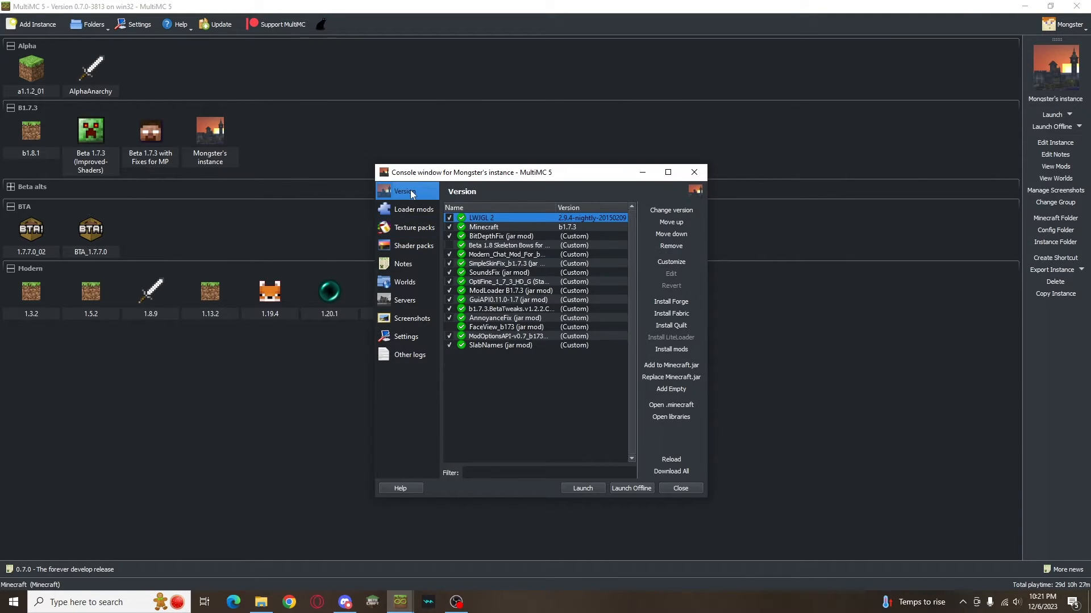
{"action": "mouse_move", "coordinate": [671, 314]}
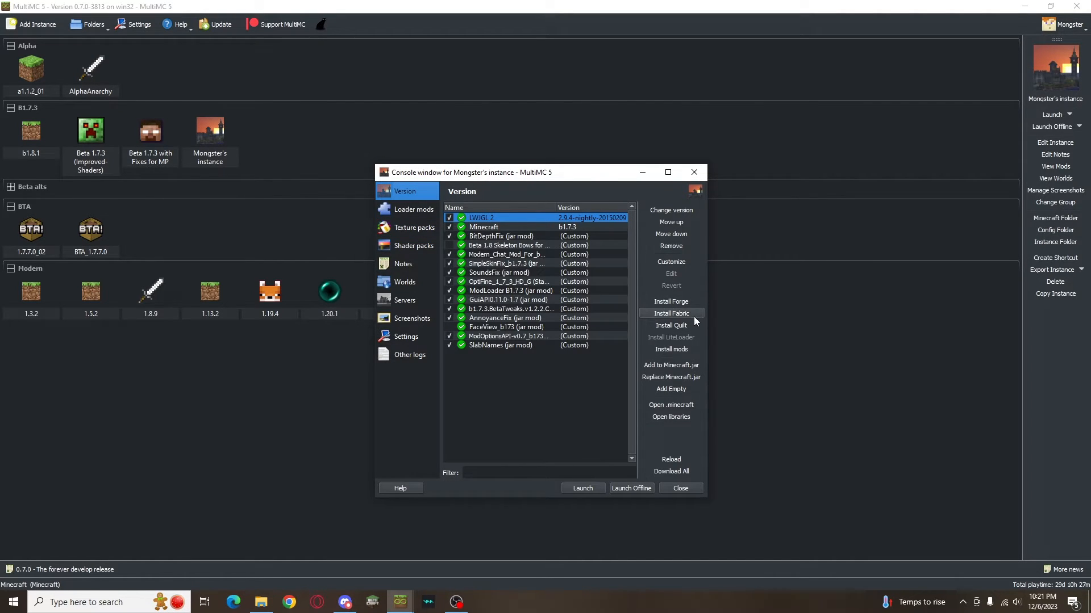
{"action": "mouse_move", "coordinate": [685, 406]}
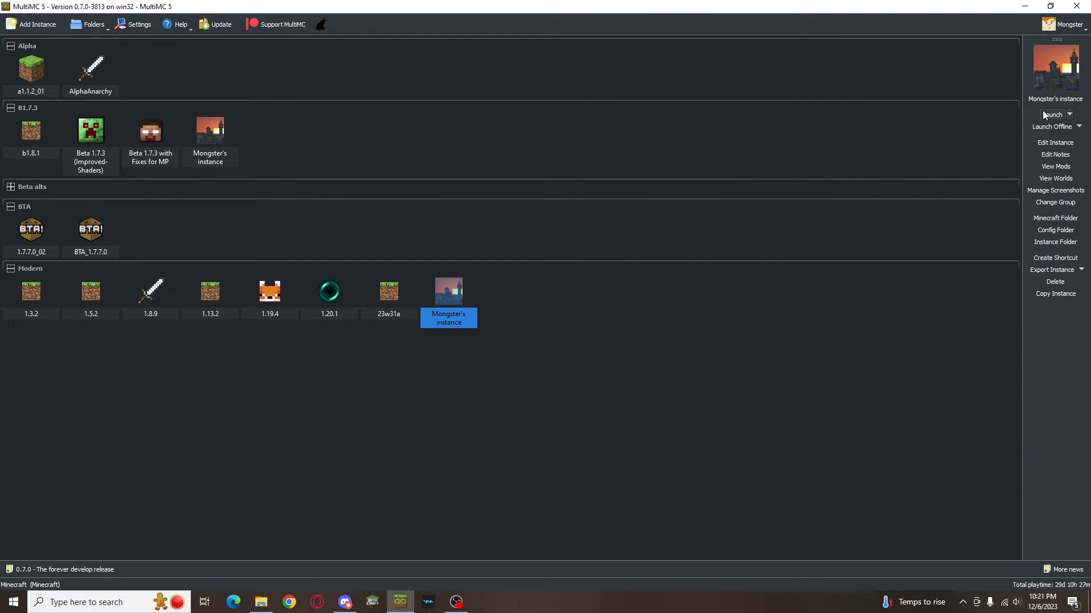
{"action": "left_click", "coordinate": [1052, 113]}
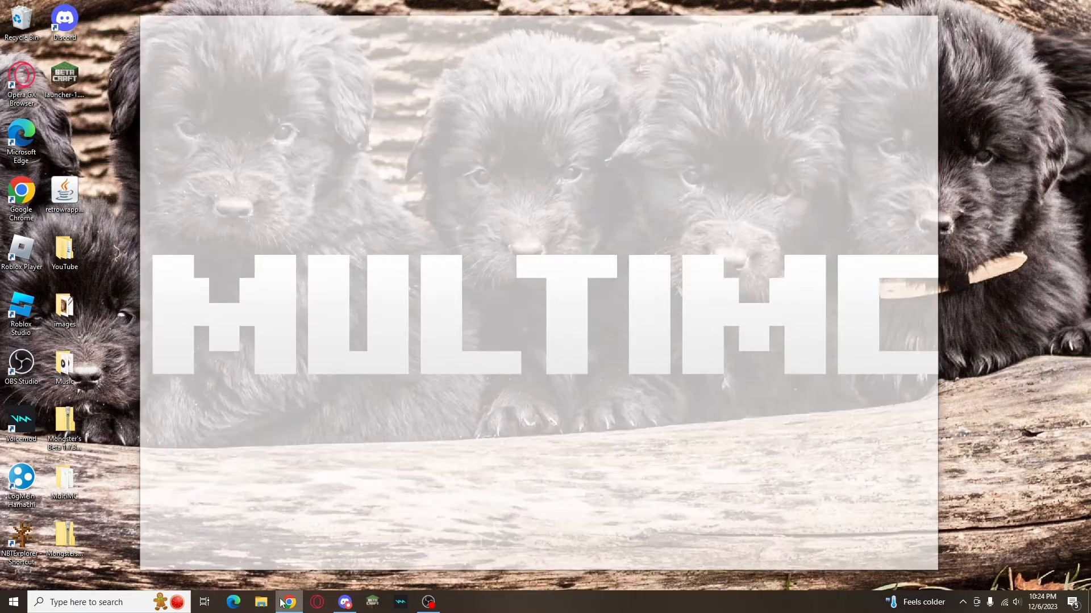
Search for multimc.org in Chrome and reach the Download & Install section.
{"action": "left_click", "coordinate": [287, 602]}
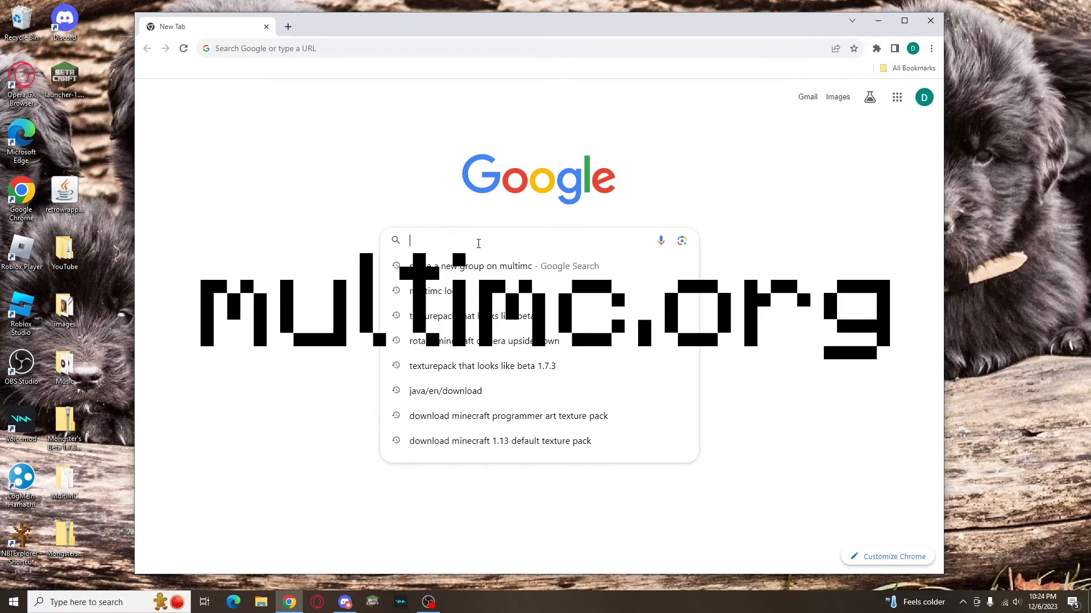
{"action": "type", "text": "multimc logo"}
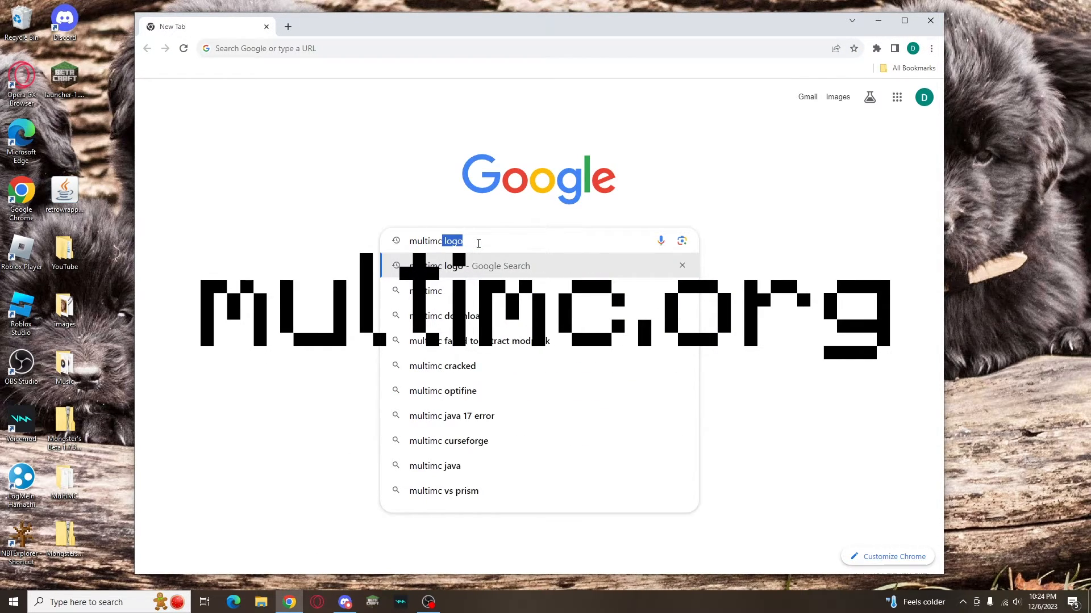
{"action": "type", "text": "multimc.org"}
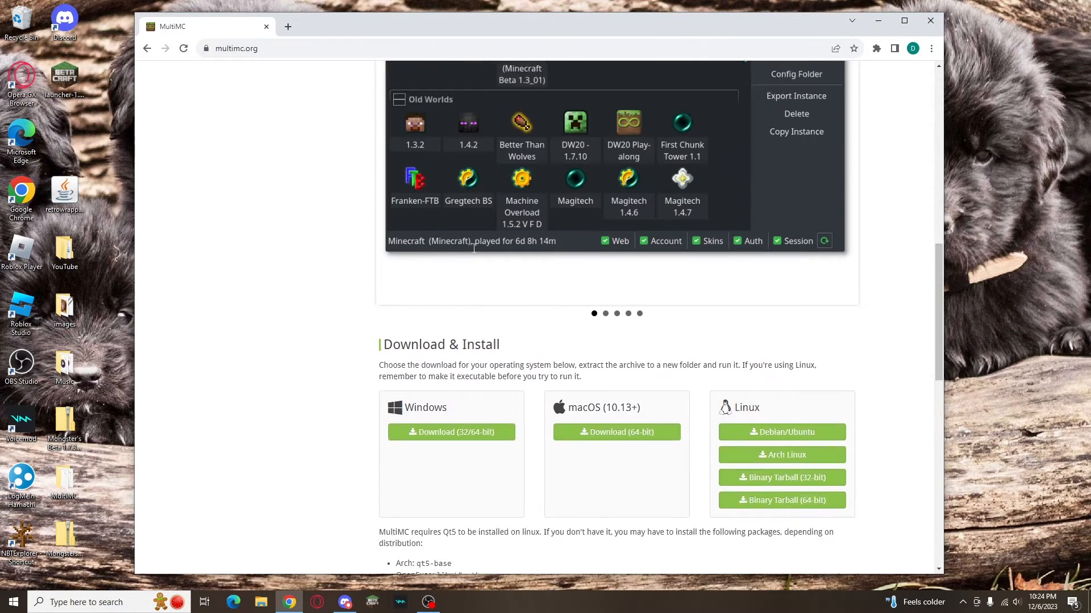
{"action": "scroll", "scroll_direction": "down", "scroll_amount": 3}
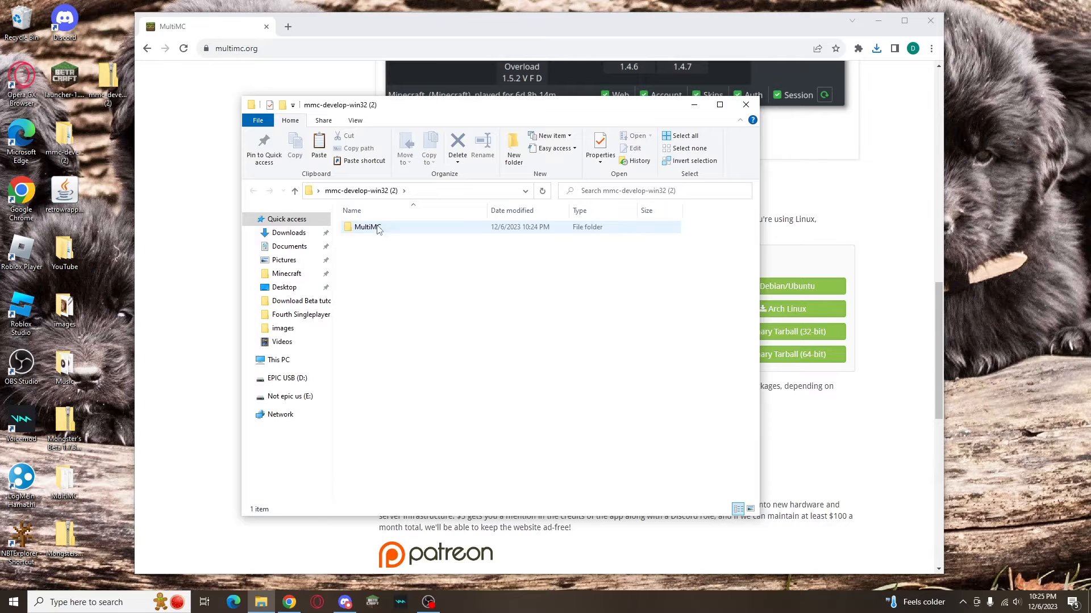
In the extracted MultiMC folder, send a MultiMC.exe shortcut to the desktop and launch it.
{"action": "double_click", "coordinate": [367, 227]}
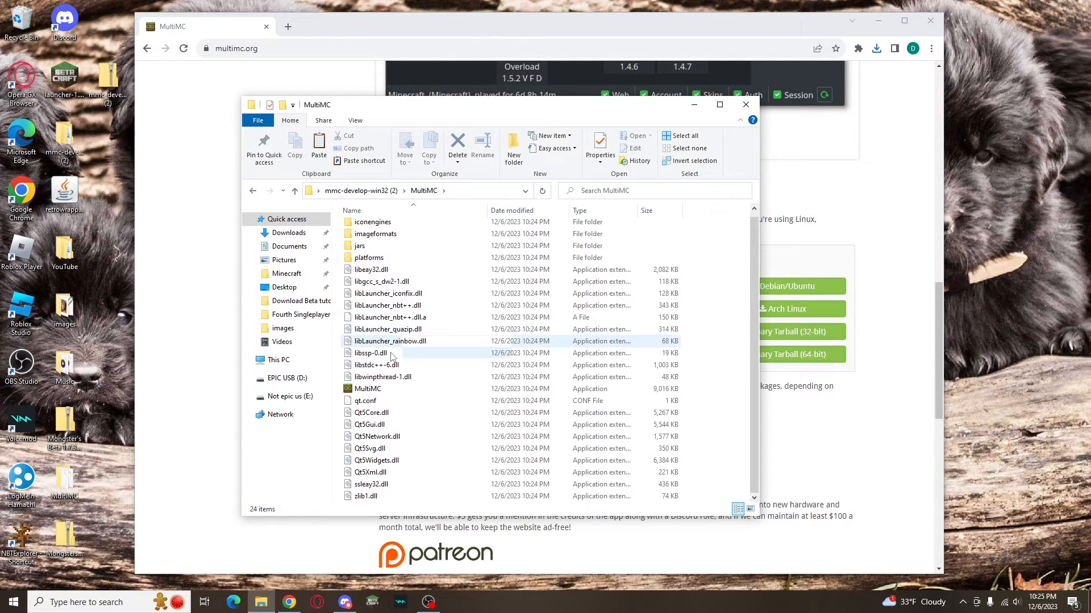
{"action": "left_click", "coordinate": [367, 388]}
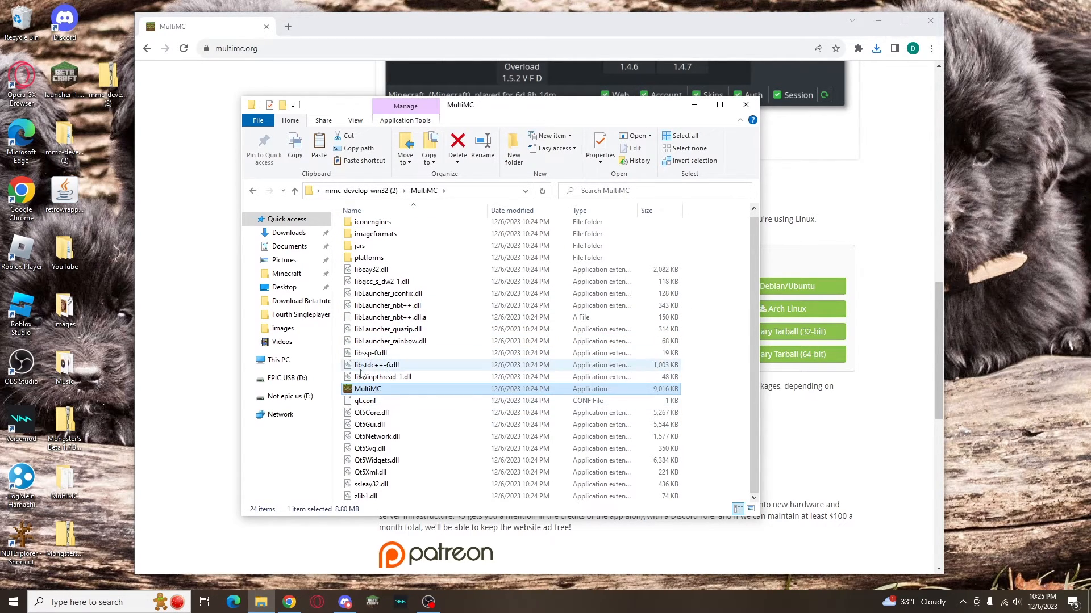
{"action": "right_click", "coordinate": [368, 389]}
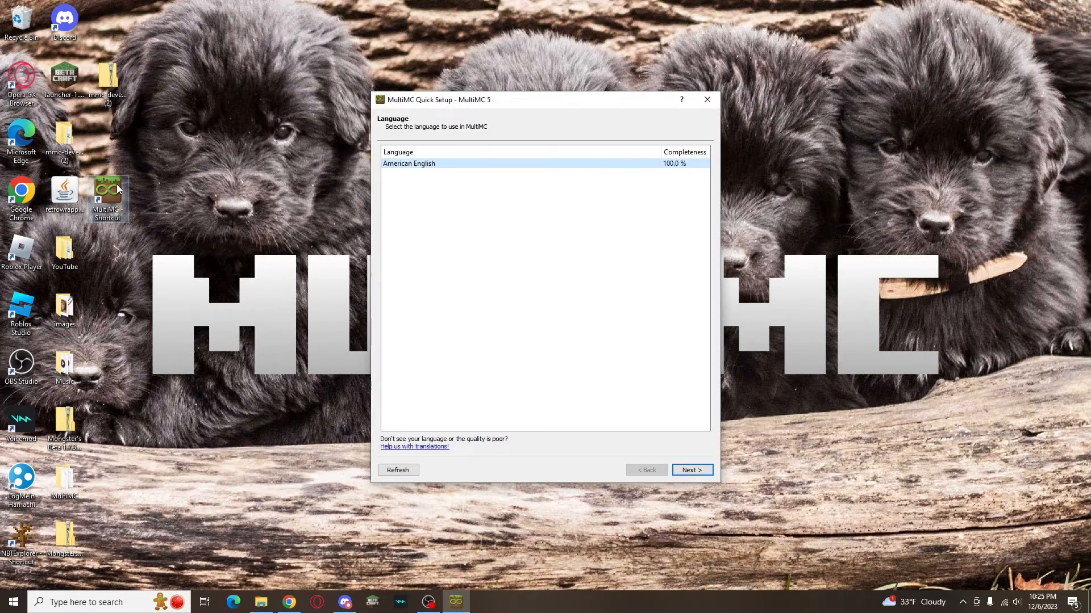
Finish Quick Setup keeping American English and the jre-1.8 javaw.exe installation.
{"action": "left_click", "coordinate": [692, 469]}
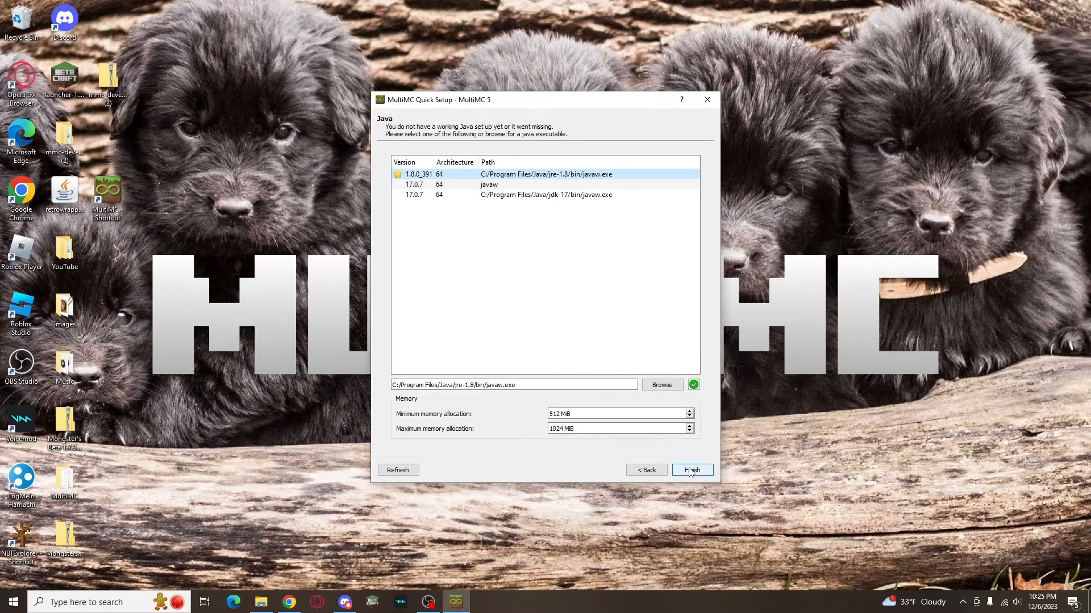
{"action": "mouse_move", "coordinate": [510, 256]}
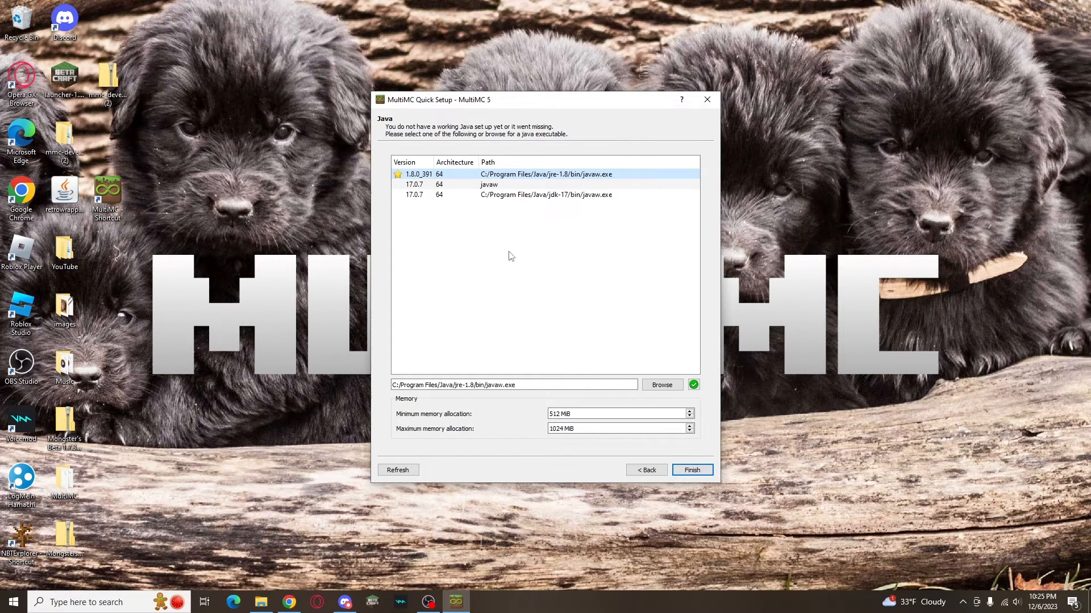
{"action": "mouse_move", "coordinate": [580, 193]}
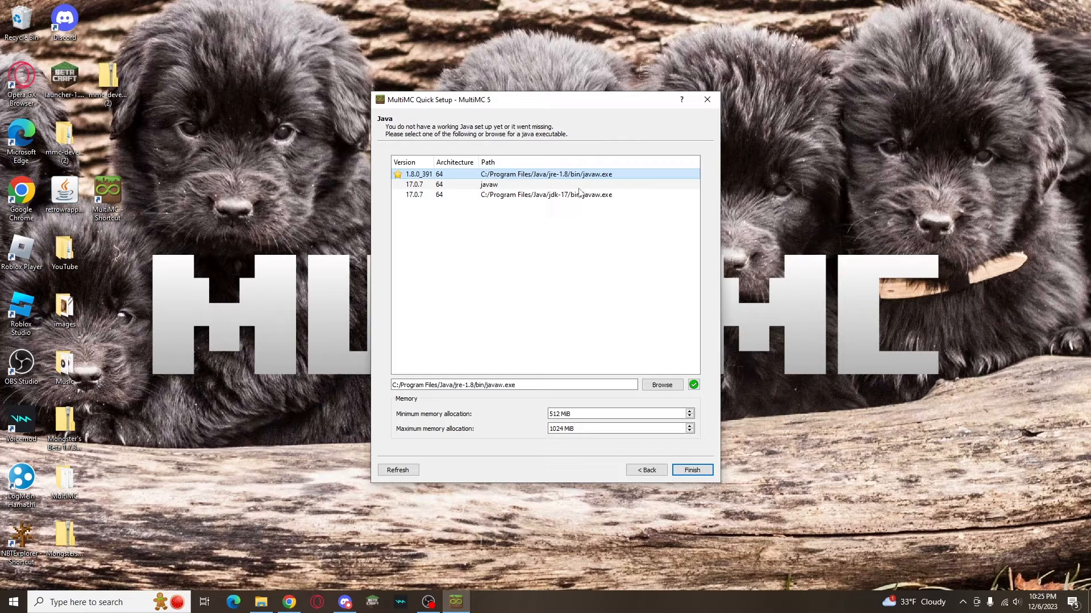
{"action": "mouse_move", "coordinate": [689, 484]}
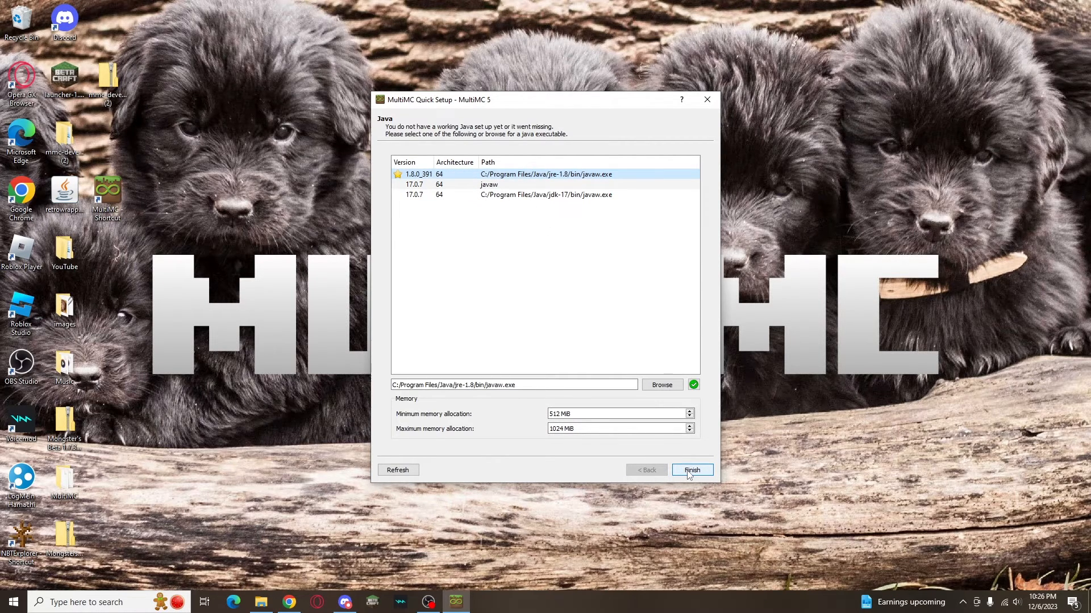
{"action": "left_click", "coordinate": [691, 469]}
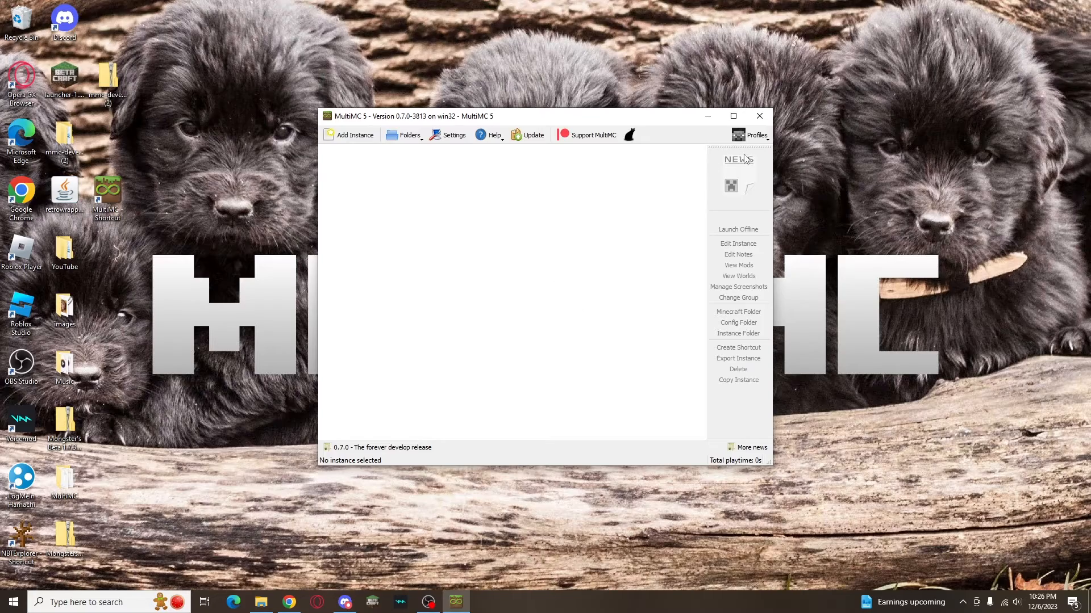
{"action": "left_click", "coordinate": [754, 135]}
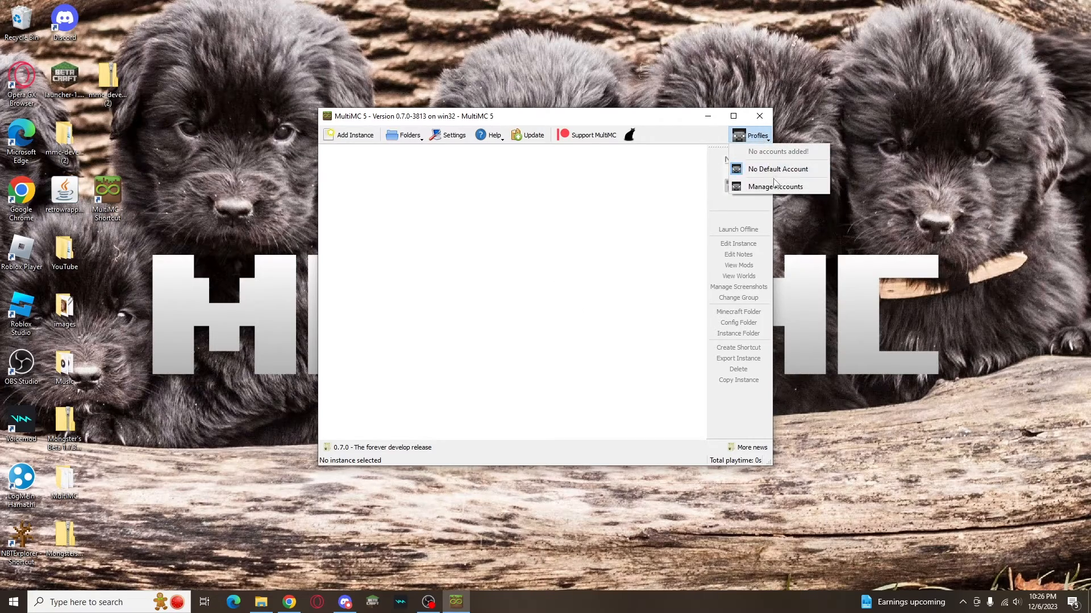
{"action": "left_click", "coordinate": [774, 186]}
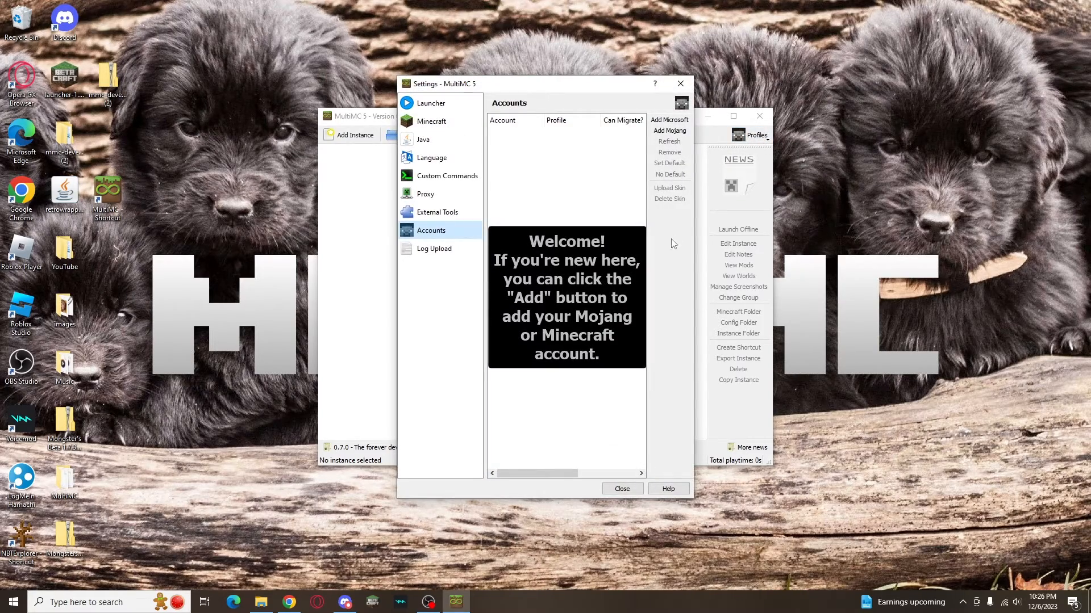
{"action": "left_click", "coordinate": [620, 488]}
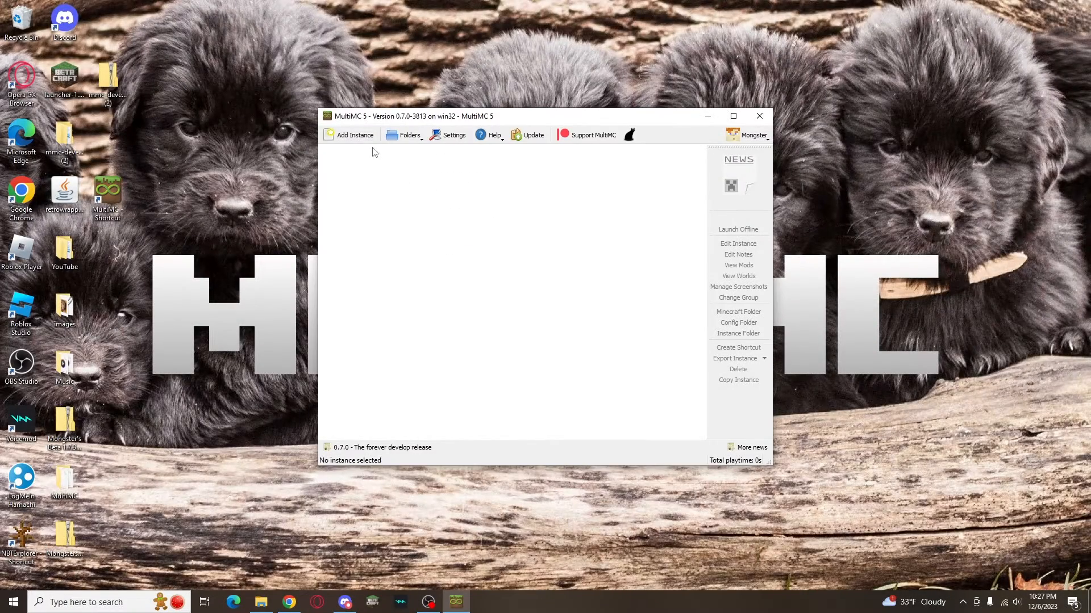
Create a new vanilla instance using beta version b1.7.3.
{"action": "left_click", "coordinate": [355, 135]}
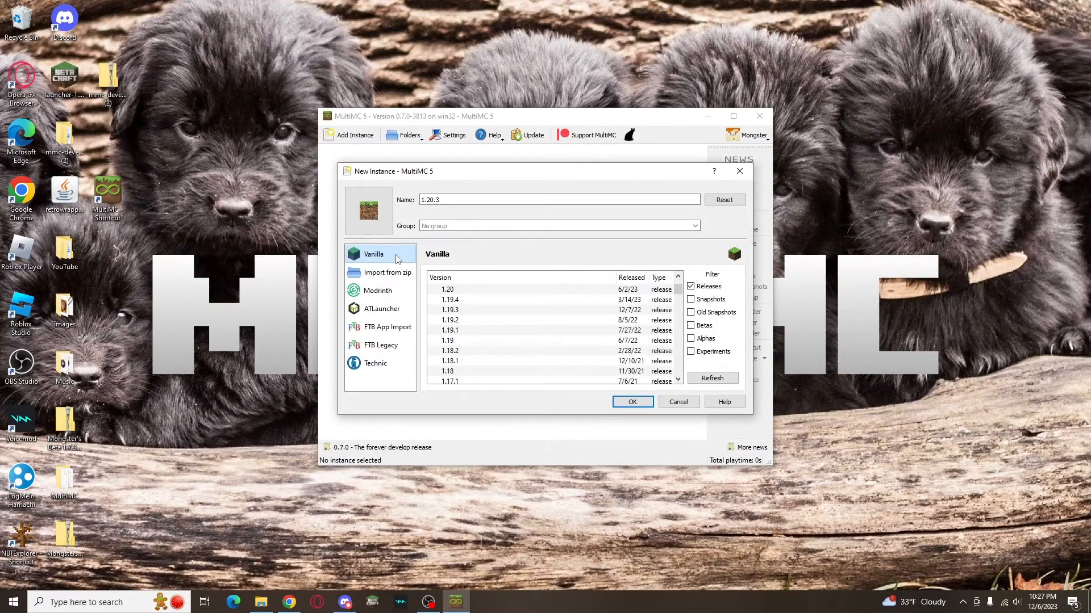
{"action": "left_click", "coordinate": [691, 326]}
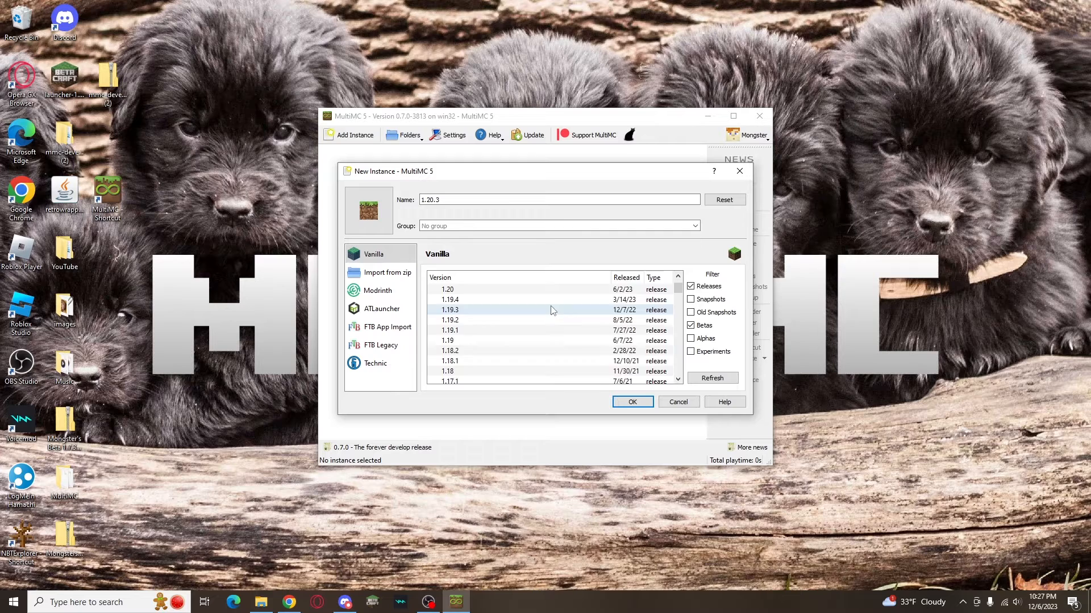
{"action": "scroll", "scroll_direction": "down", "scroll_amount": 3}
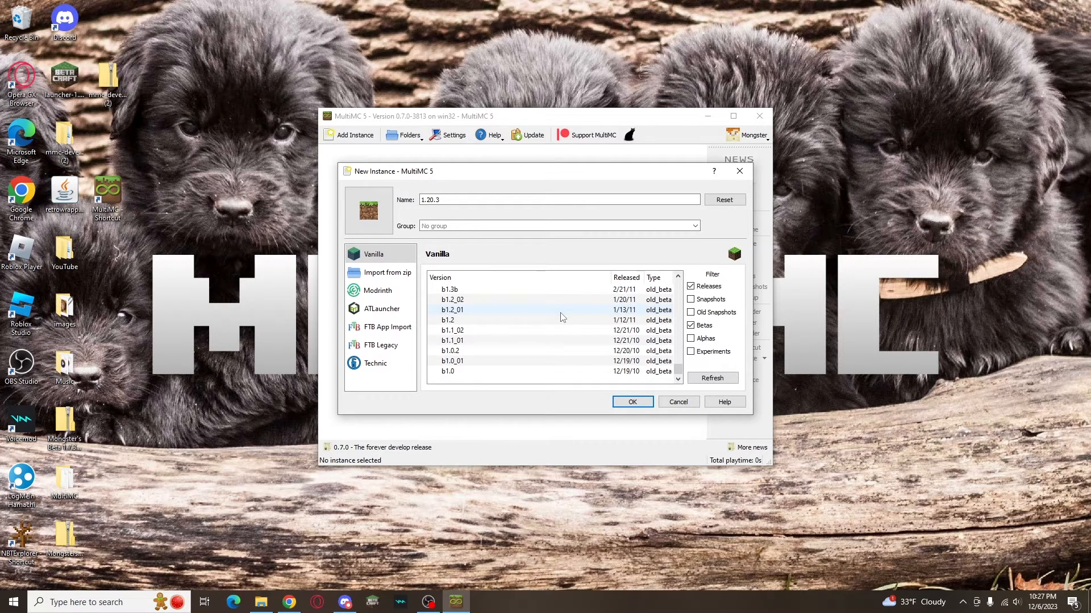
{"action": "left_click", "coordinate": [450, 320]}
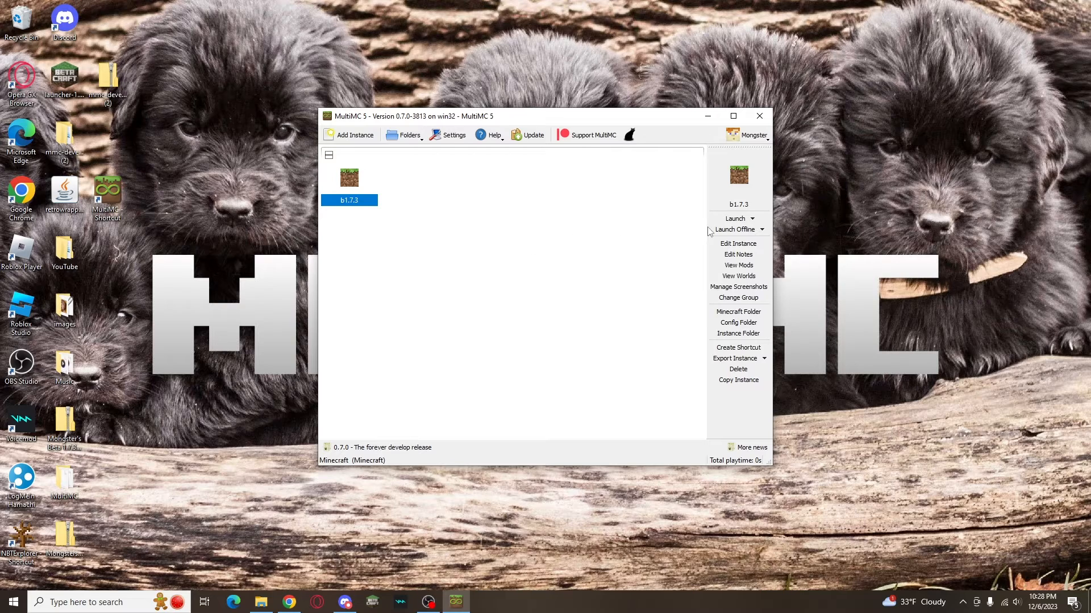
In Edit Instance settings, enable the Java installation override and browse for an executable.
{"action": "left_click", "coordinate": [737, 243]}
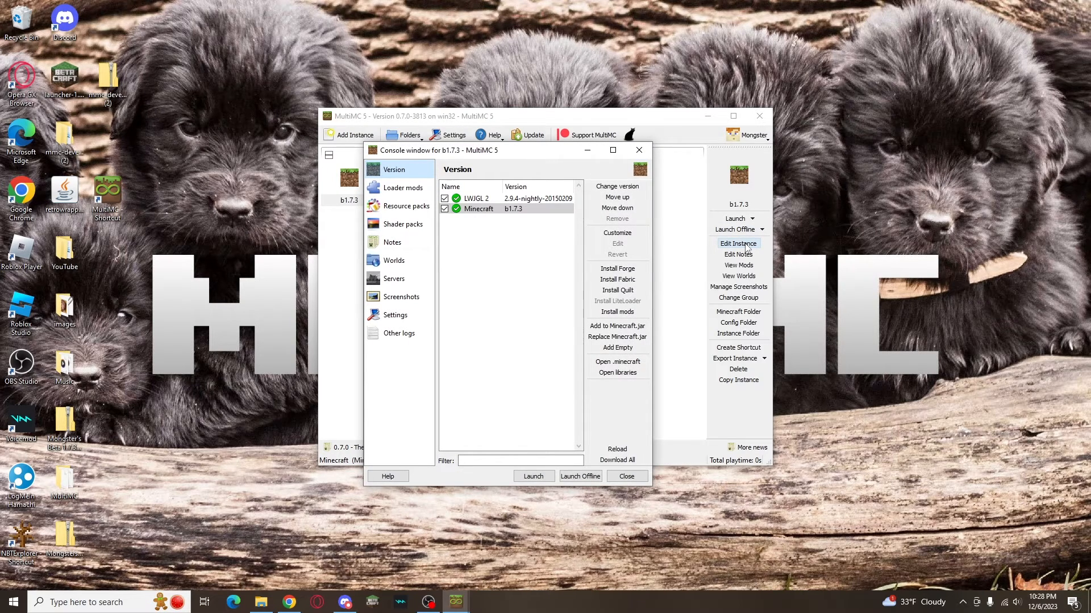
{"action": "left_click", "coordinate": [394, 315]}
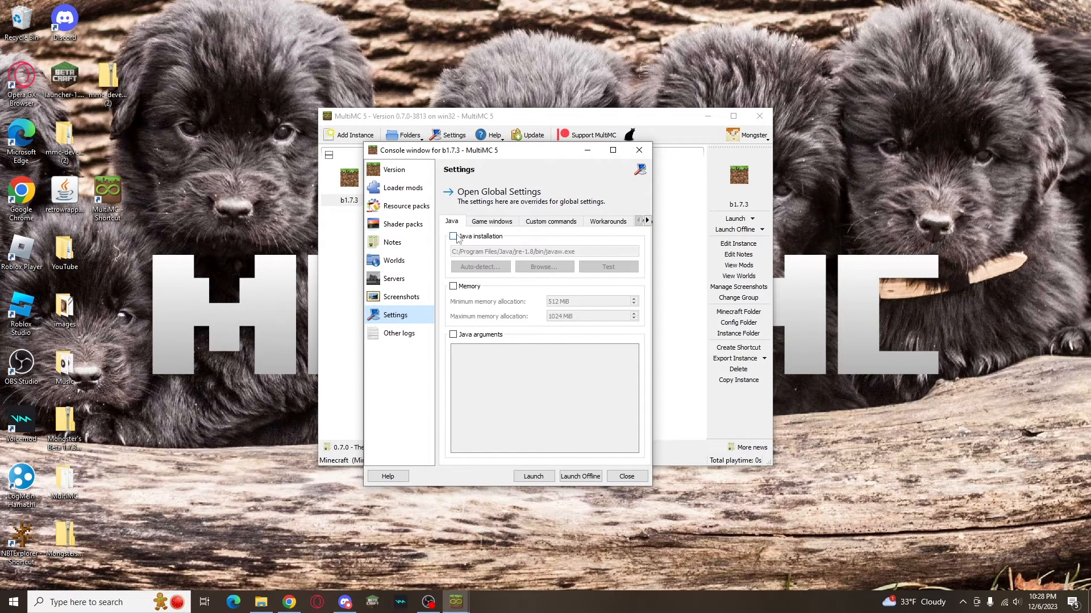
{"action": "left_click", "coordinate": [453, 236]}
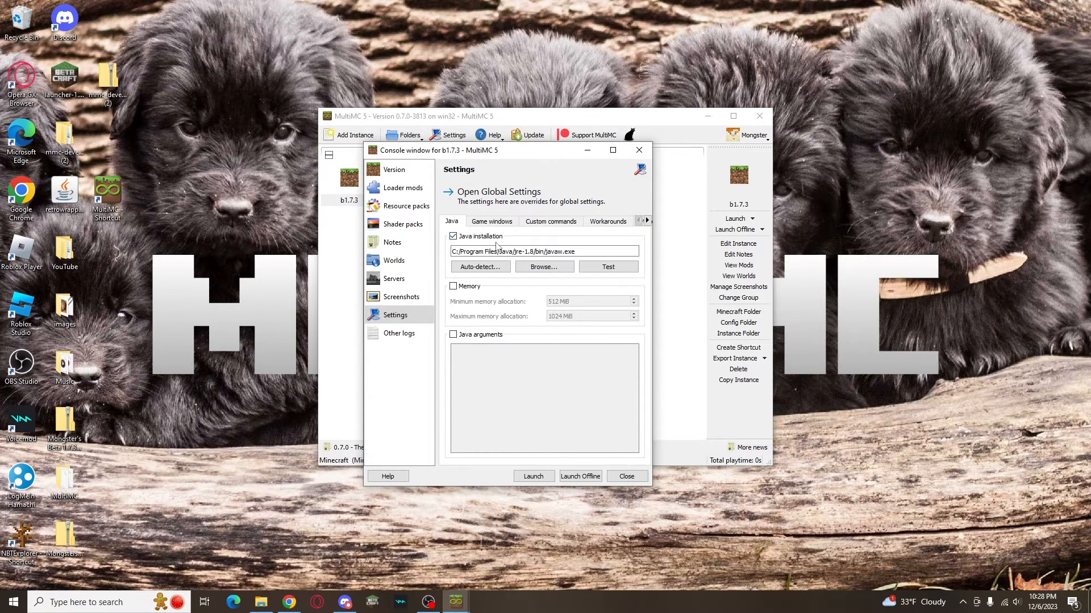
{"action": "left_click", "coordinate": [545, 266]}
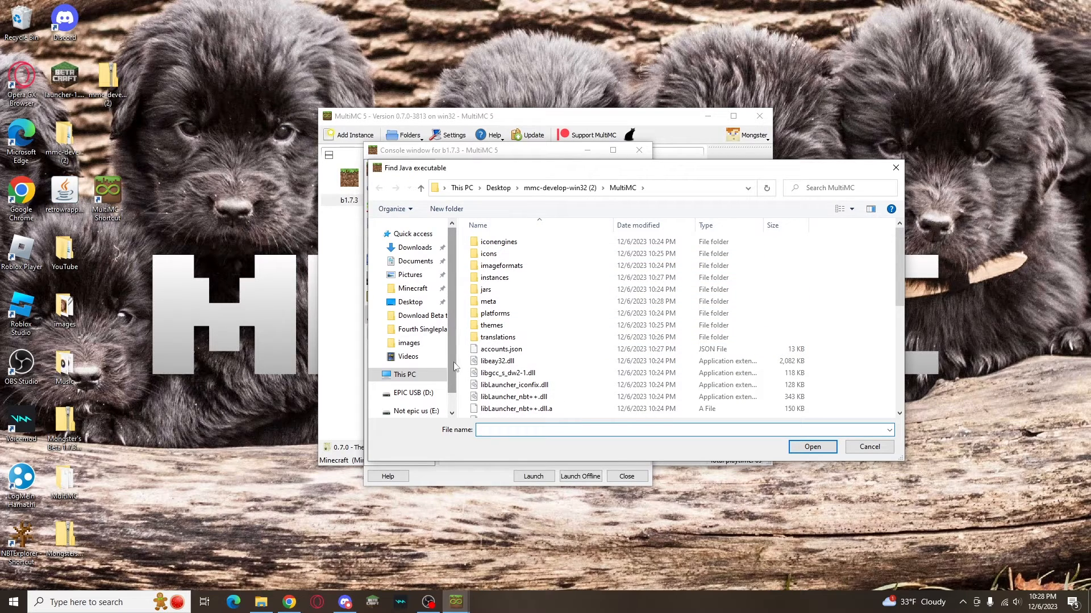
Select java in Program Files/Java/jre-1.8/bin as the instance's Java executable.
{"action": "scroll", "scroll_direction": "down", "scroll_amount": 3}
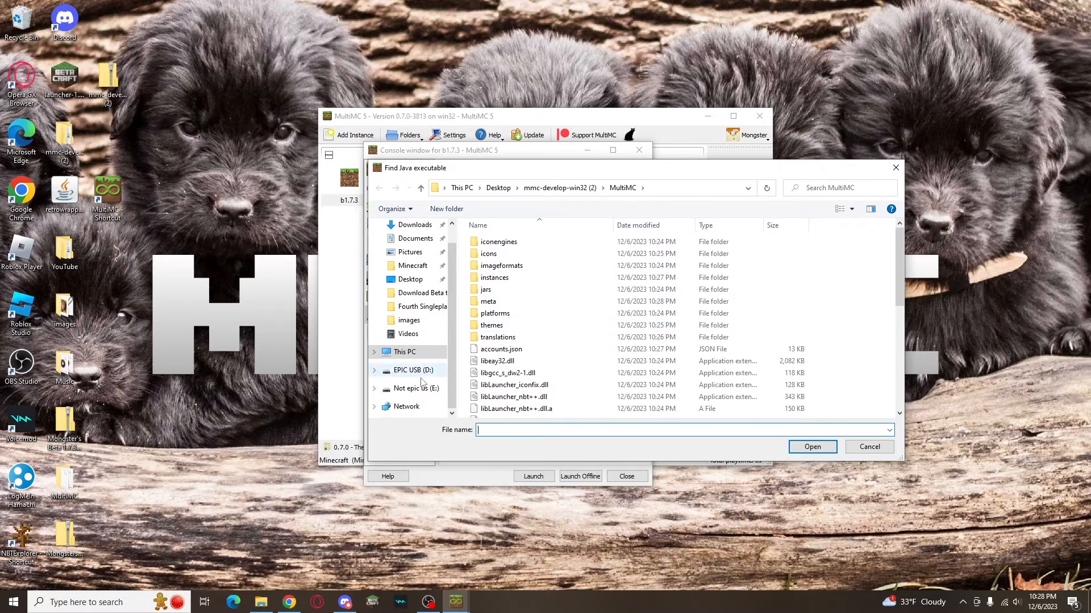
{"action": "left_click", "coordinate": [407, 407]}
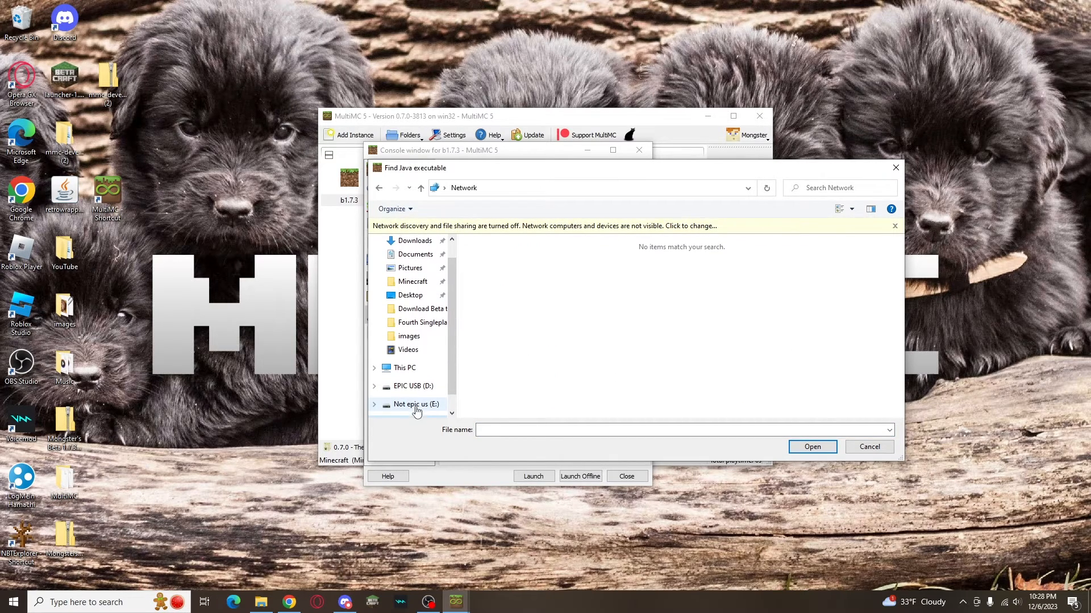
{"action": "scroll", "scroll_direction": "down", "scroll_amount": 3}
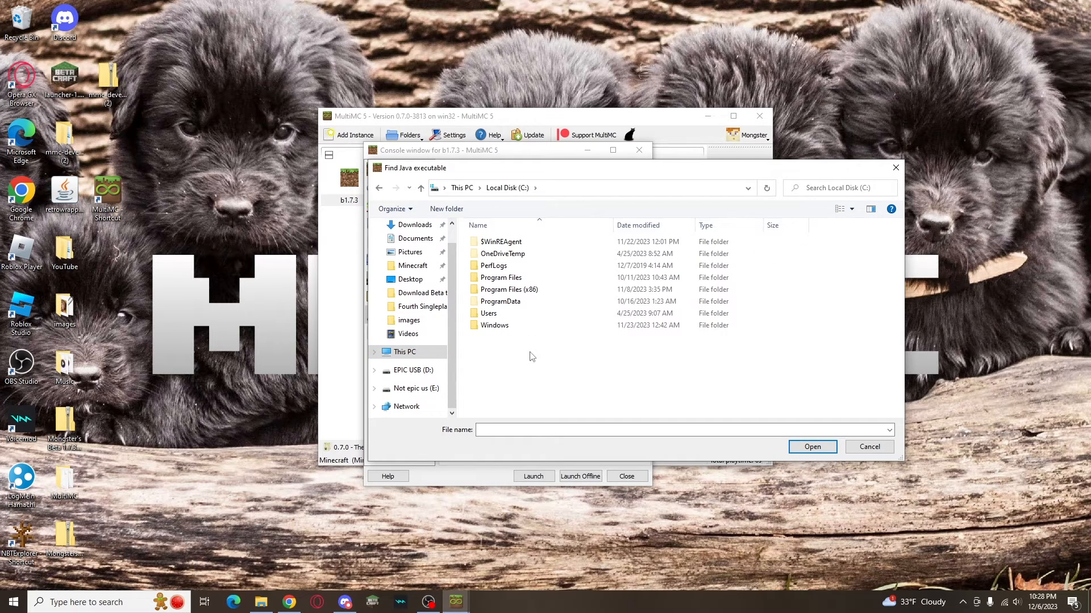
{"action": "double_click", "coordinate": [500, 278]}
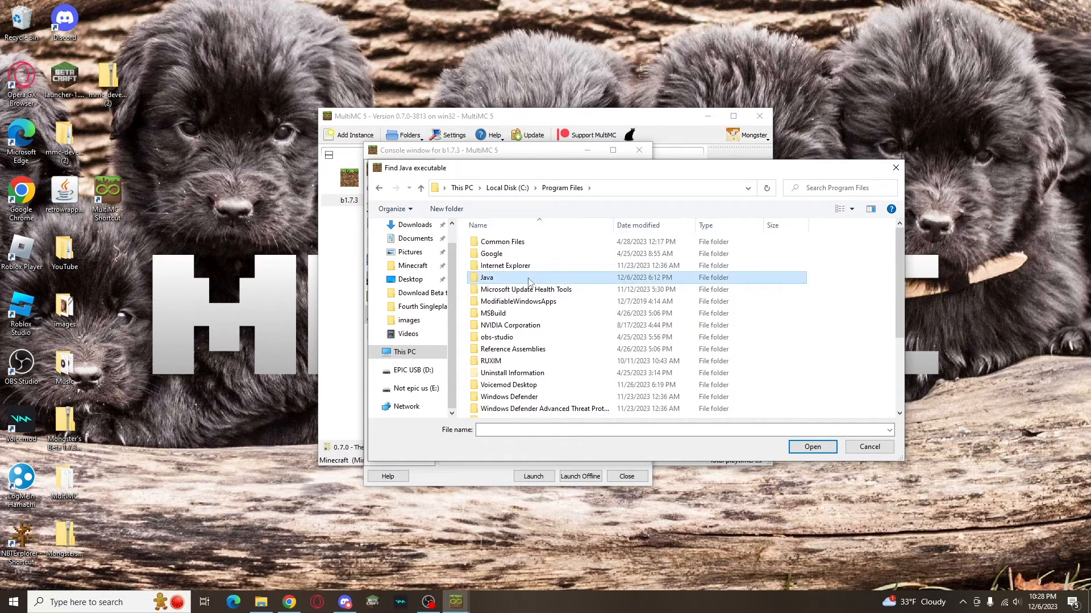
{"action": "double_click", "coordinate": [487, 277]}
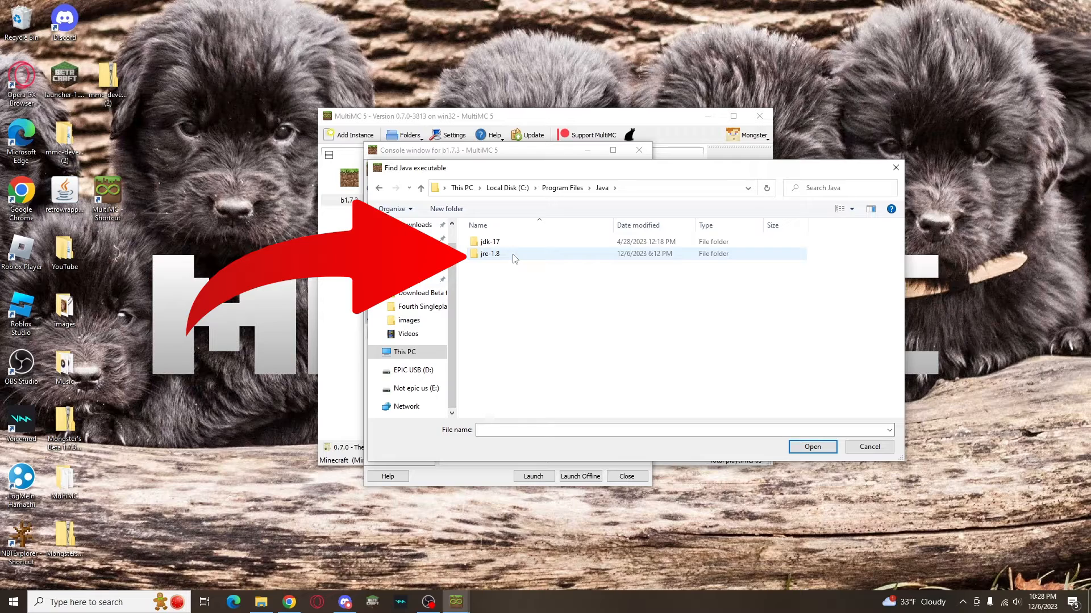
{"action": "double_click", "coordinate": [490, 254]}
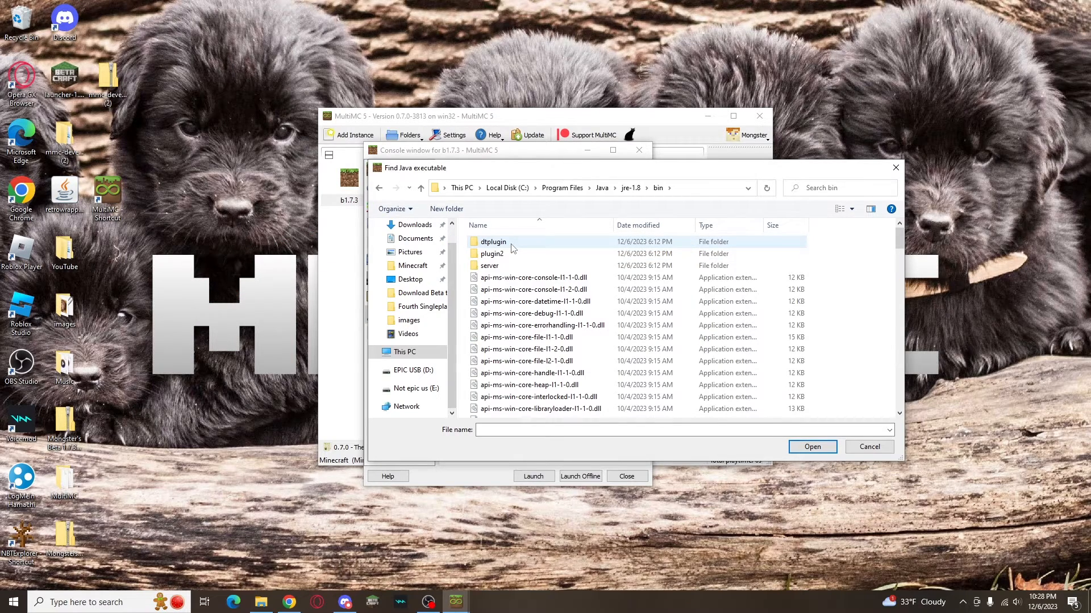
{"action": "scroll", "scroll_direction": "down", "scroll_amount": 3}
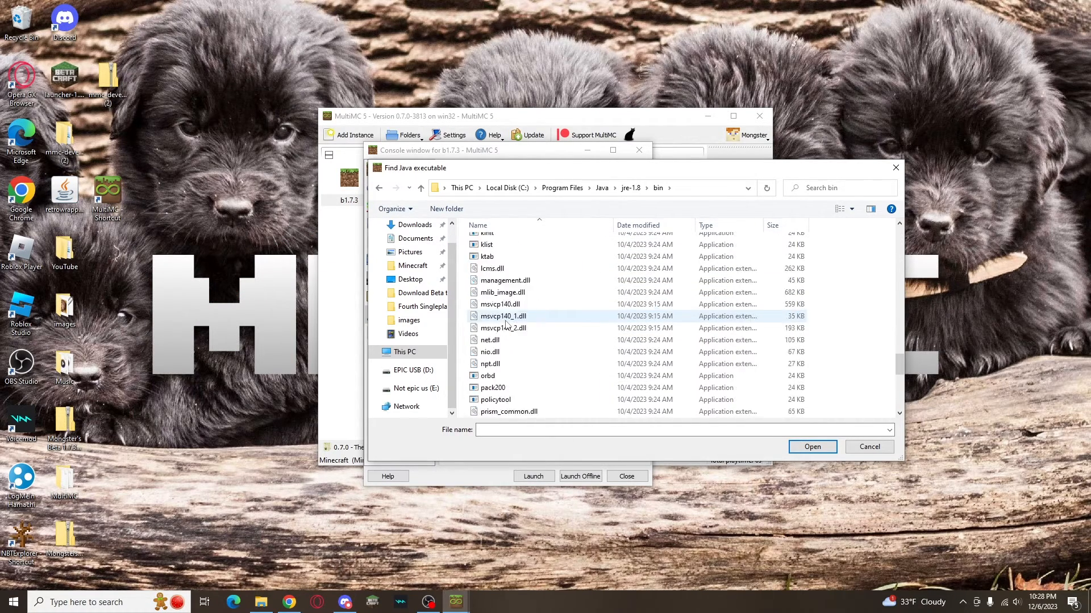
{"action": "left_click", "coordinate": [487, 262]}
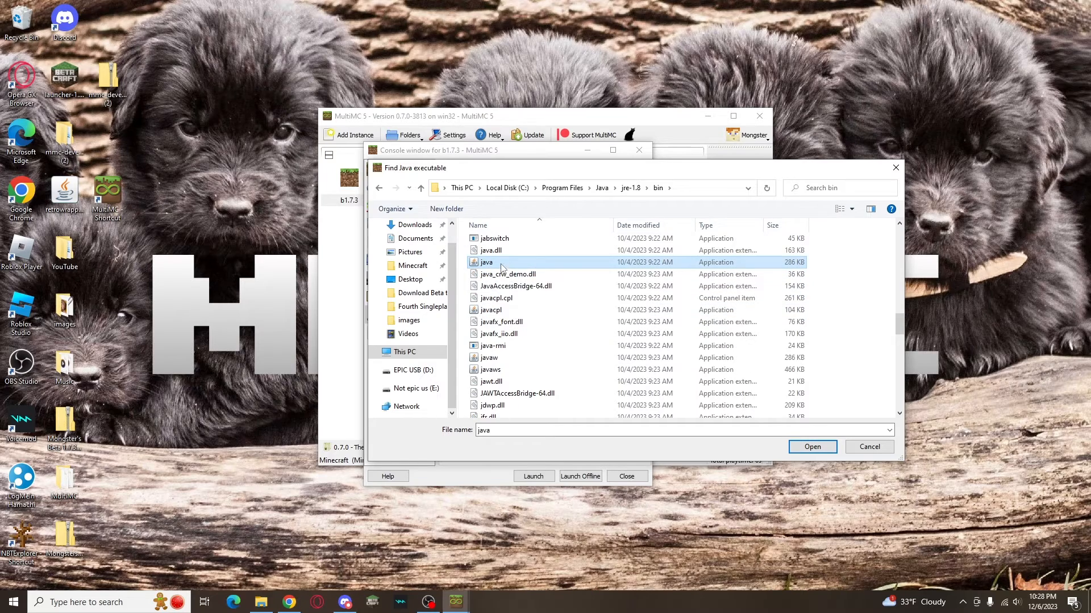
{"action": "left_click", "coordinate": [811, 446]}
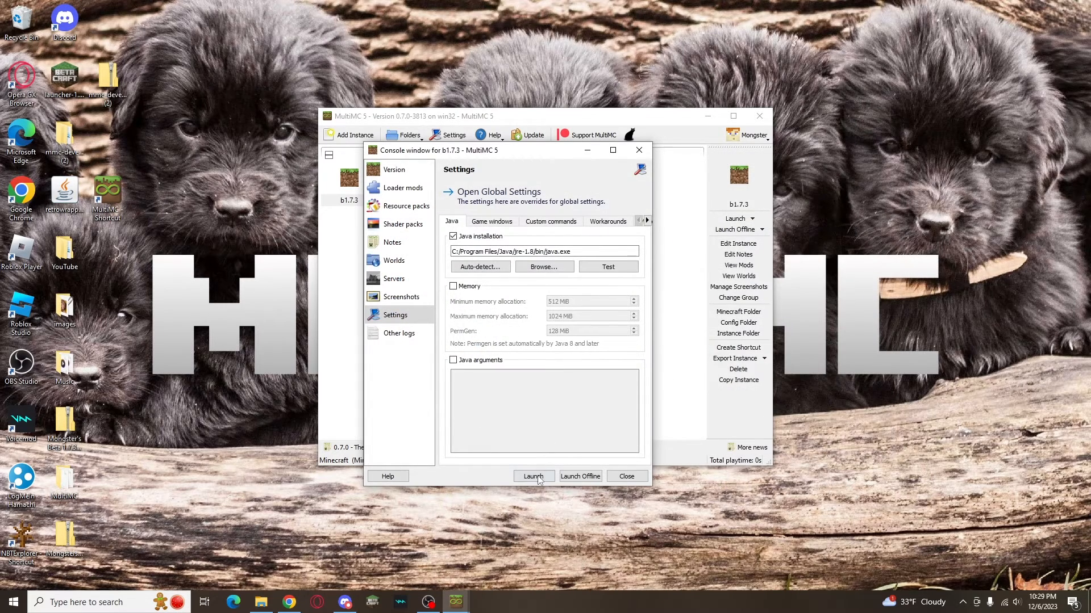
{"action": "left_click", "coordinate": [534, 476]}
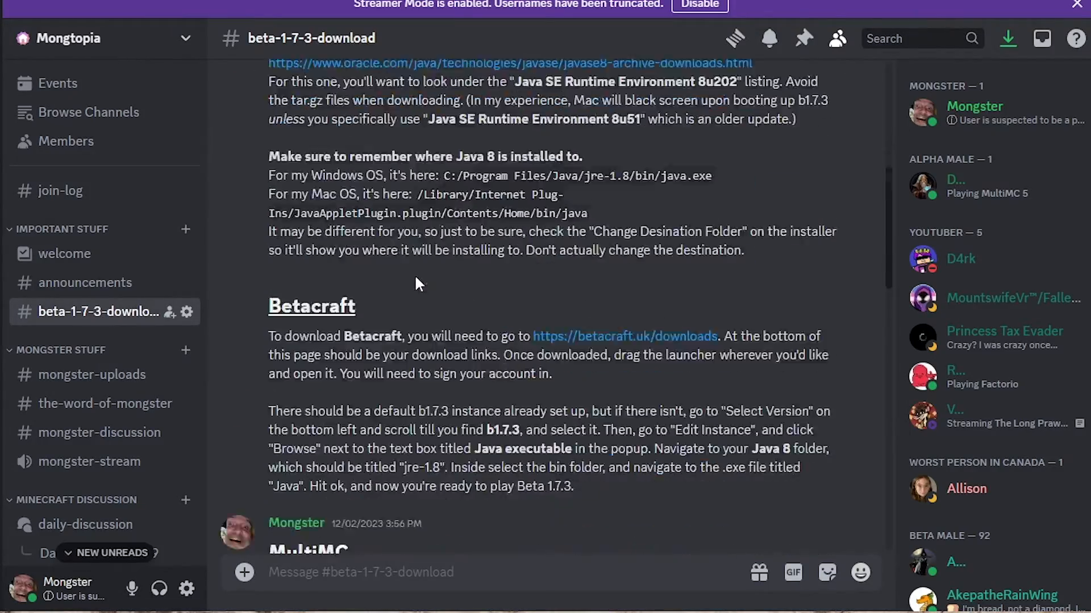
Scroll the beta-1-7-3-download channel to the My Instance post with the Google Drive link.
{"action": "scroll", "scroll_direction": "down", "scroll_amount": 3}
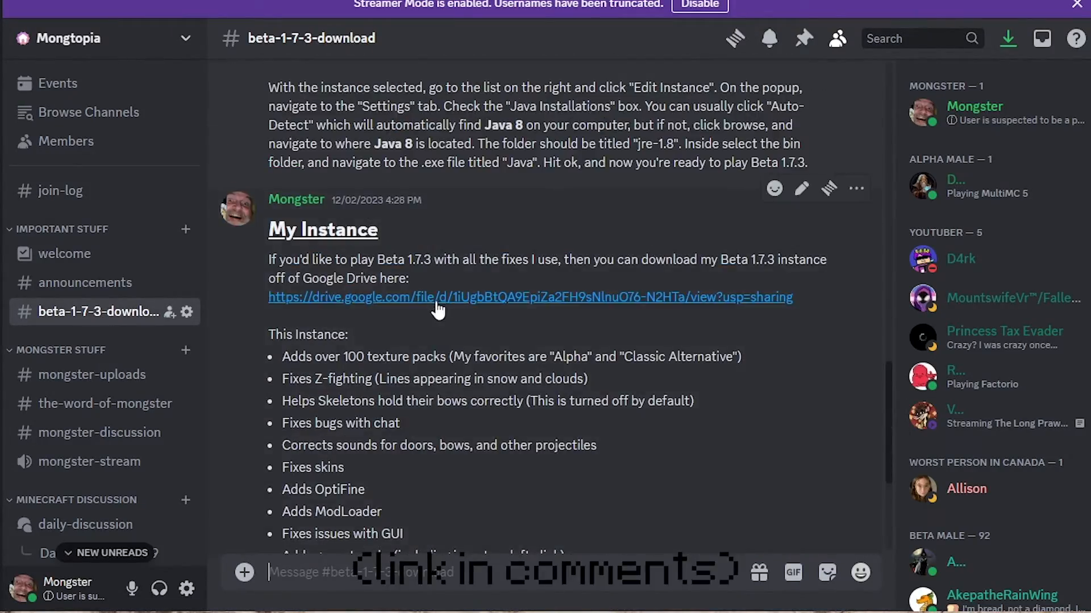
{"action": "mouse_move", "coordinate": [712, 321]}
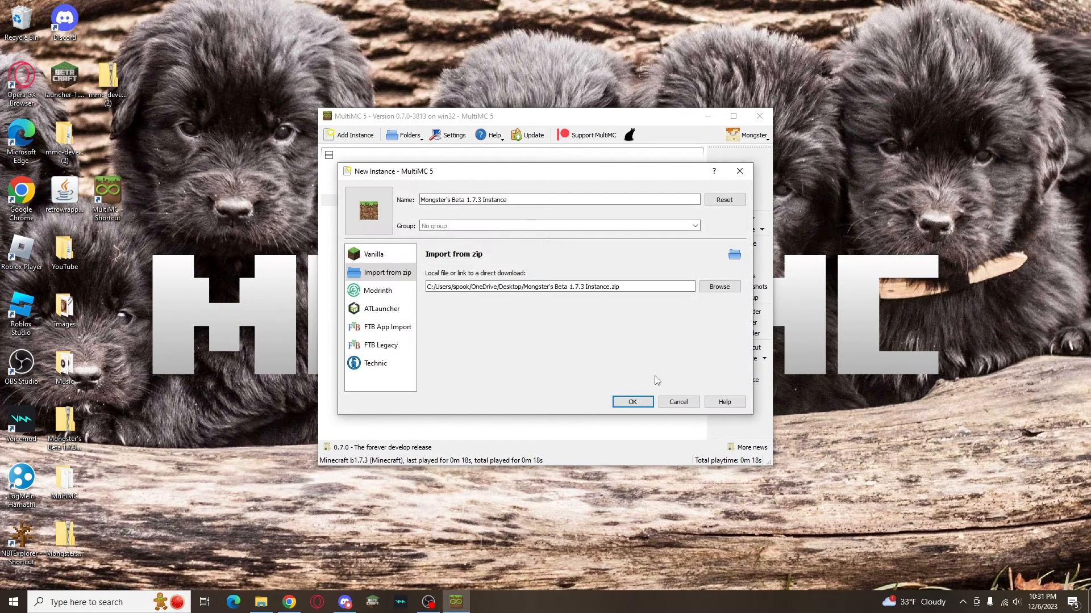
Confirm the zip import of Mongster's Beta 1.7.3 Instance and launch it from the list.
{"action": "left_click", "coordinate": [632, 401]}
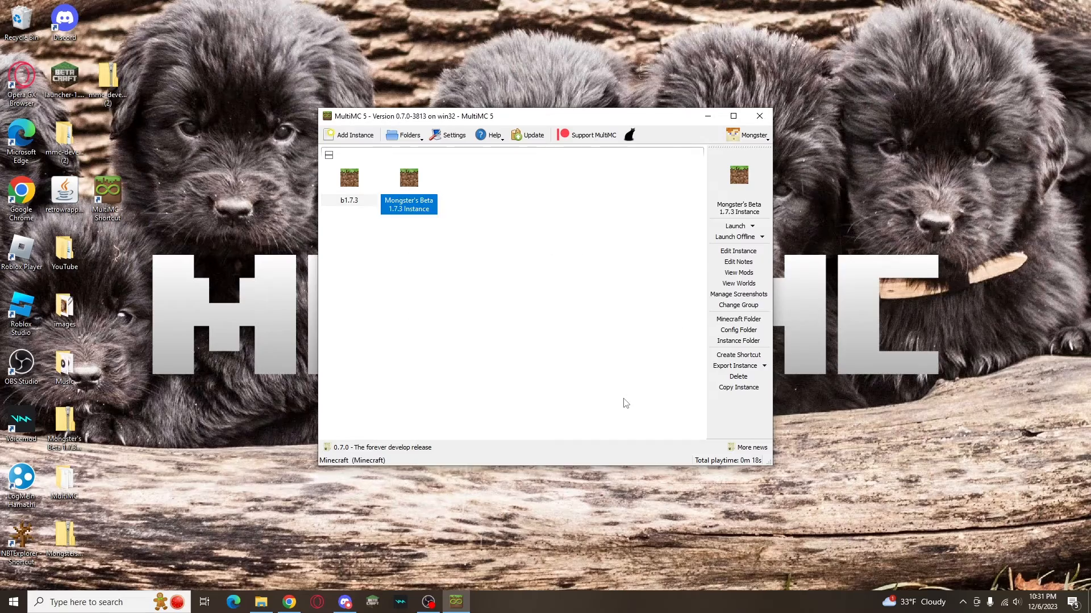
{"action": "left_click", "coordinate": [735, 225]}
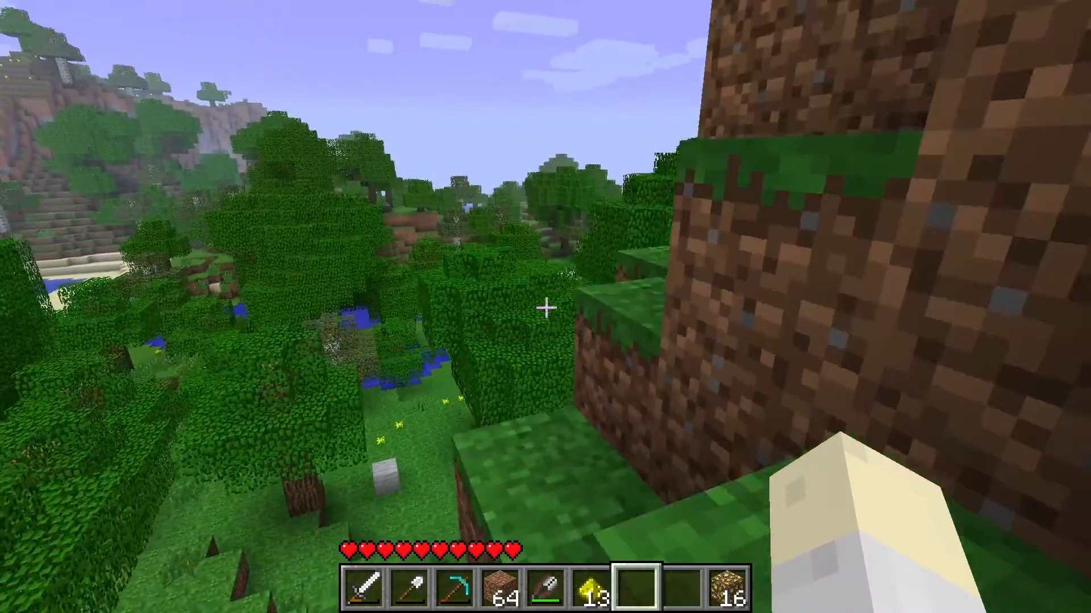
{"action": "mouse_move", "coordinate": [545, 307]}
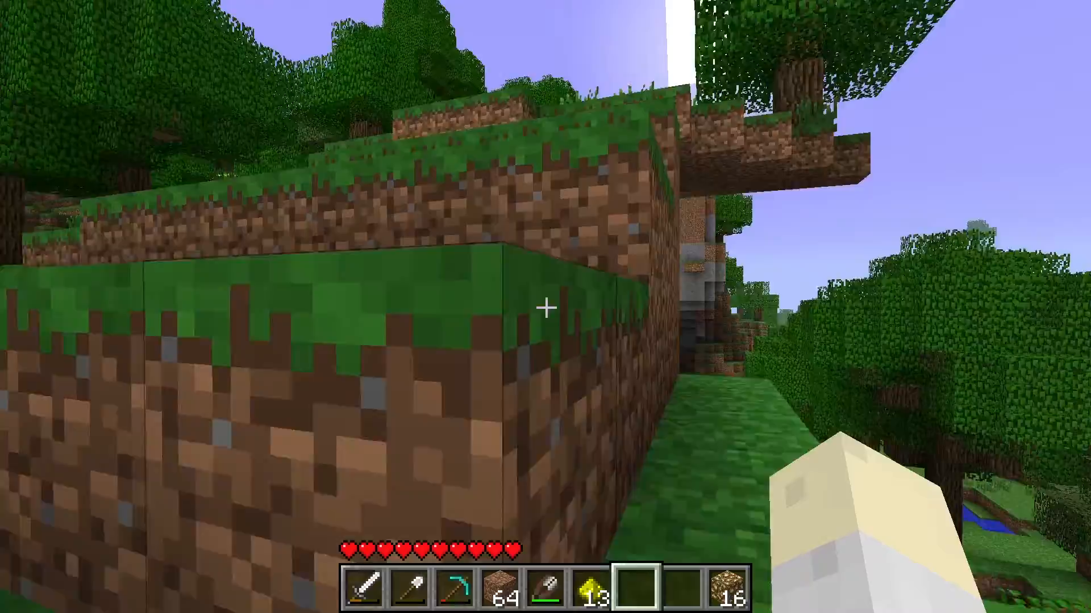
{"action": "mouse_move", "coordinate": [545, 306]}
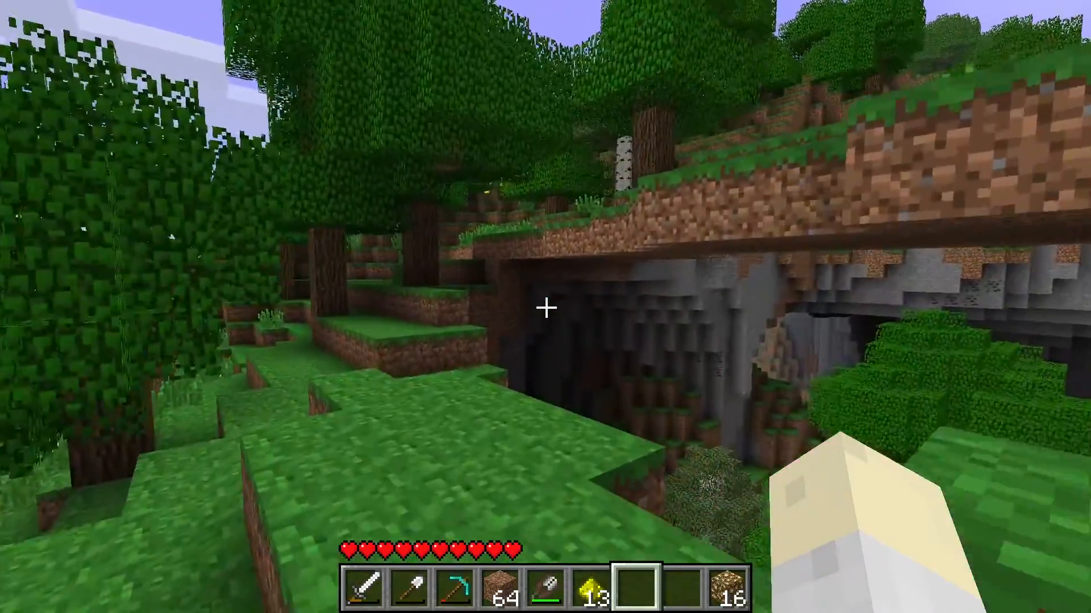
{"action": "mouse_move", "coordinate": [545, 307]}
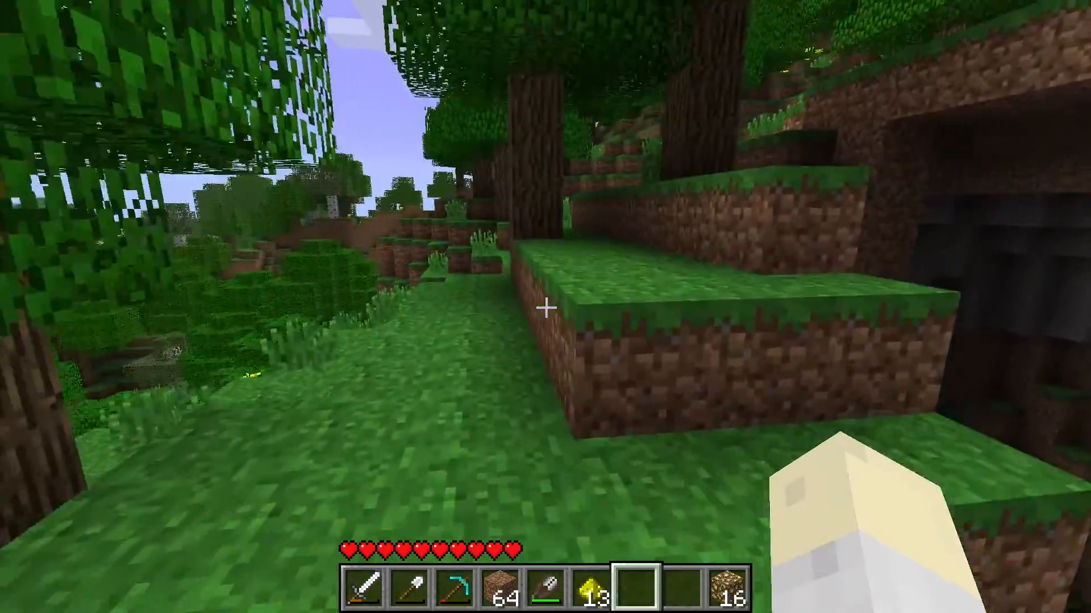
{"action": "mouse_move", "coordinate": [546, 307]}
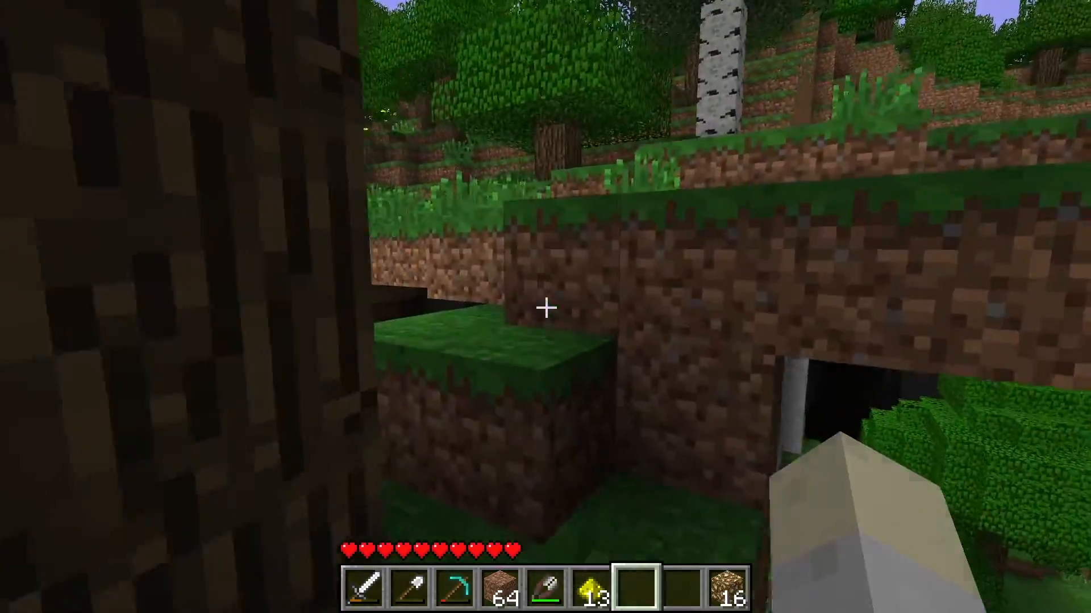
{"action": "mouse_move", "coordinate": [545, 307]}
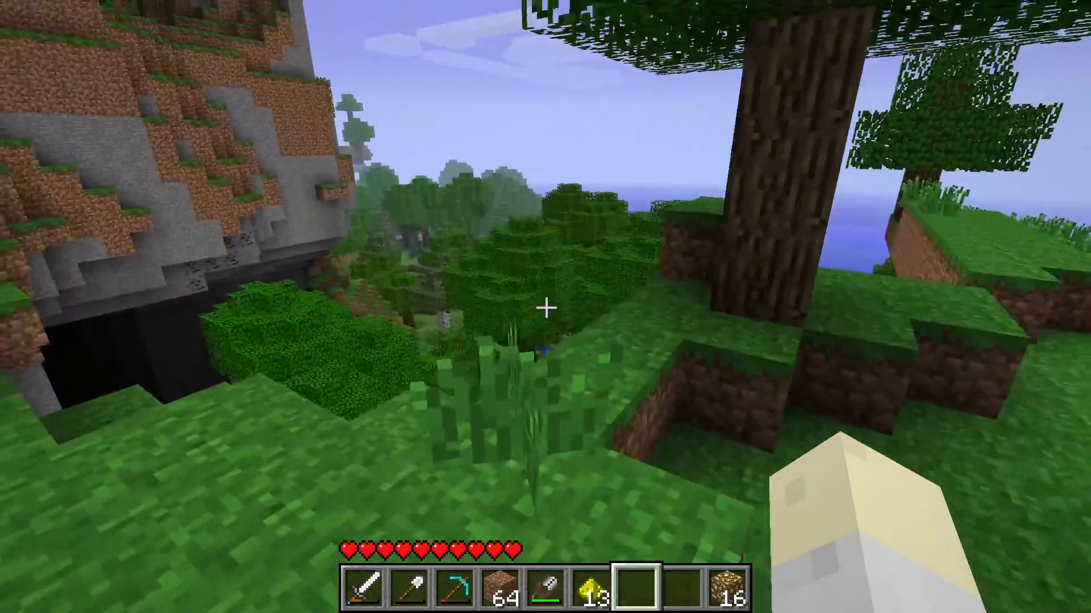
{"action": "mouse_move", "coordinate": [546, 306]}
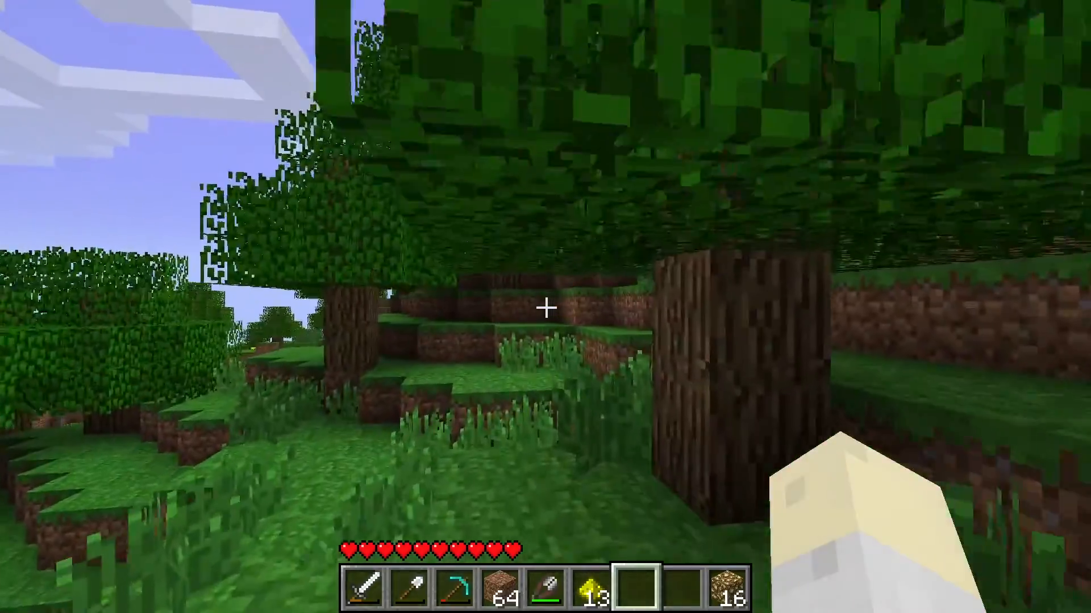
{"action": "mouse_move", "coordinate": [545, 307]}
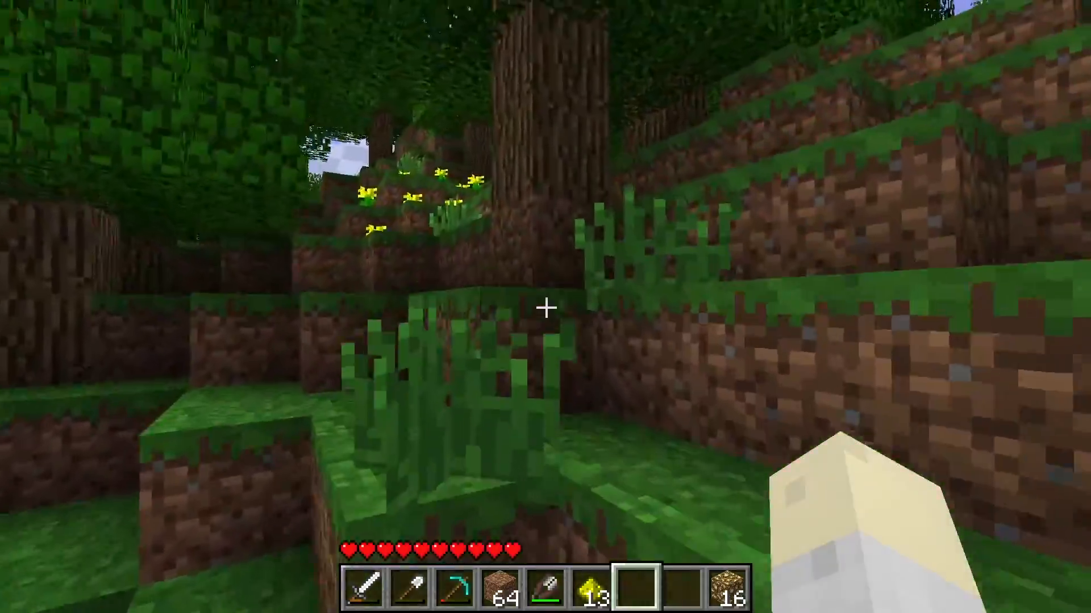
{"action": "mouse_move", "coordinate": [545, 306]}
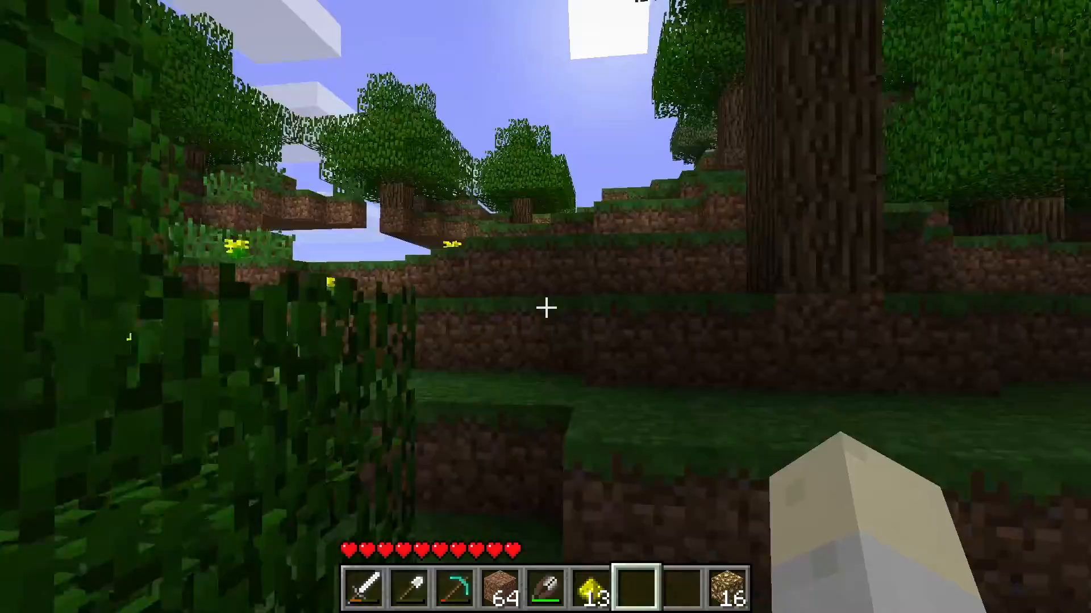
{"action": "mouse_move", "coordinate": [545, 307]}
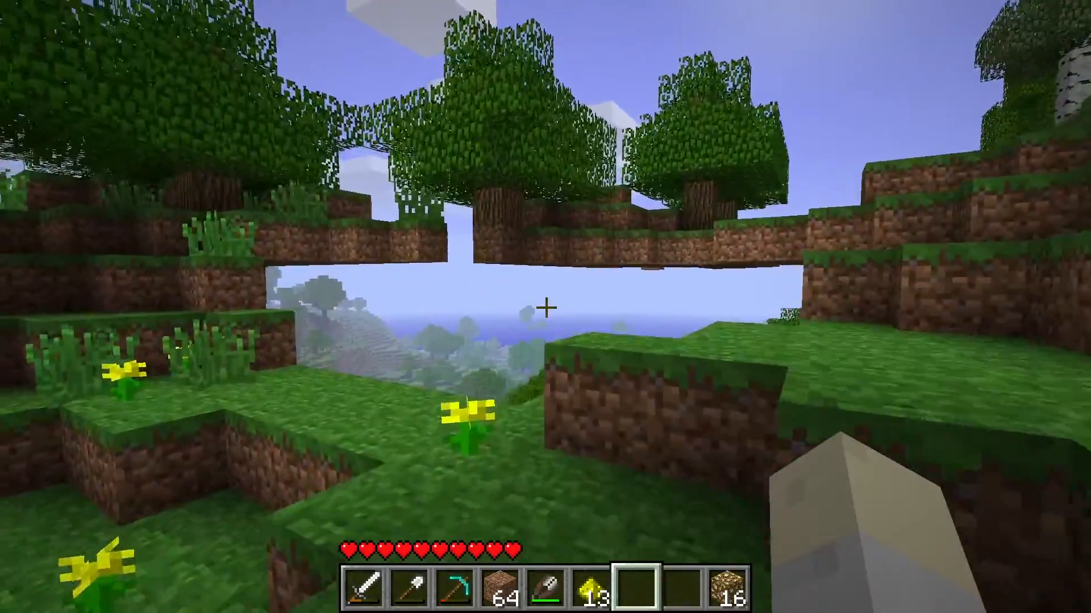
{"action": "mouse_move", "coordinate": [545, 307]}
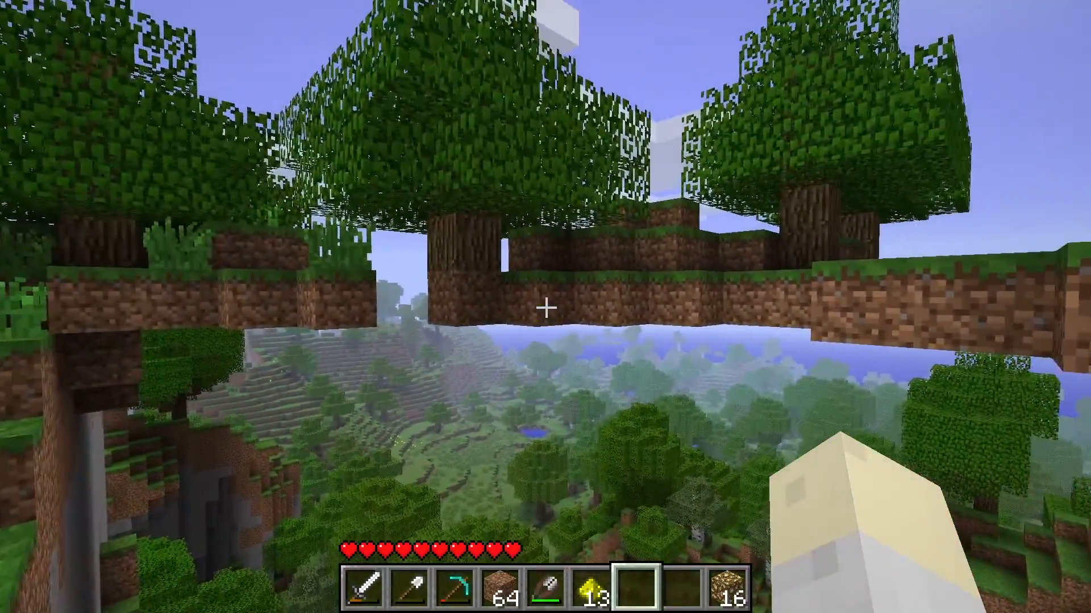
{"action": "mouse_move", "coordinate": [545, 307]}
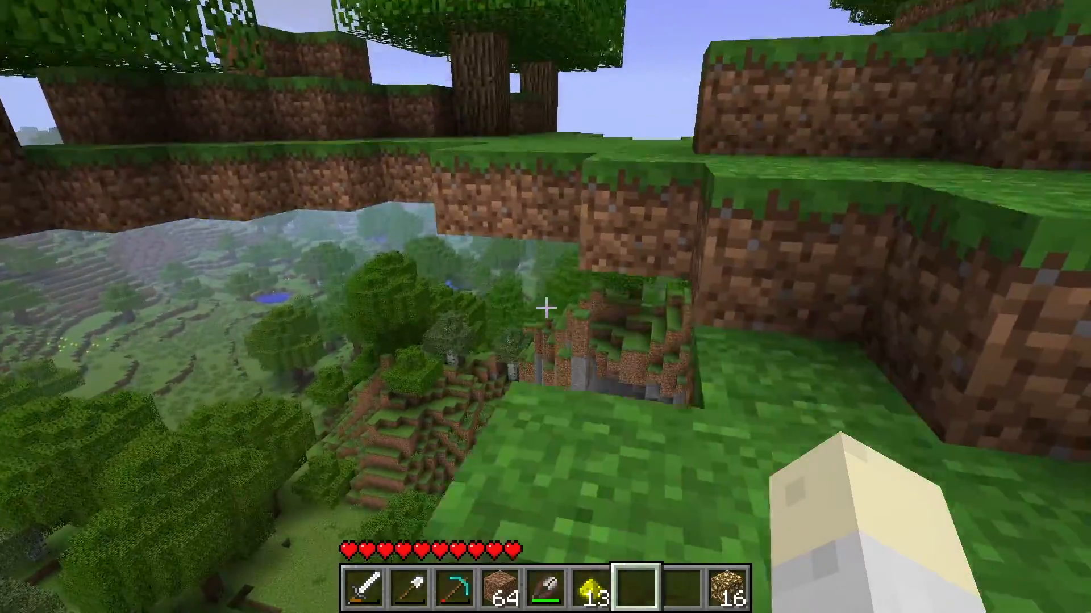
{"action": "mouse_move", "coordinate": [546, 307]}
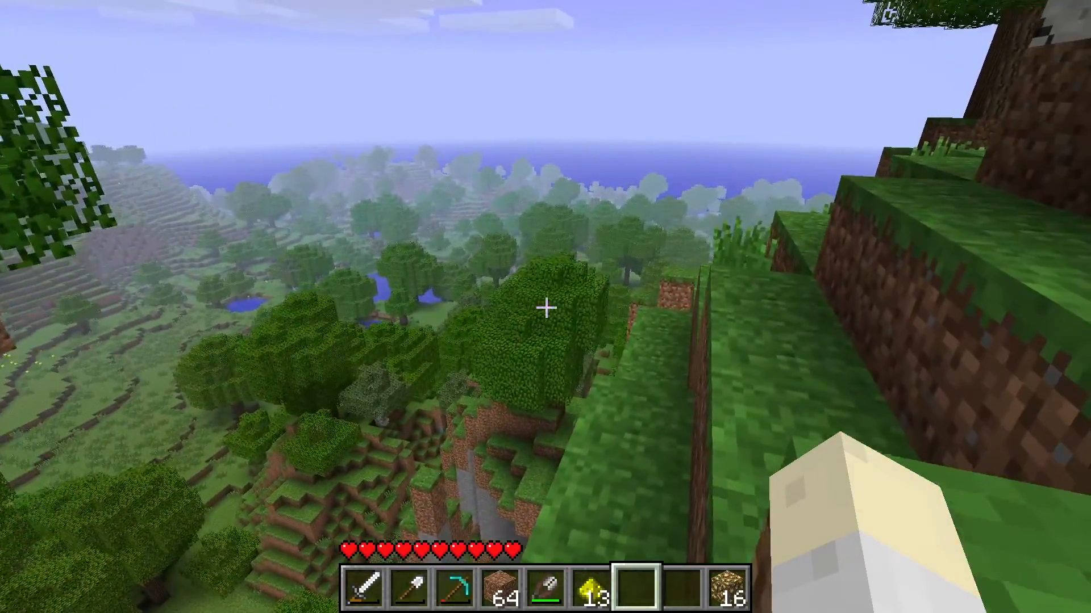
{"action": "mouse_move", "coordinate": [545, 306]}
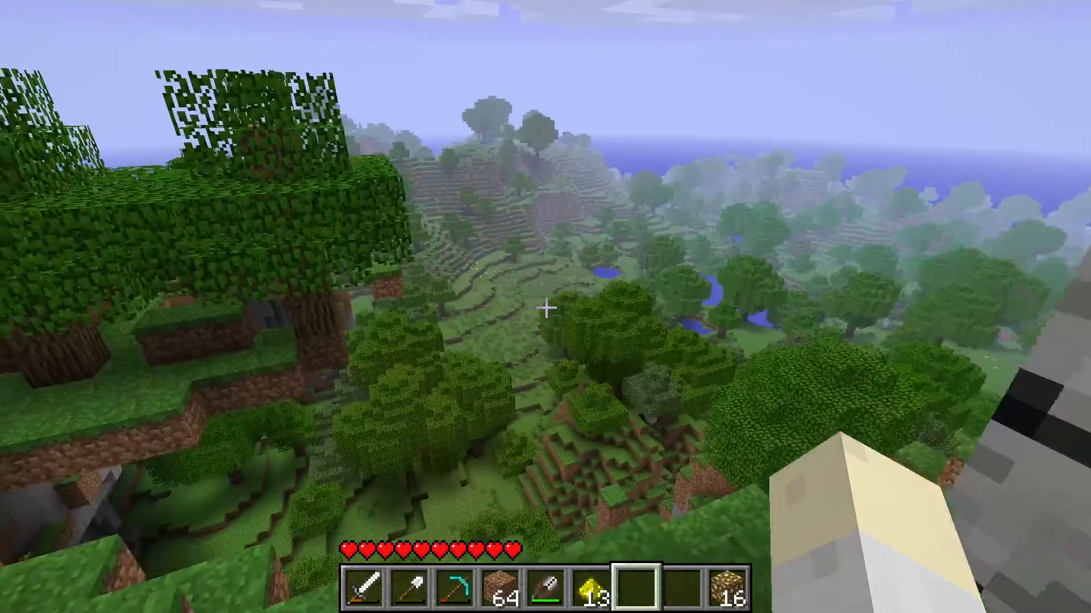
{"action": "mouse_move", "coordinate": [546, 306]}
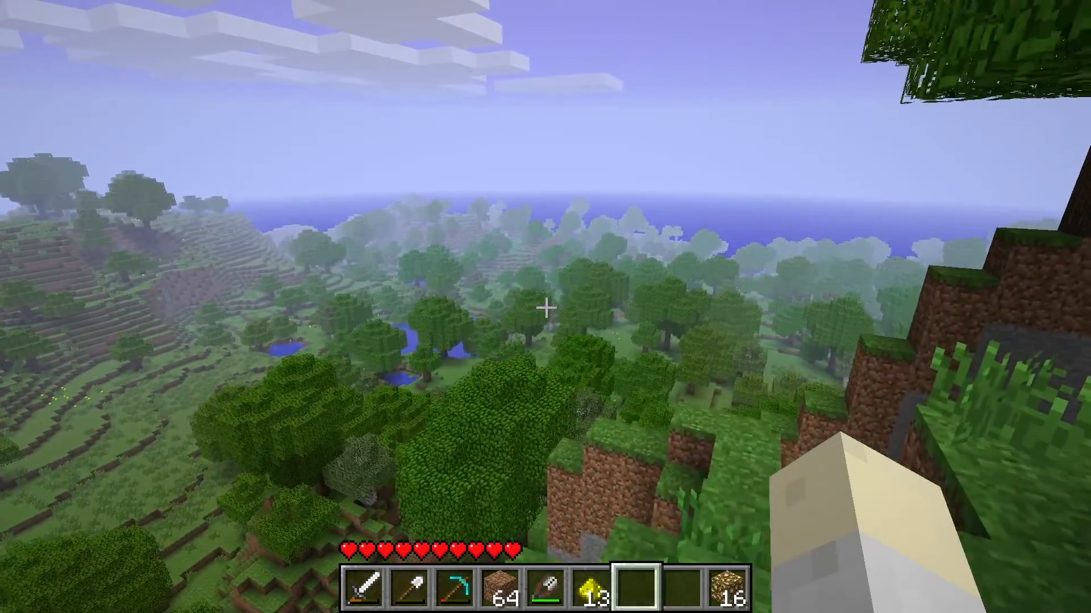
{"action": "mouse_move", "coordinate": [546, 307]}
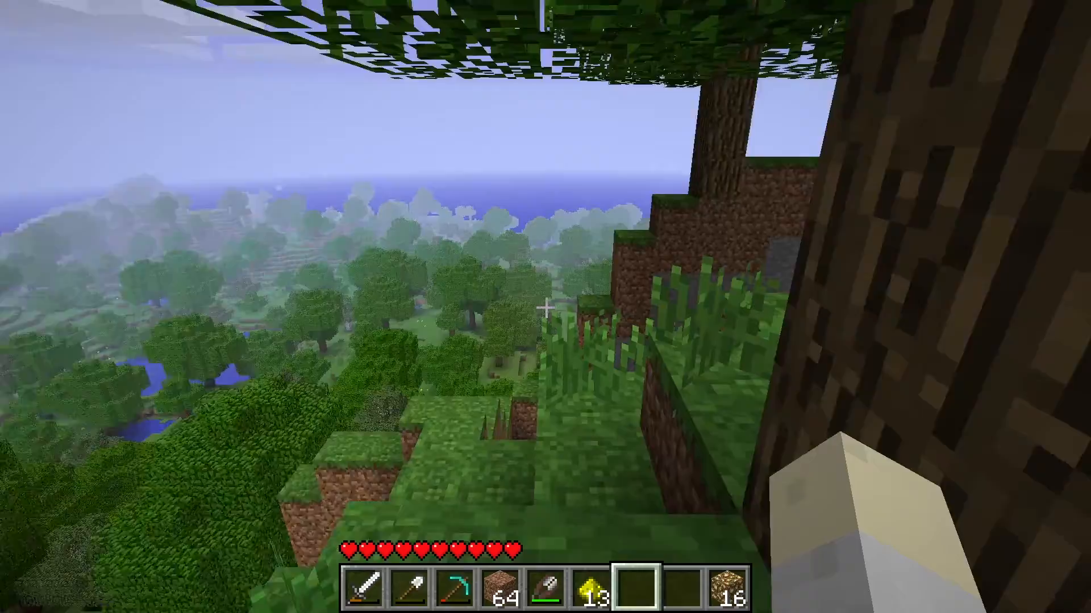
{"action": "mouse_move", "coordinate": [545, 307]}
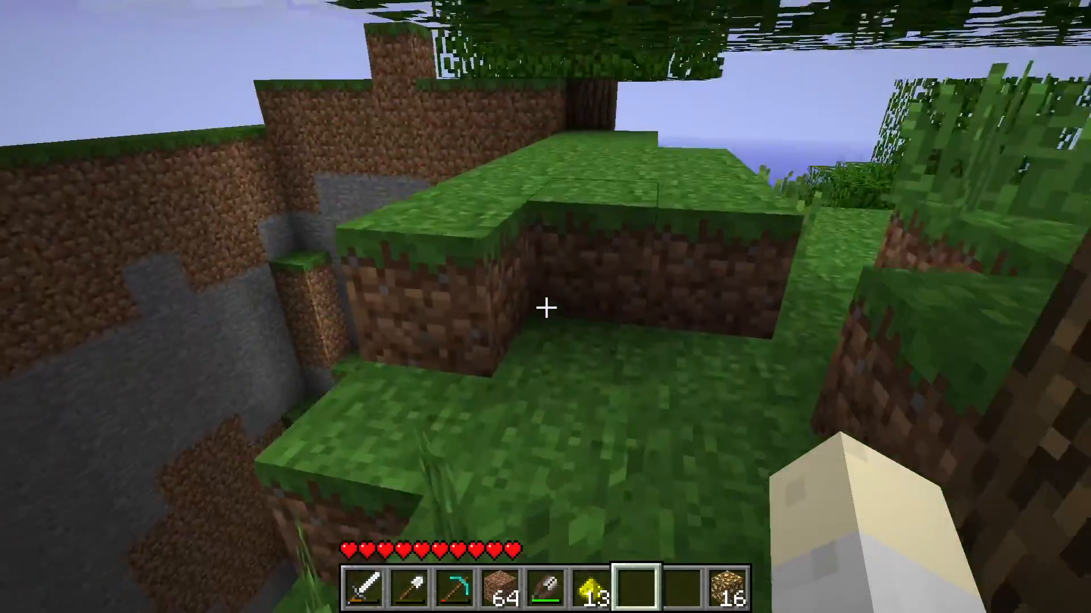
{"action": "mouse_move", "coordinate": [545, 307]}
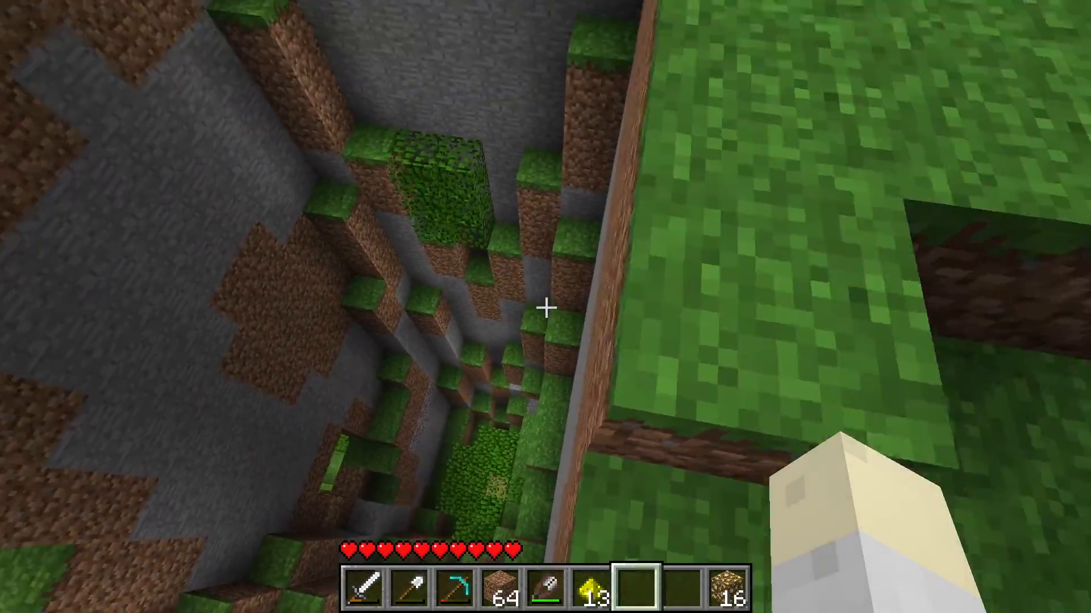
{"action": "mouse_move", "coordinate": [545, 307]}
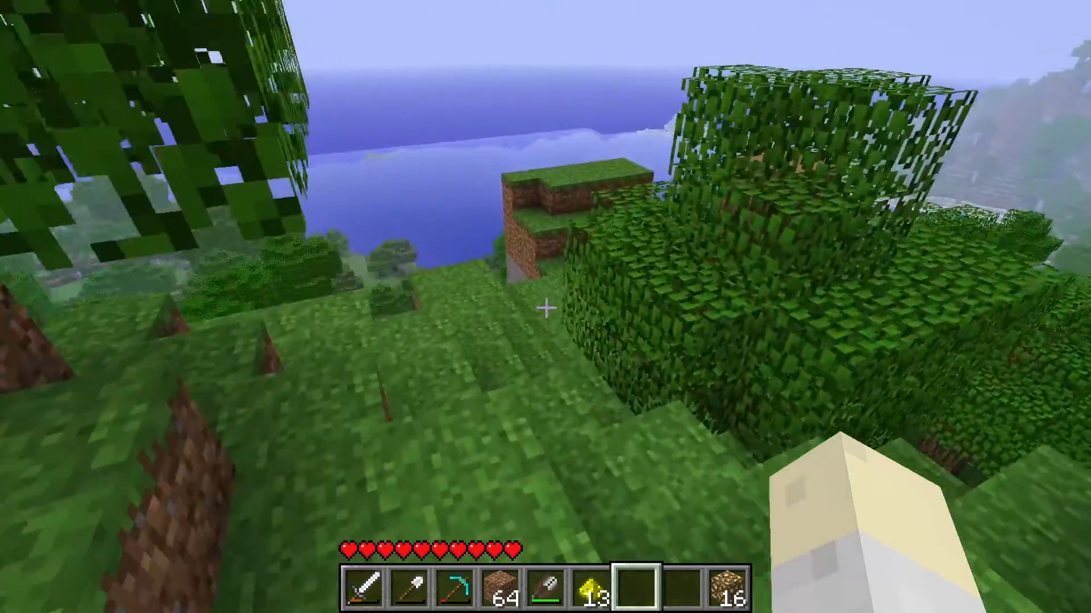
{"action": "mouse_move", "coordinate": [545, 307]}
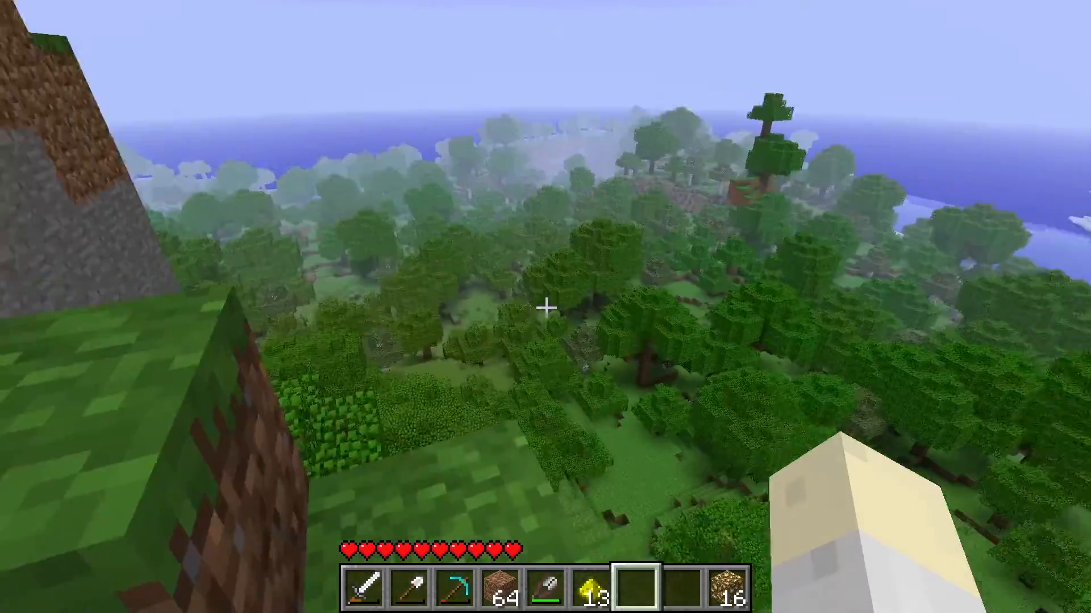
{"action": "mouse_move", "coordinate": [545, 307]}
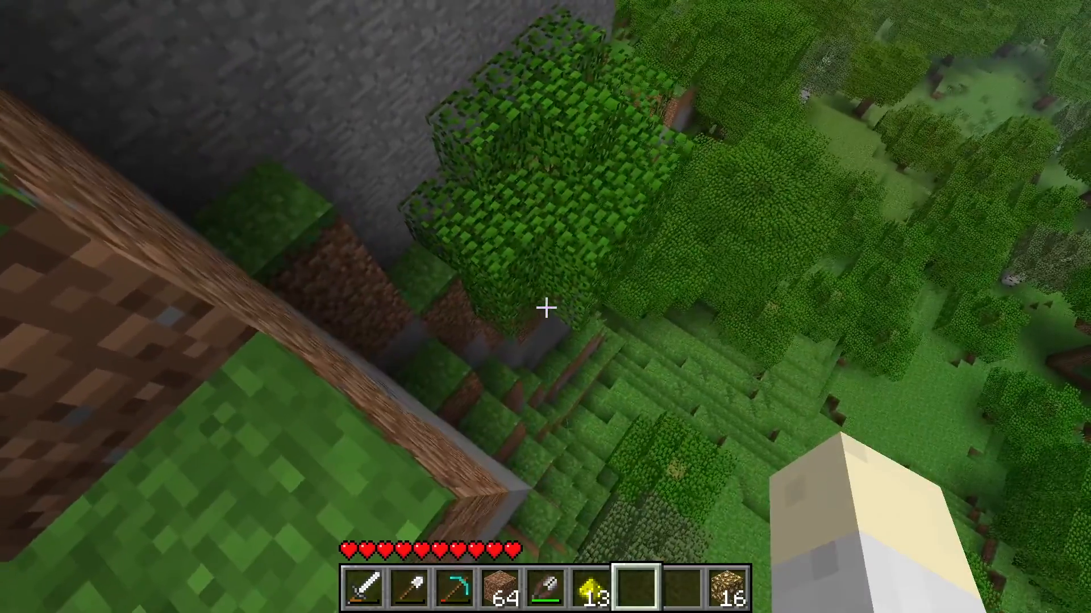